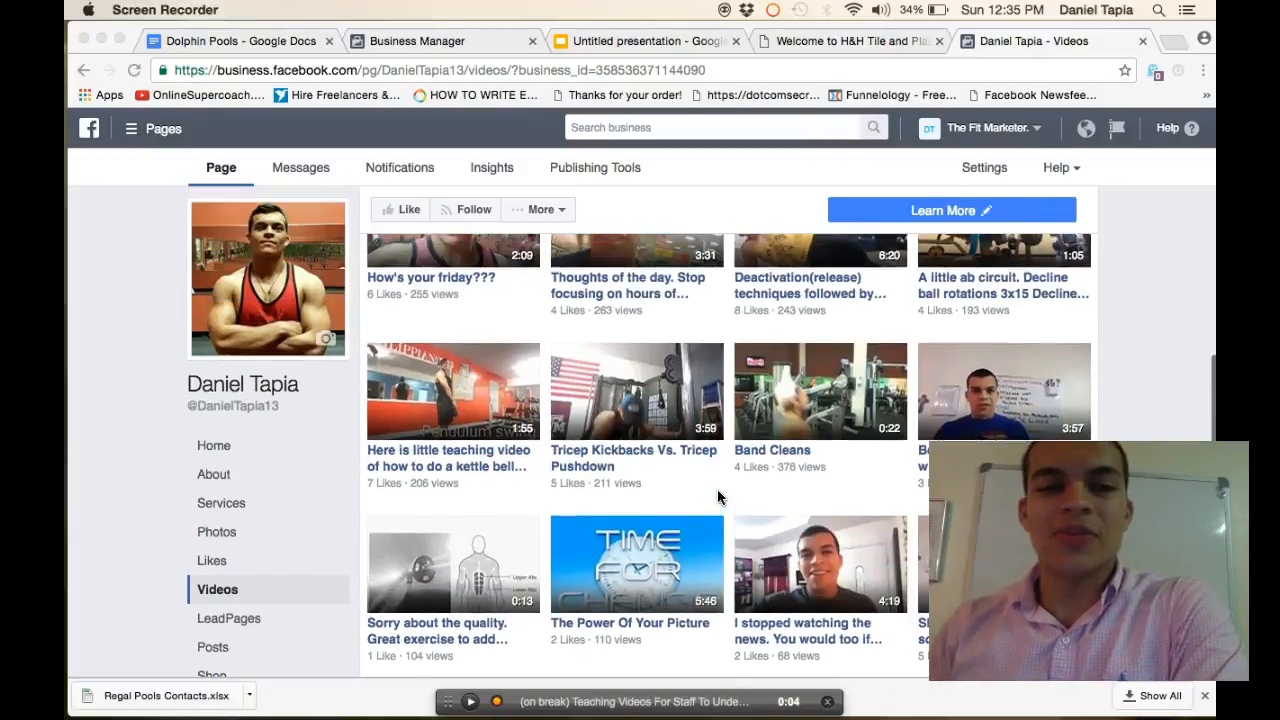
- Scroll down the Videos tab to load the page's older videos, reaching 'Life changing'
scroll("down", 3)
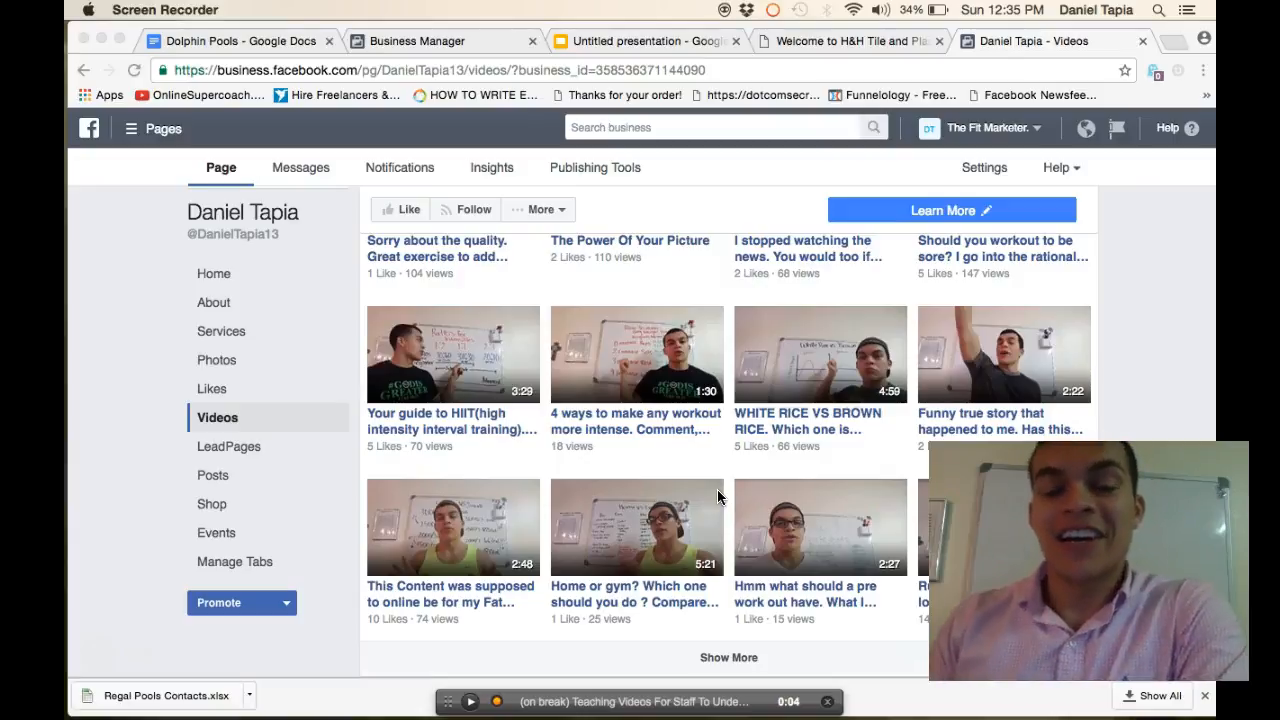
scroll("down", 3)
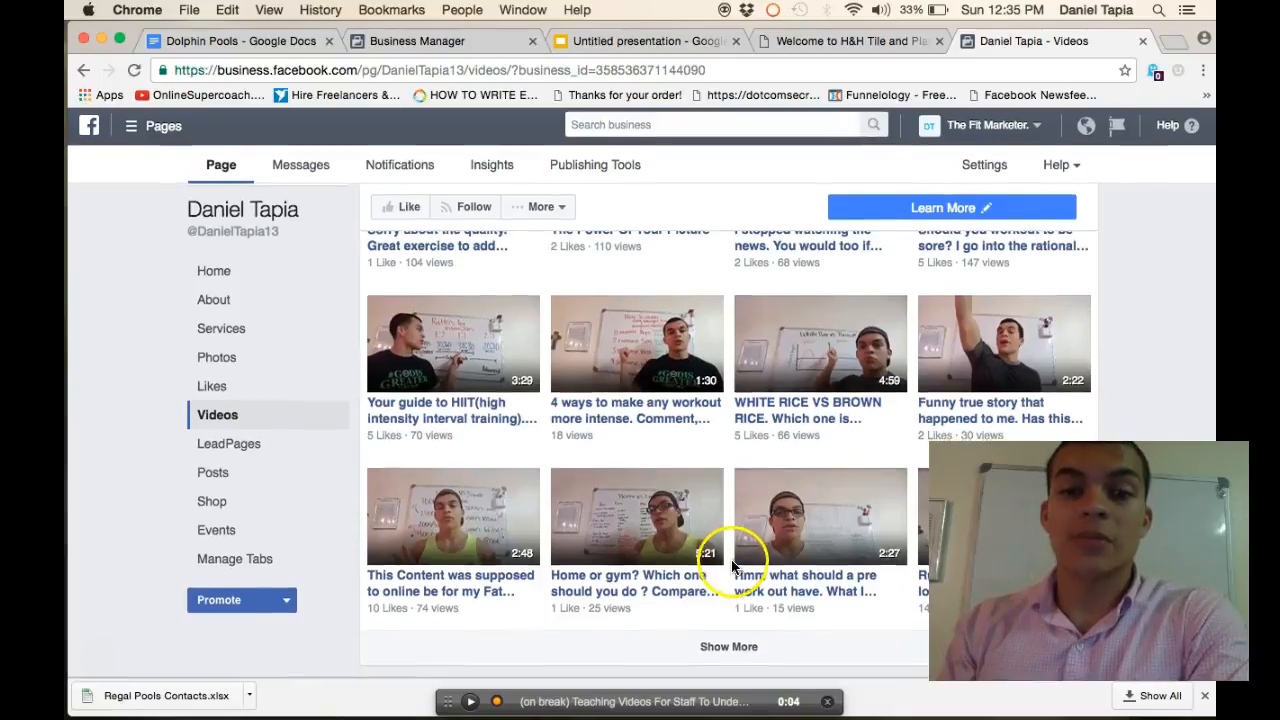
scroll("down", 3)
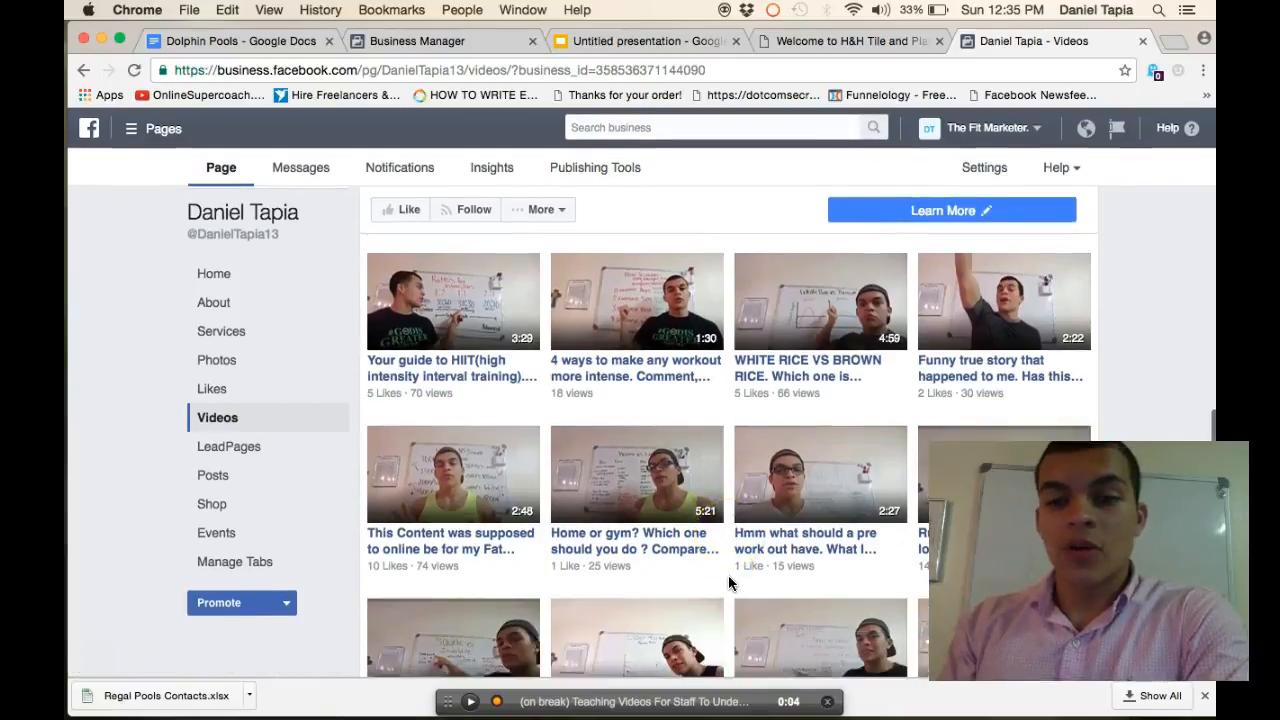
scroll("down", 3)
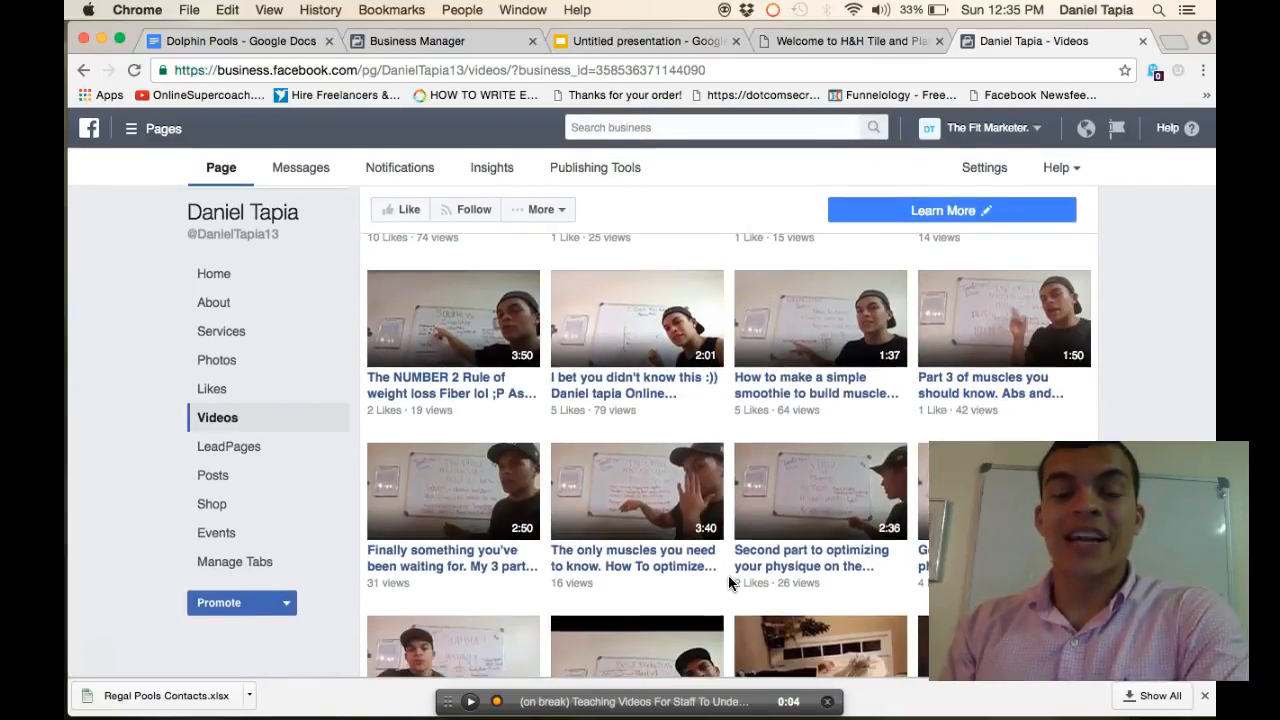
scroll("down", 3)
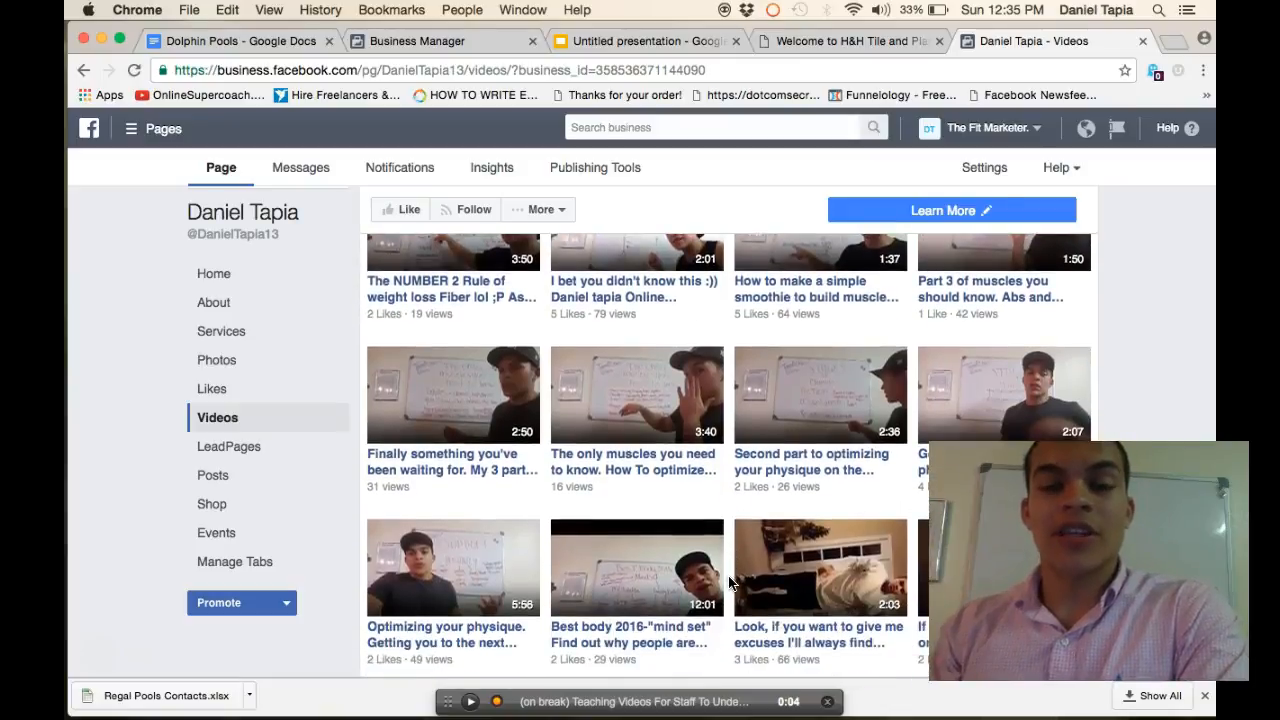
scroll("down", 3)
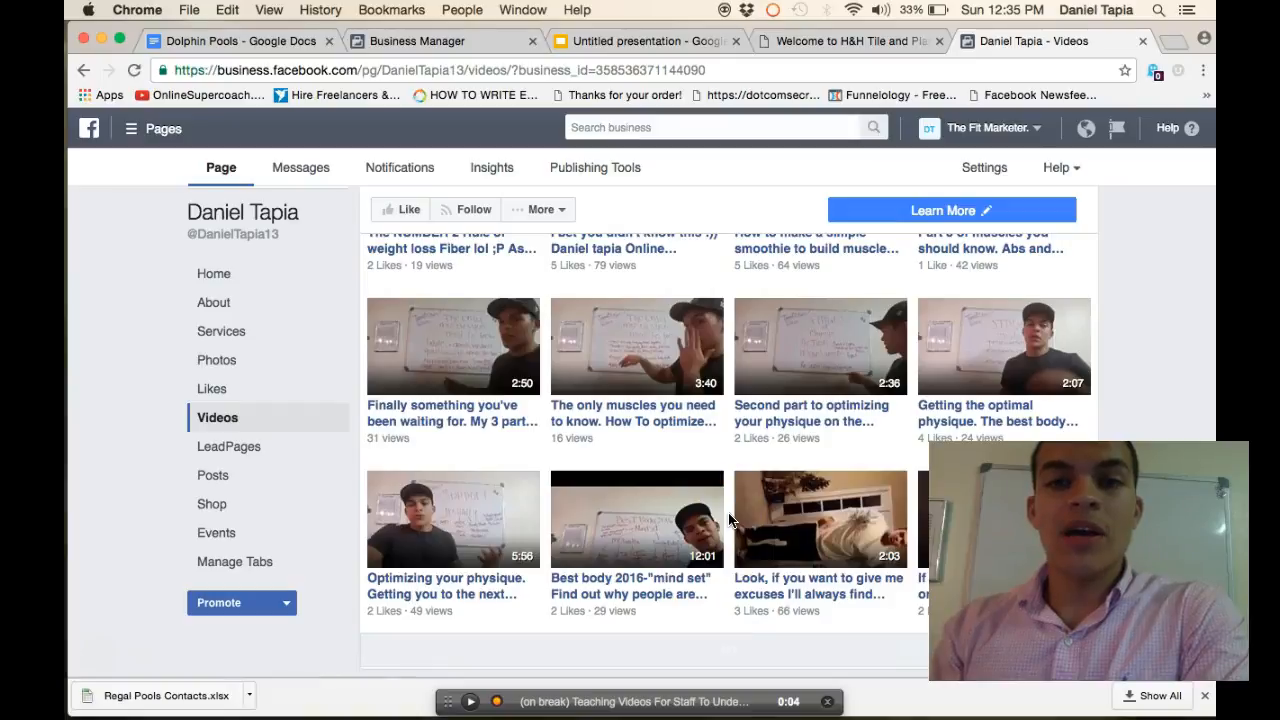
scroll("down", 3)
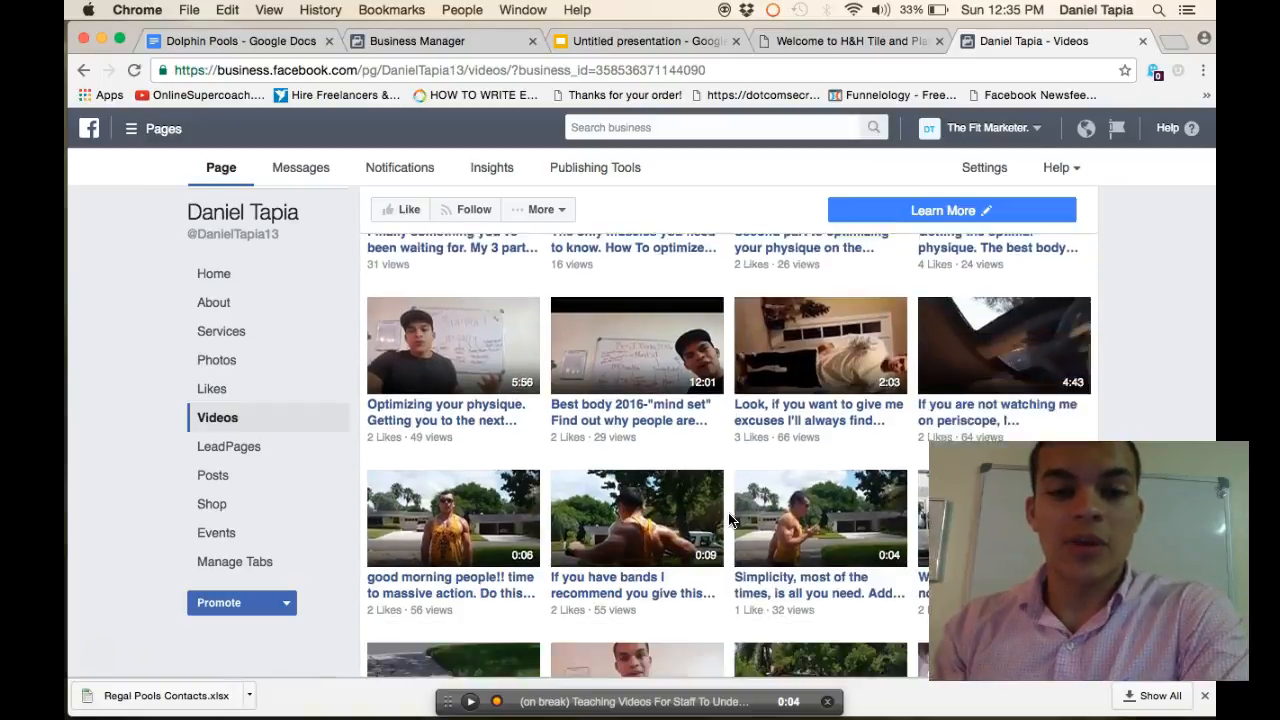
scroll("down", 3)
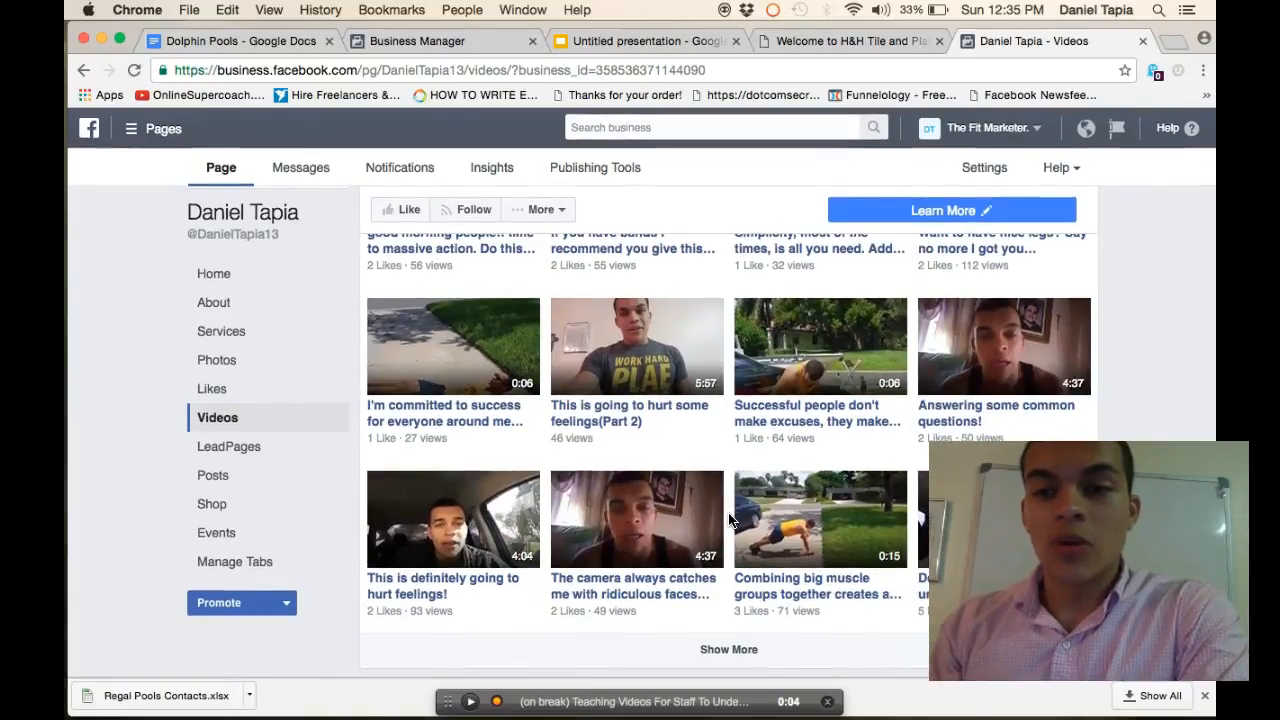
mouse_move(518, 448)
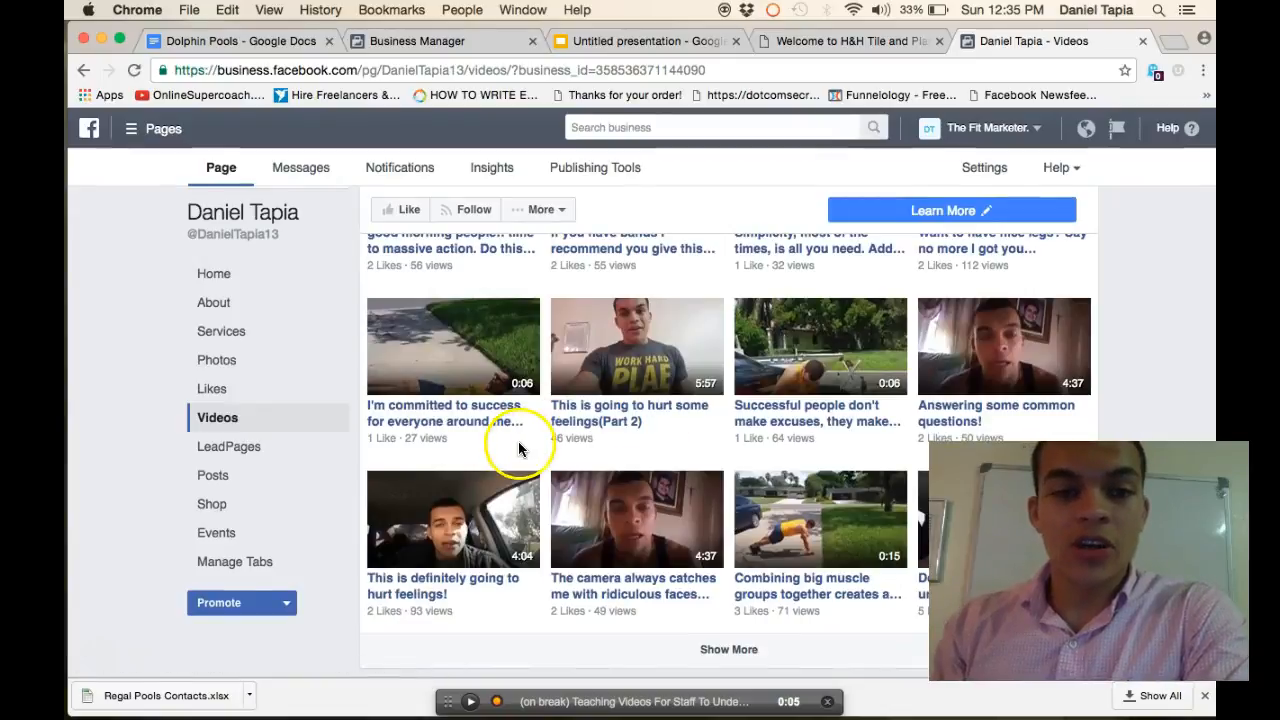
mouse_move(736, 649)
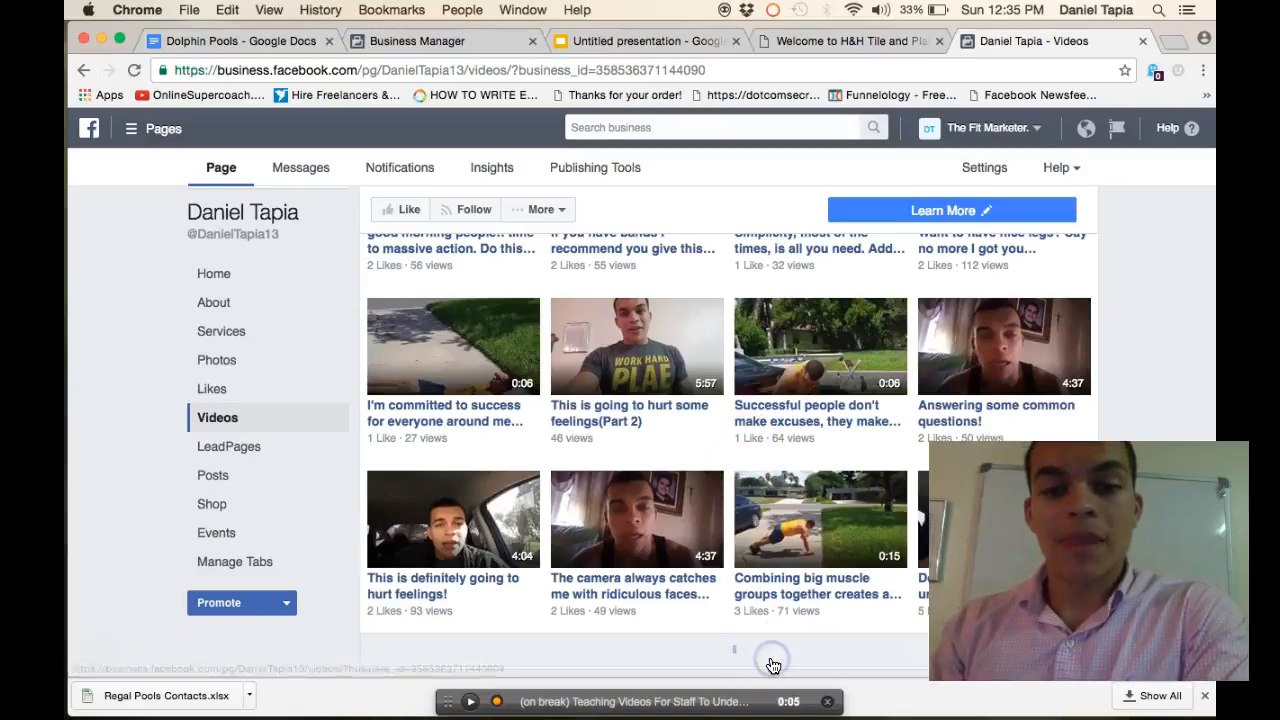
scroll("down", 3)
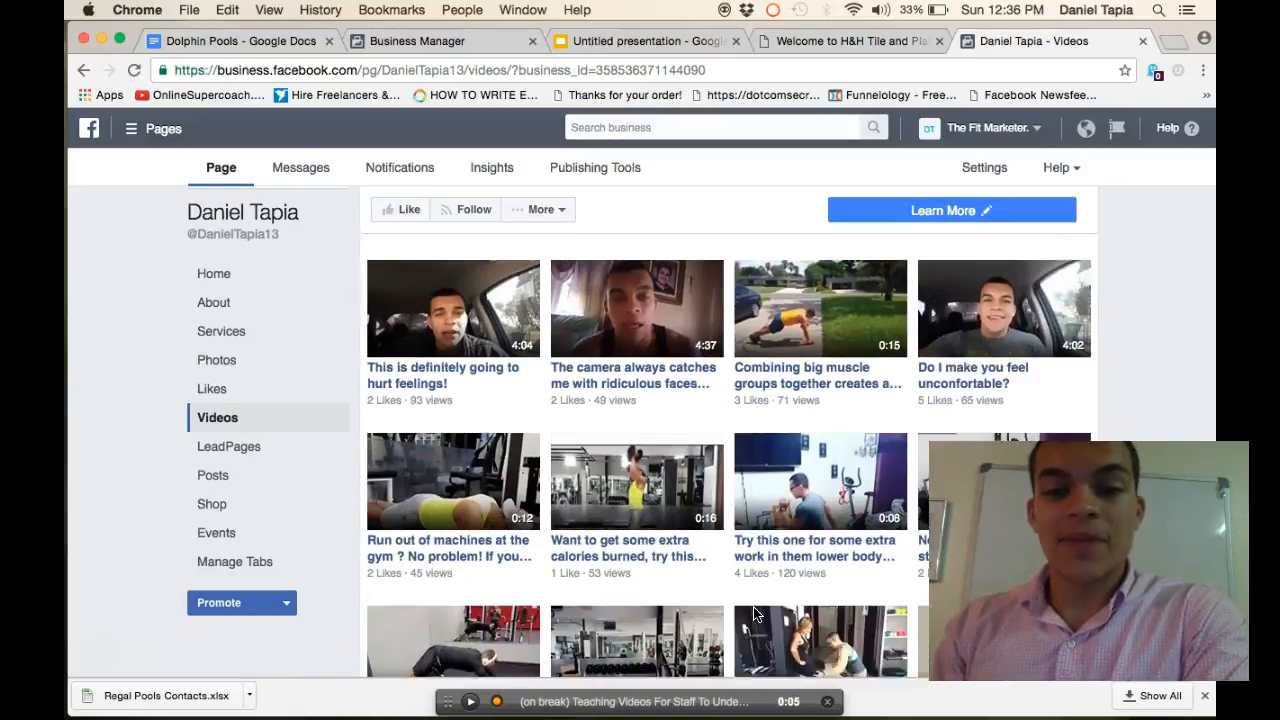
scroll("down", 3)
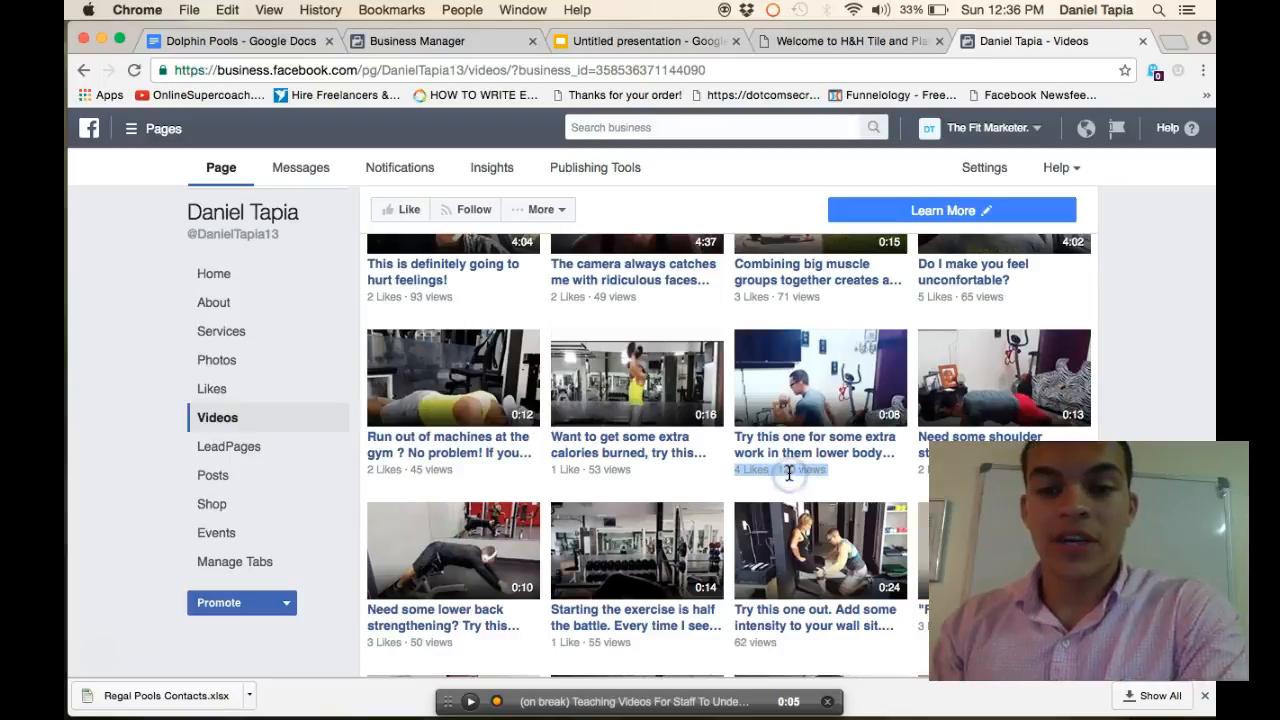
scroll("down", 3)
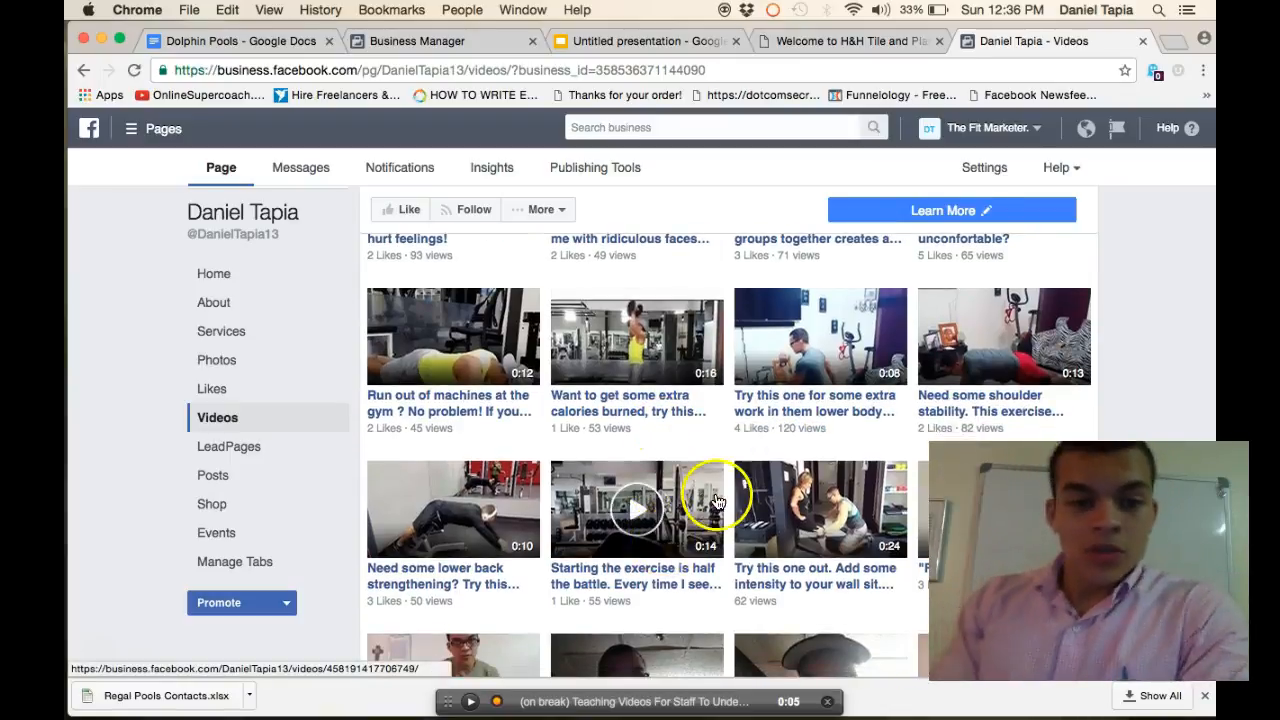
scroll("down", 3)
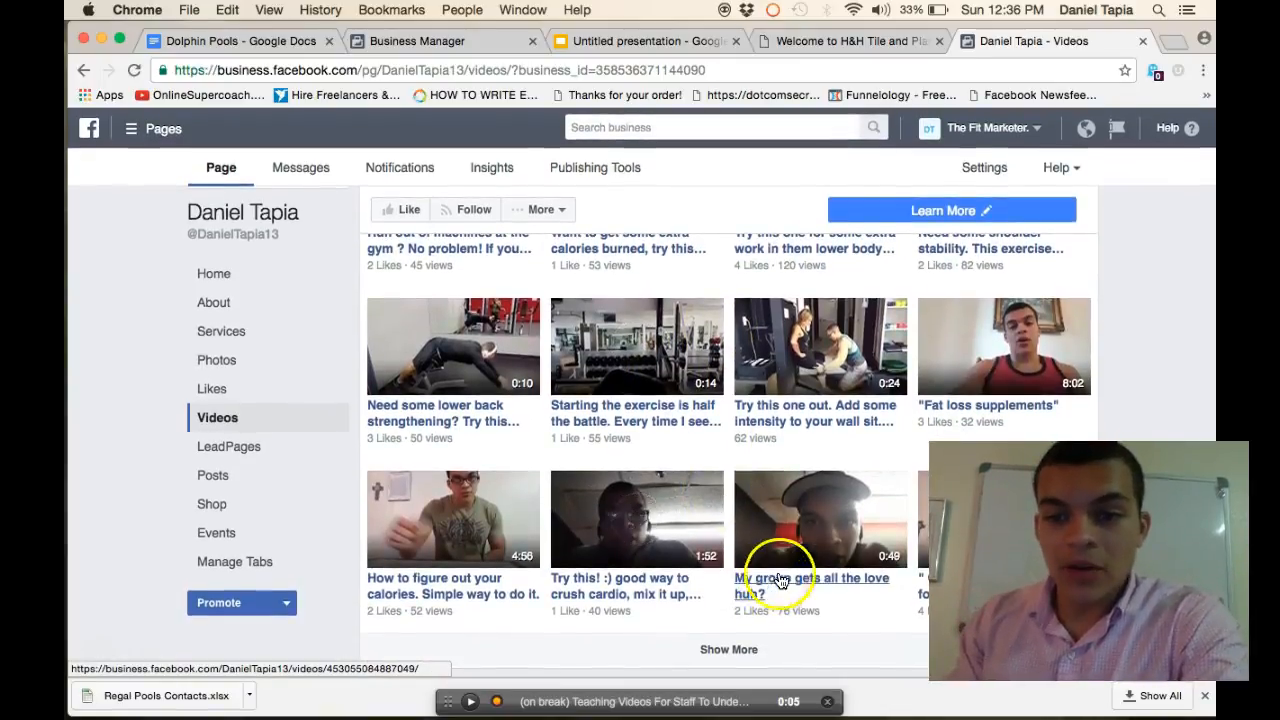
mouse_move(658, 520)
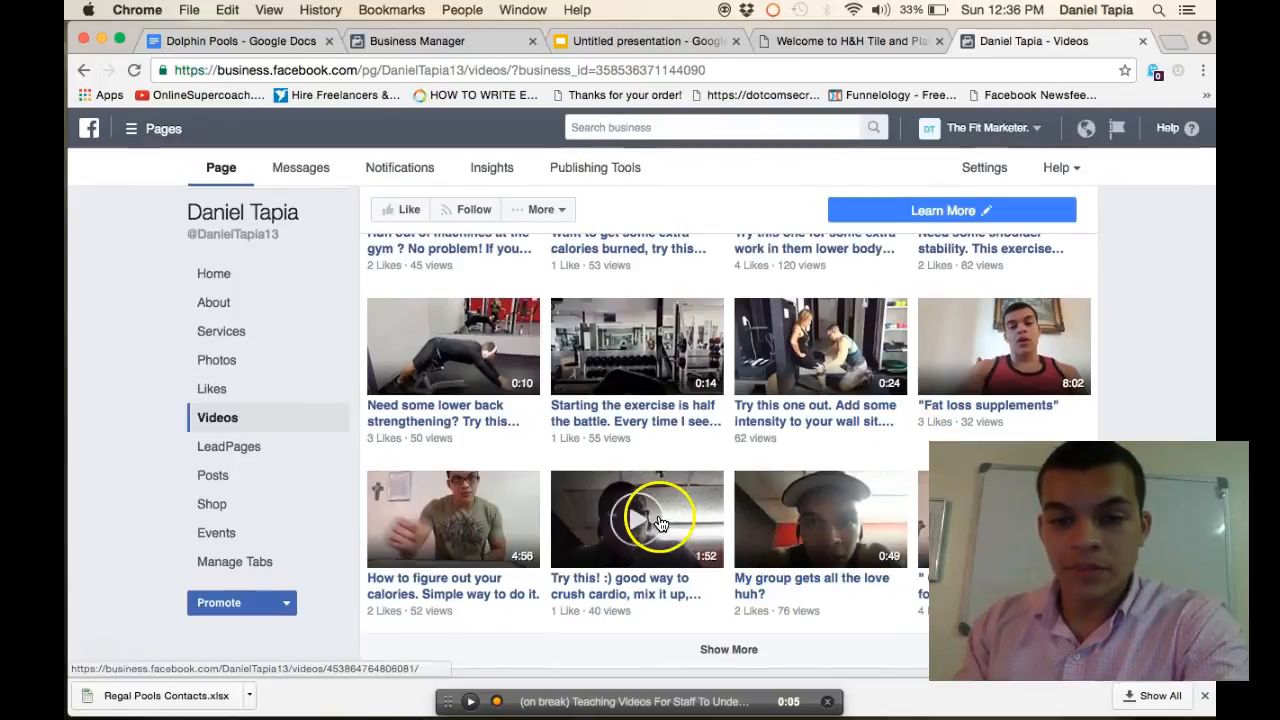
mouse_move(766, 595)
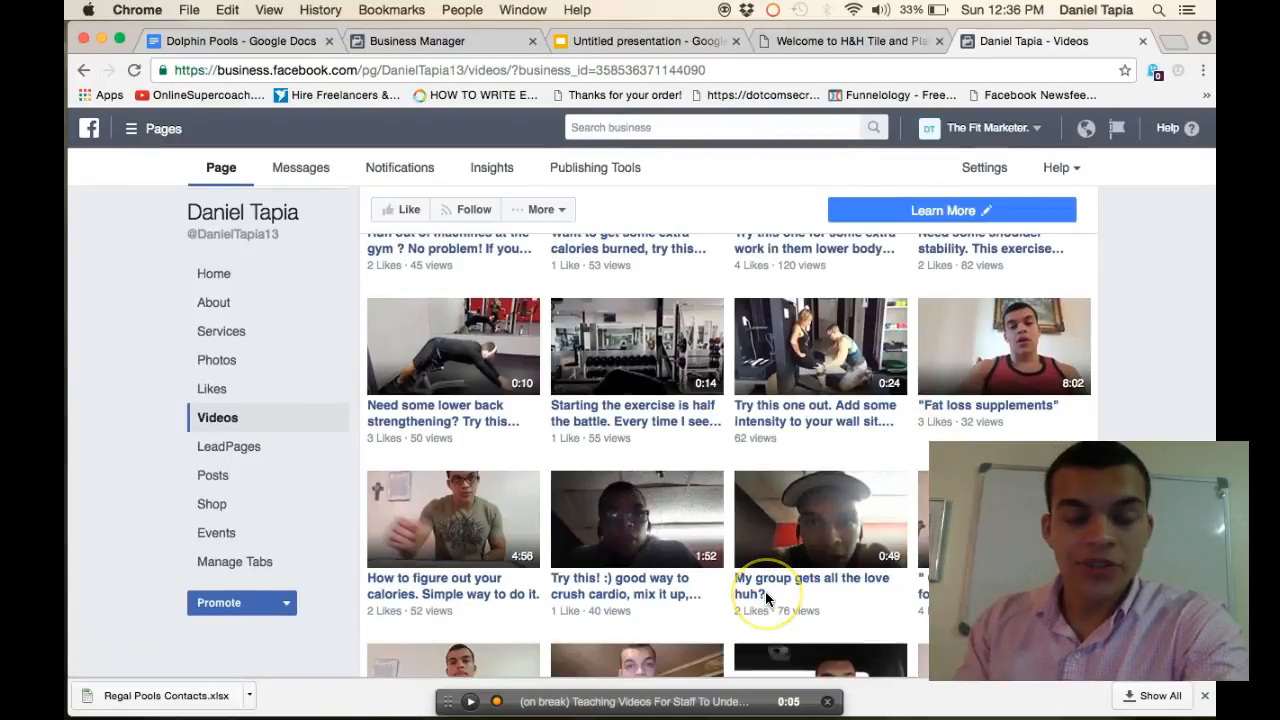
scroll("down", 3)
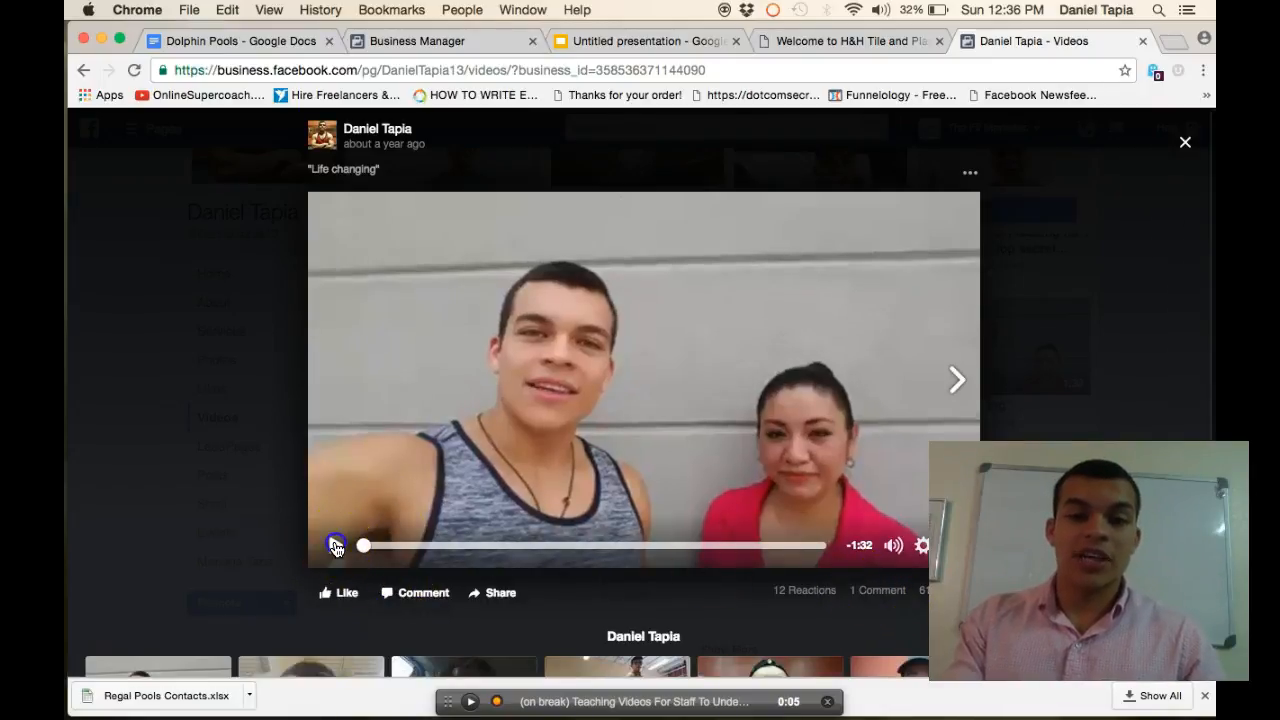
- Play part of the 'Life changing' video, check its options menu, then close the viewer
left_click(335, 544)
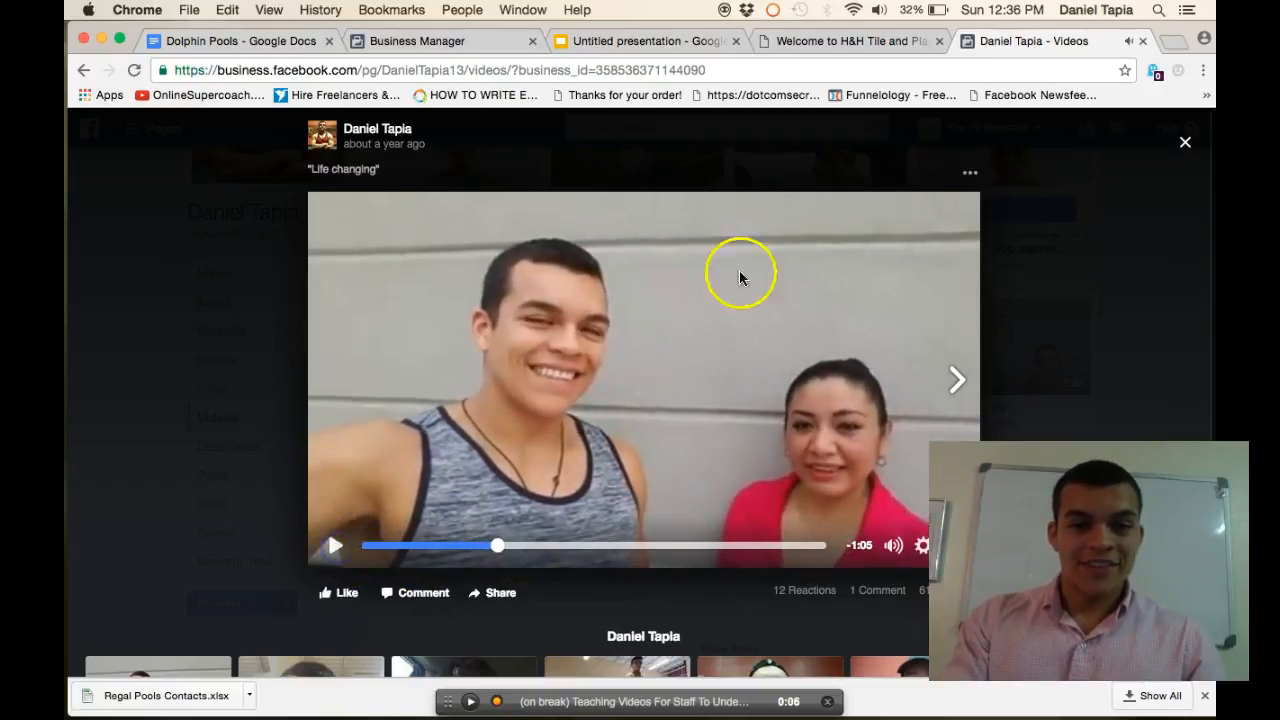
left_click(969, 172)
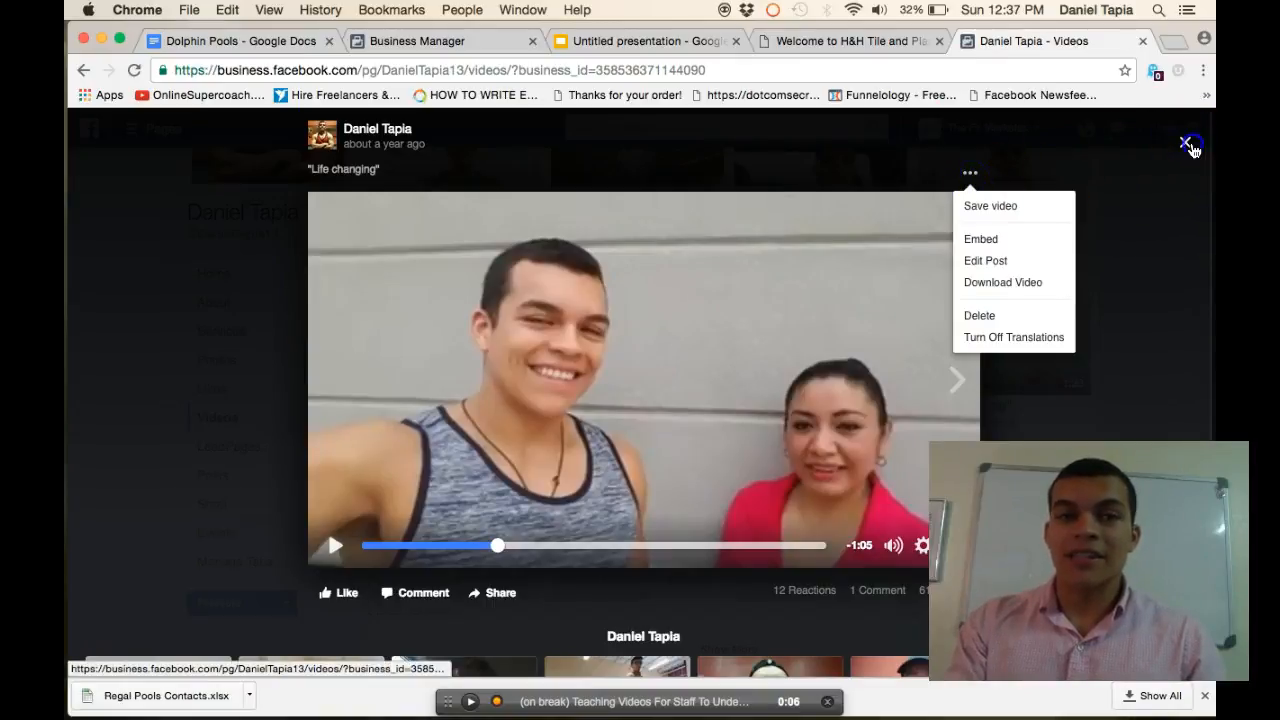
left_click(1184, 142)
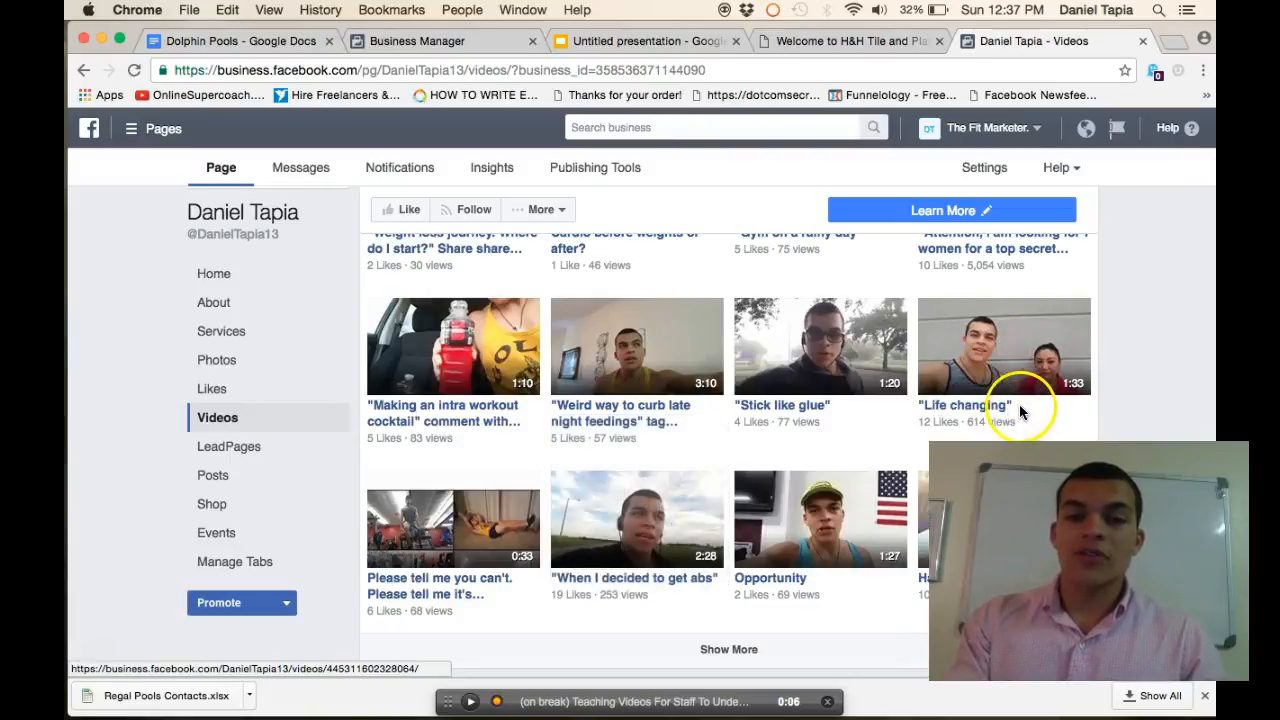
mouse_move(311, 397)
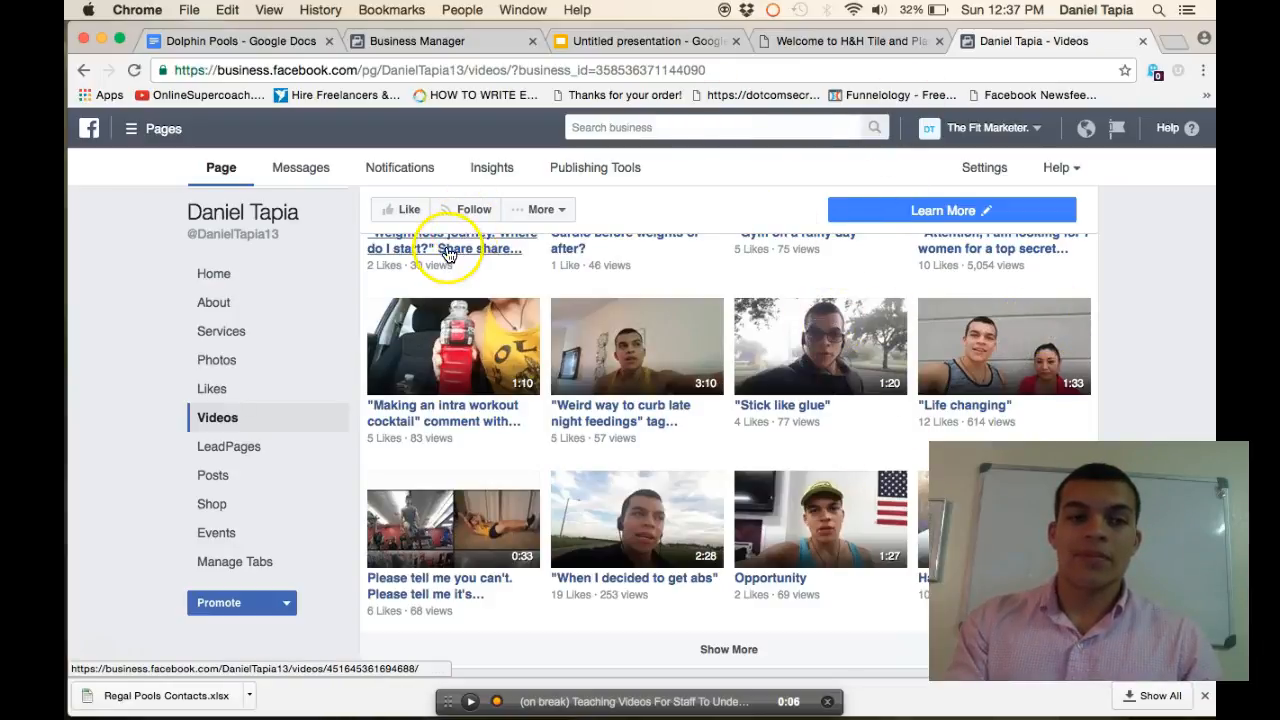
mouse_move(995, 325)
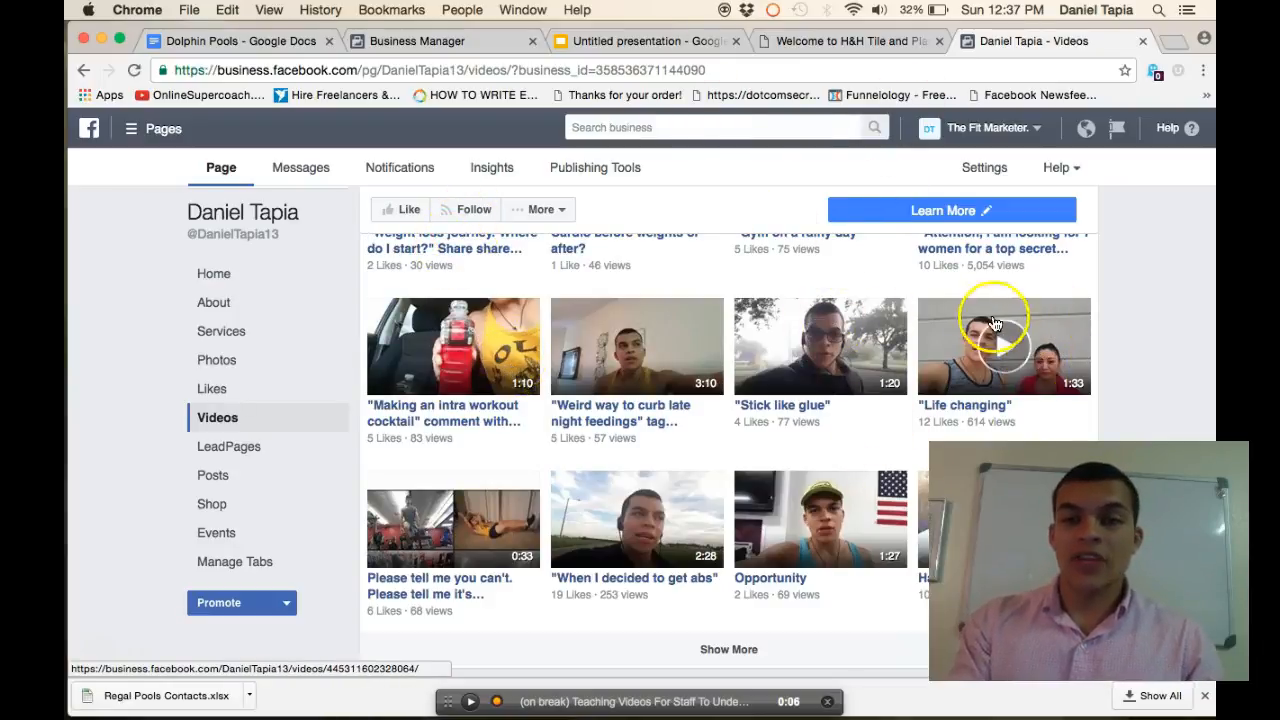
mouse_move(309, 45)
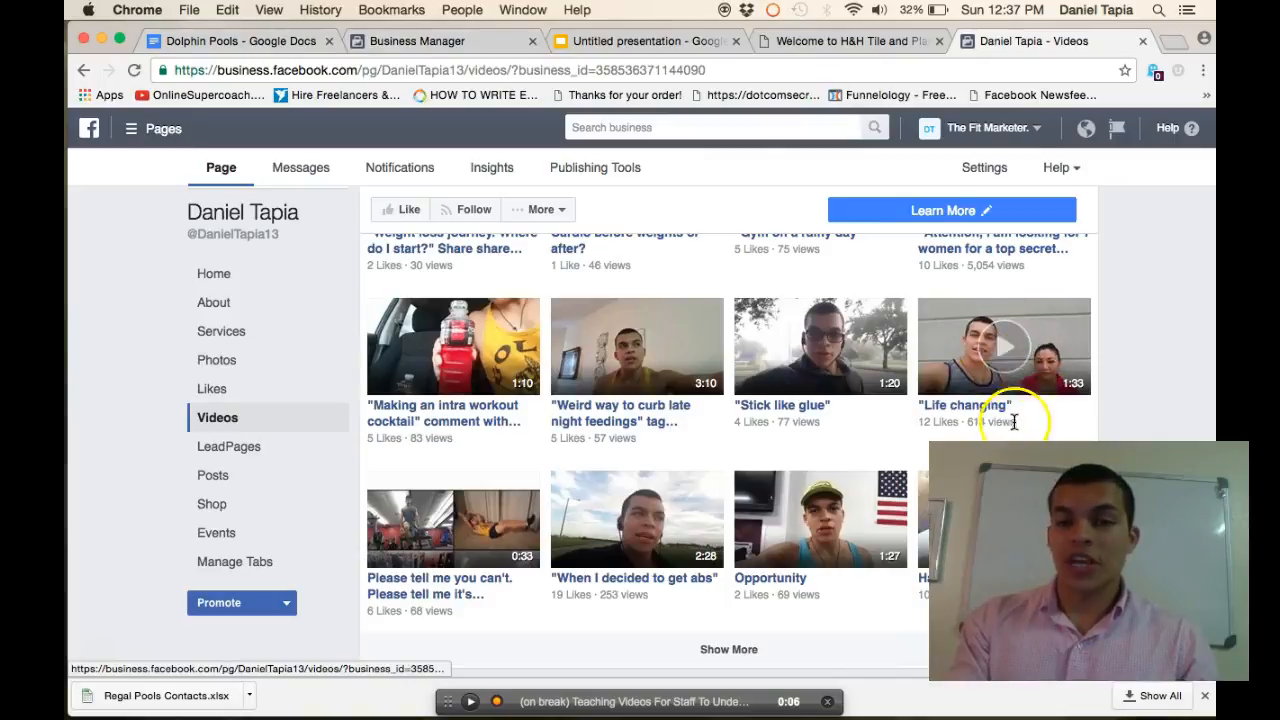
mouse_move(1052, 422)
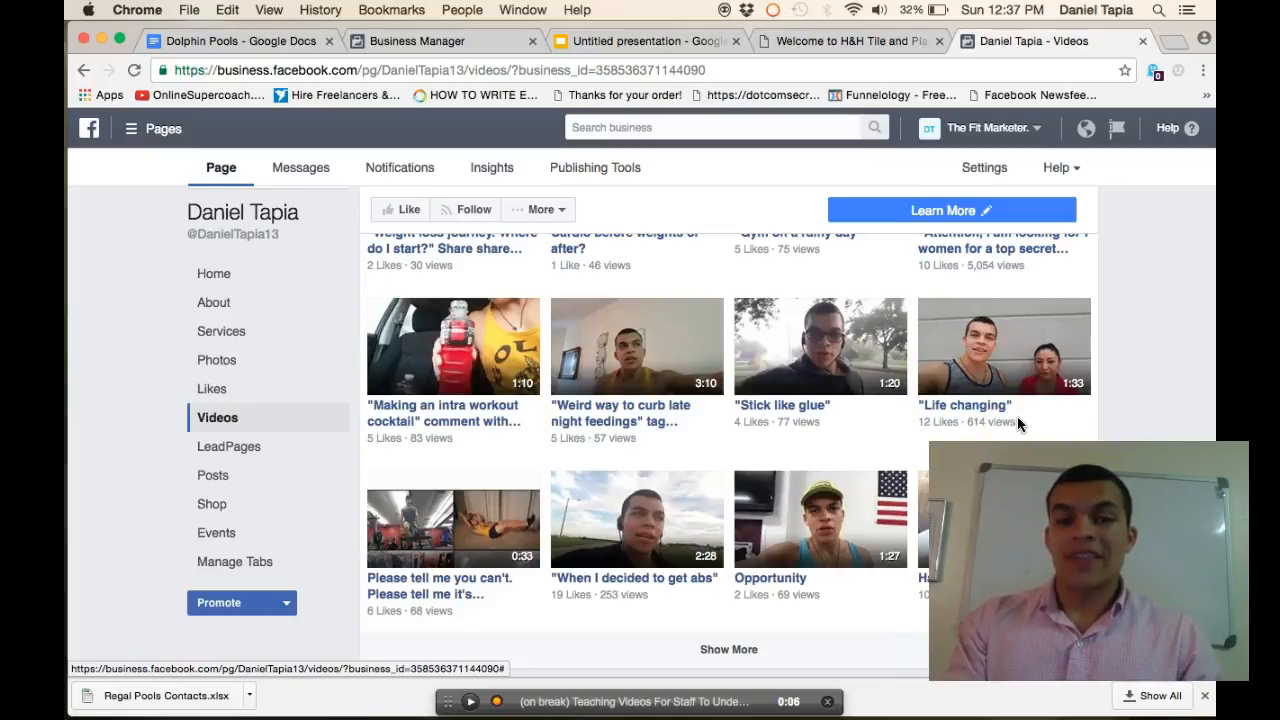
- Switch from the video list to the page's Posts timeline with cover image and composer
left_click(1003, 347)
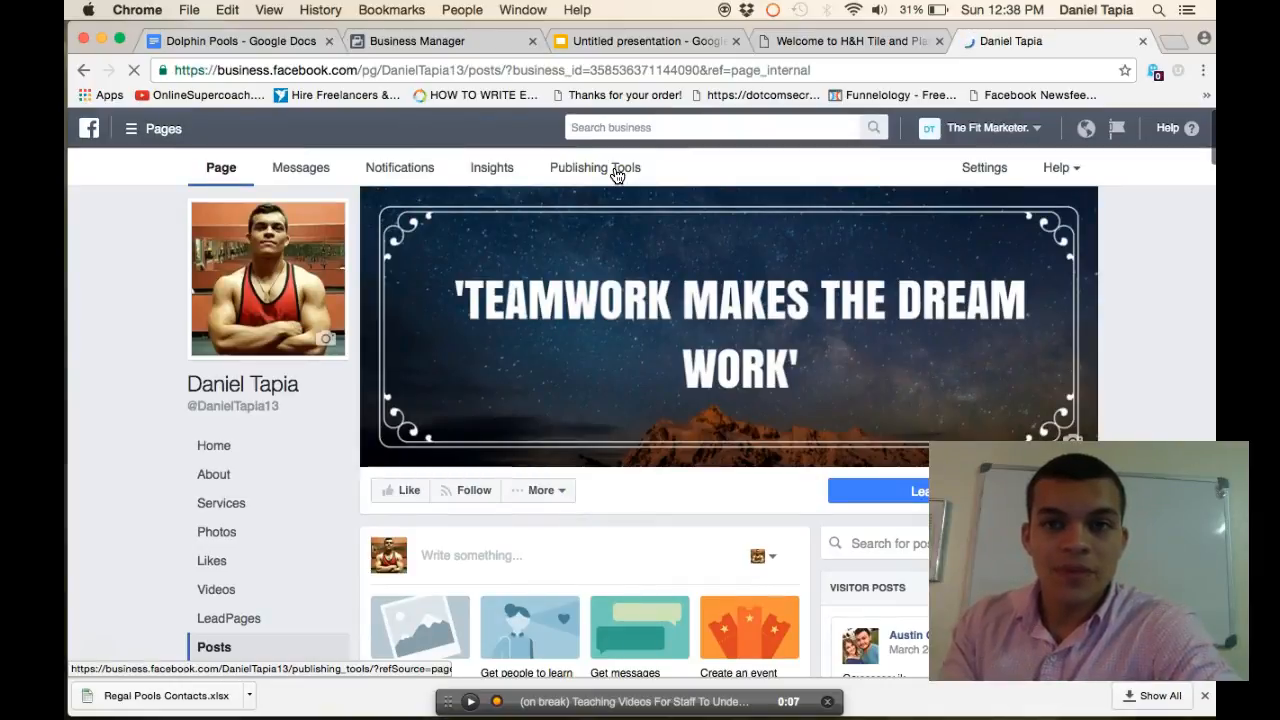
- Open Publishing Tools and scroll the Published Posts list showing reach and clicks
left_click(595, 167)
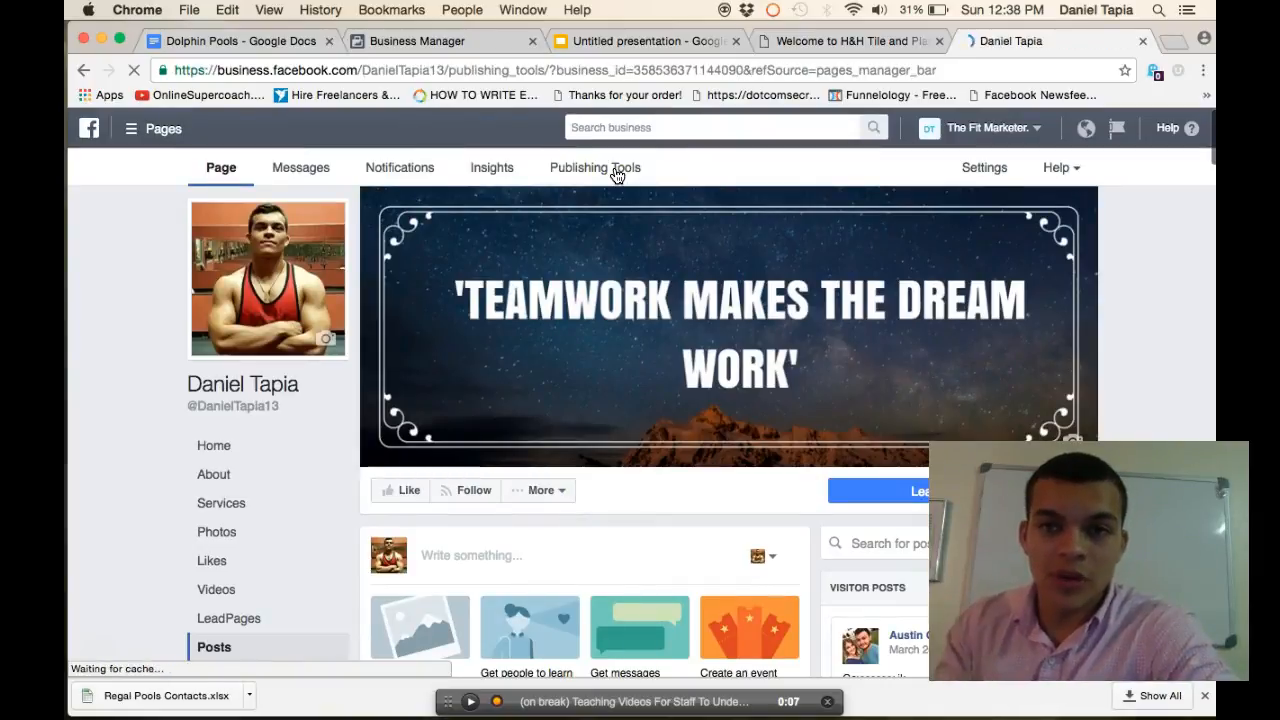
left_click(591, 167)
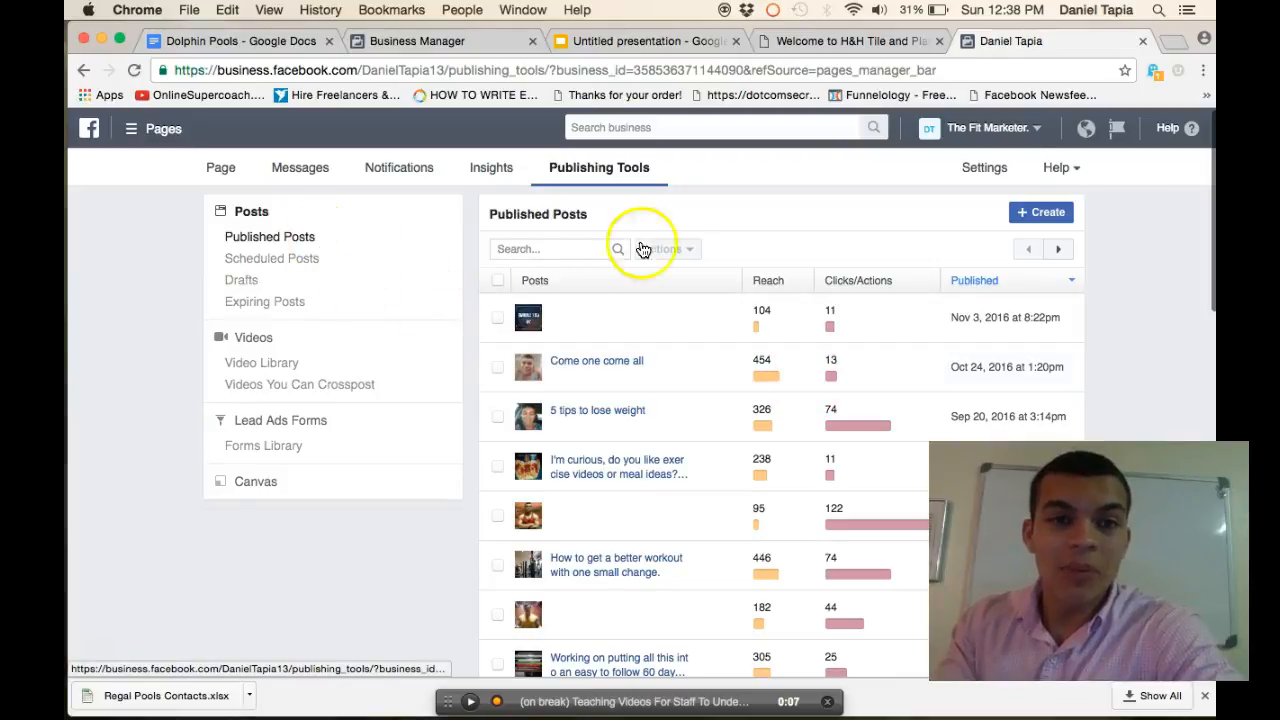
mouse_move(297, 242)
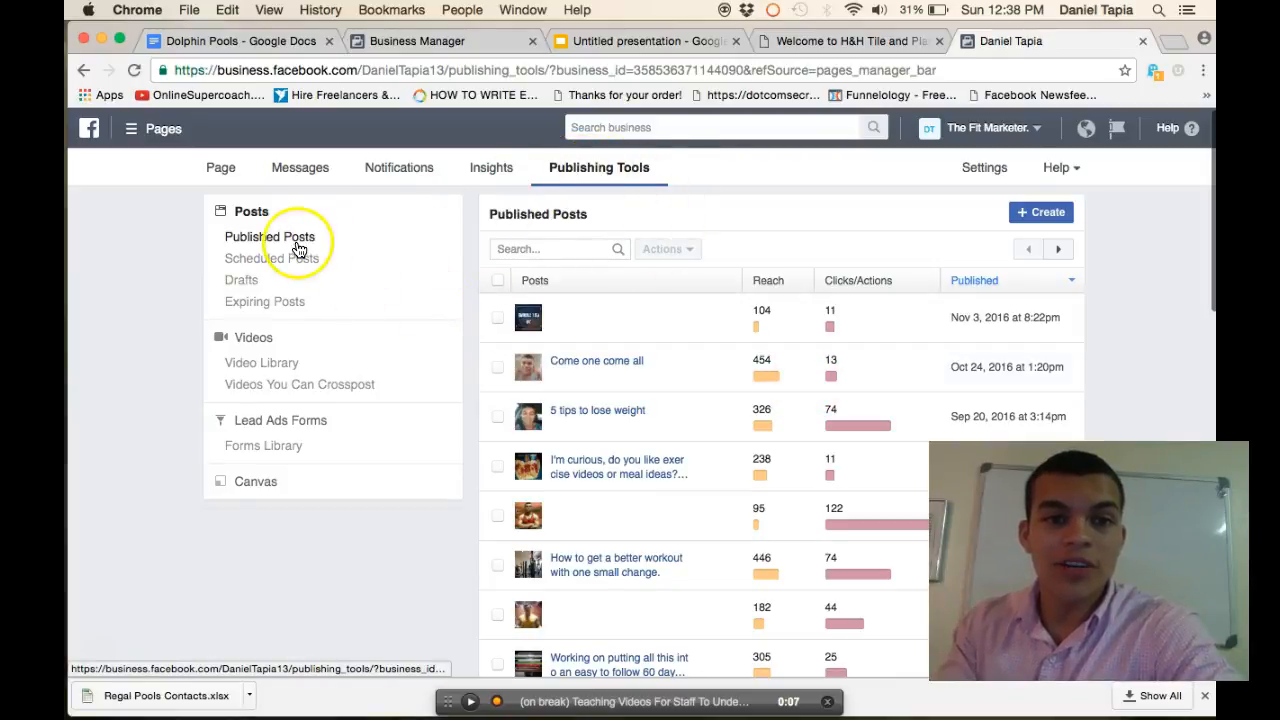
scroll("down", 3)
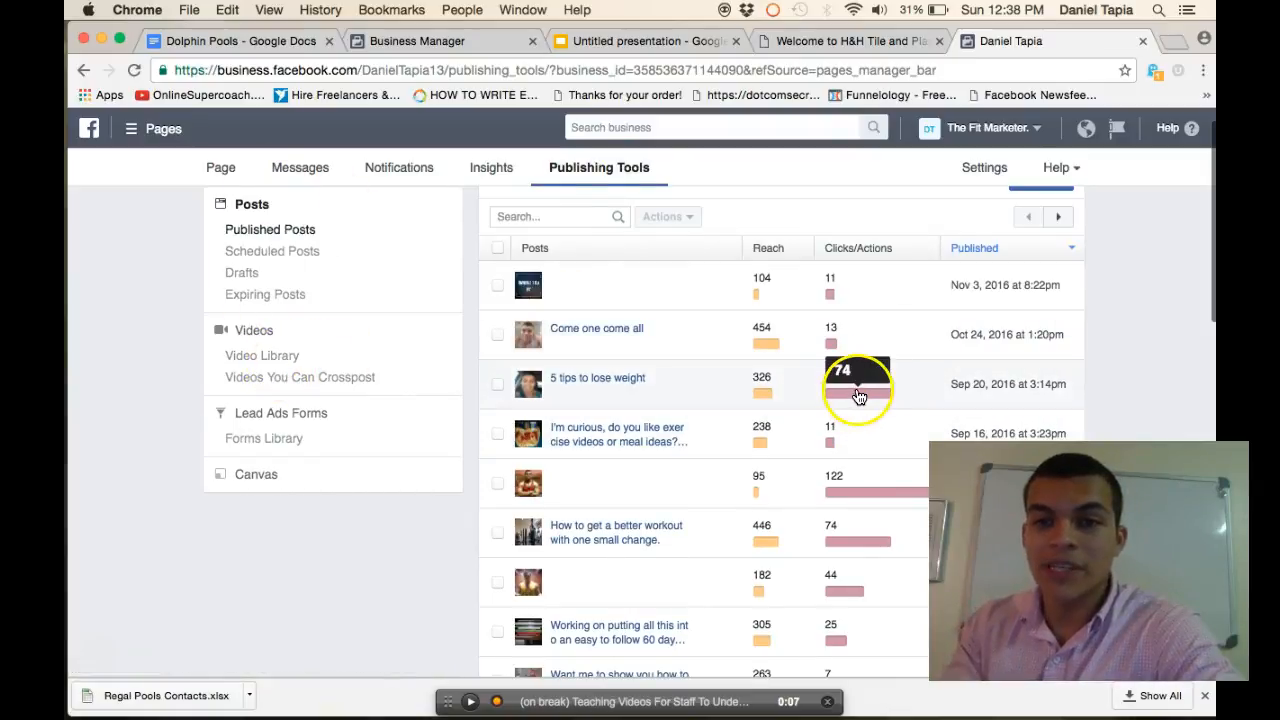
scroll("down", 3)
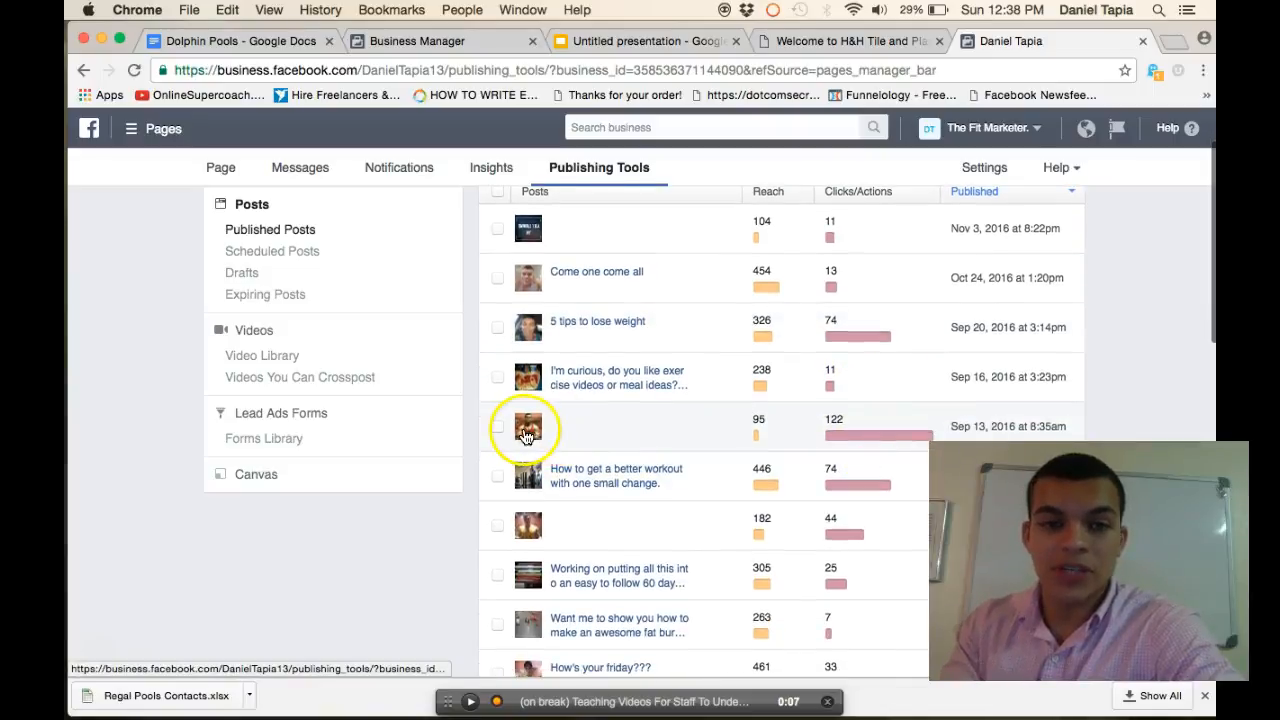
scroll("down", 3)
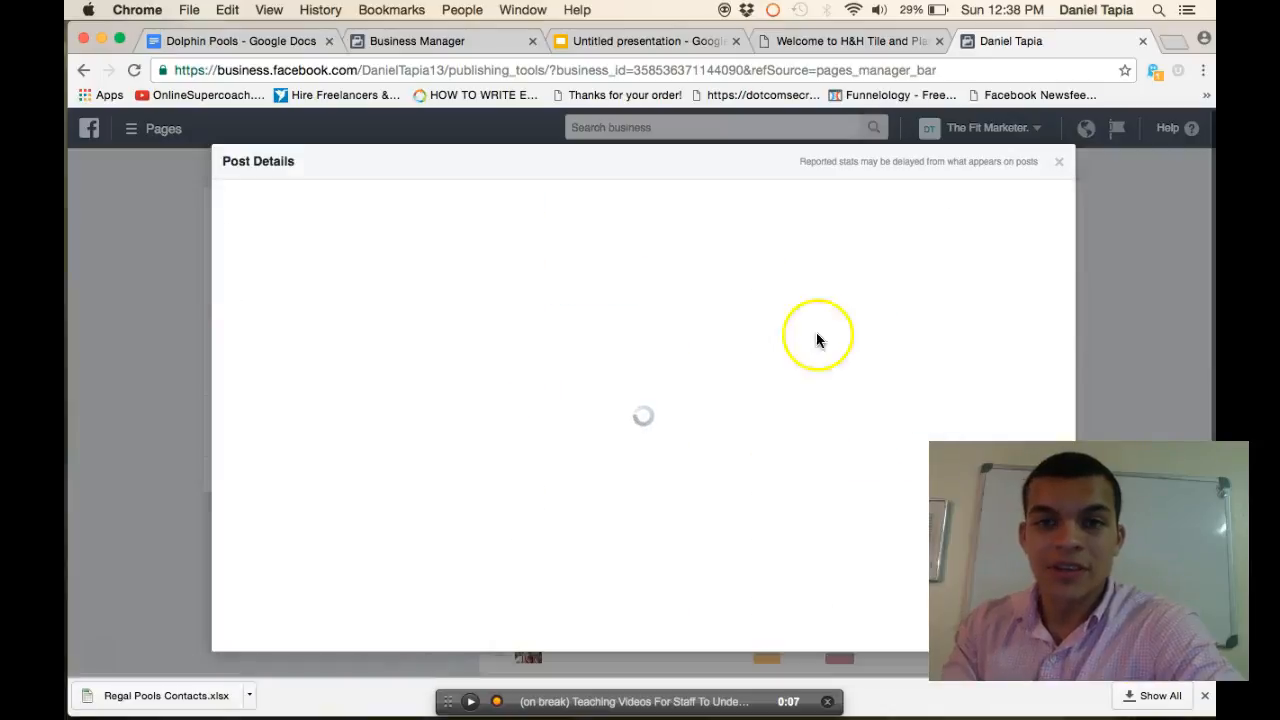
mouse_move(881, 304)
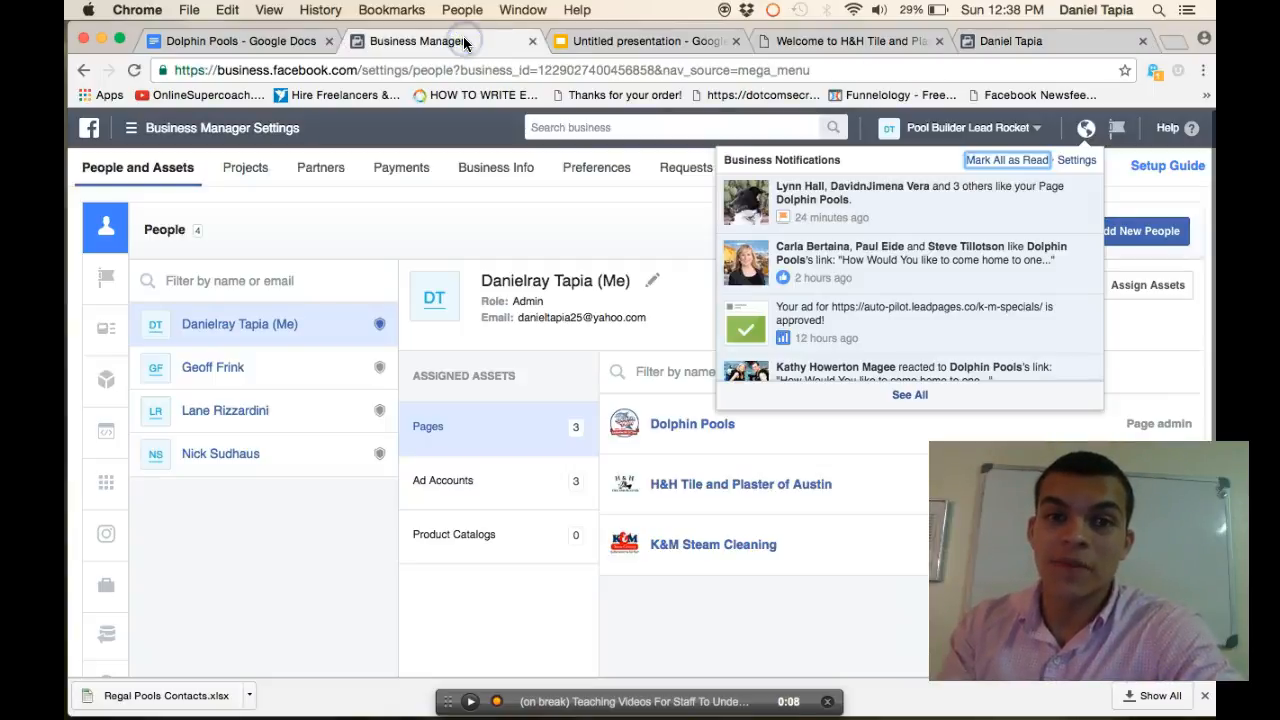
mouse_move(929, 270)
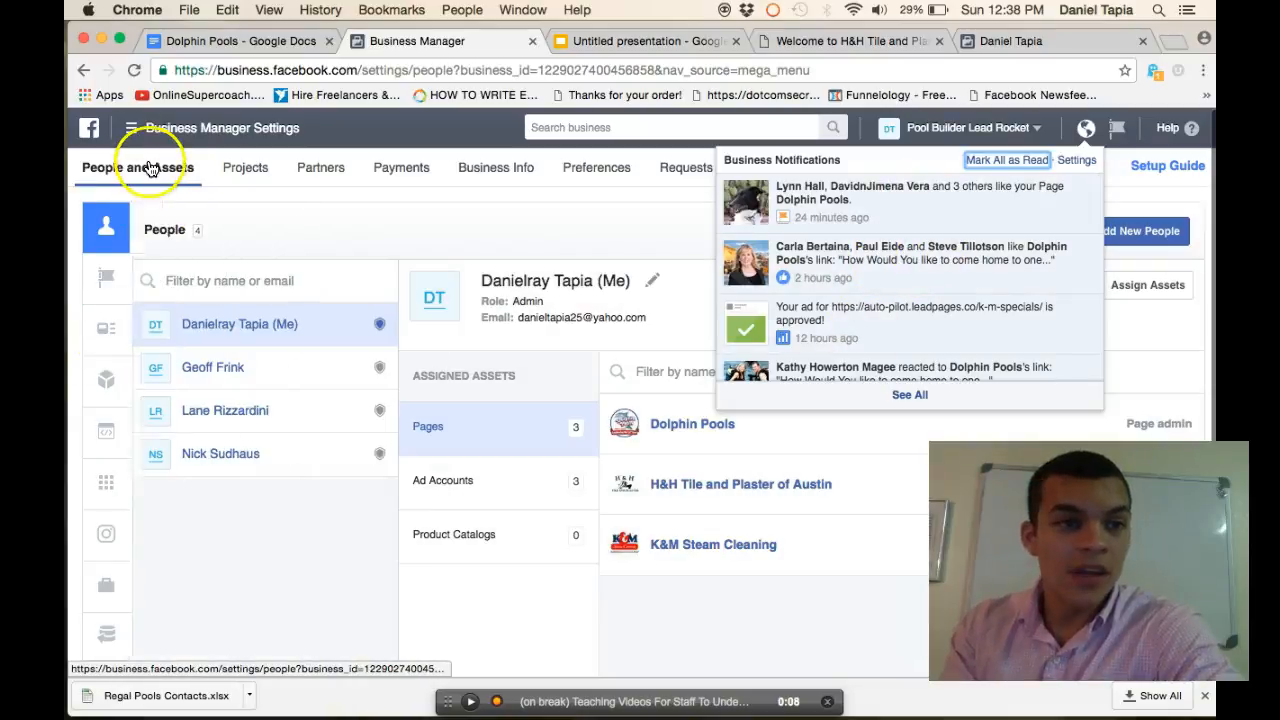
- Launch Ads Manager, then return to Published Posts and close the post details
left_click(130, 127)
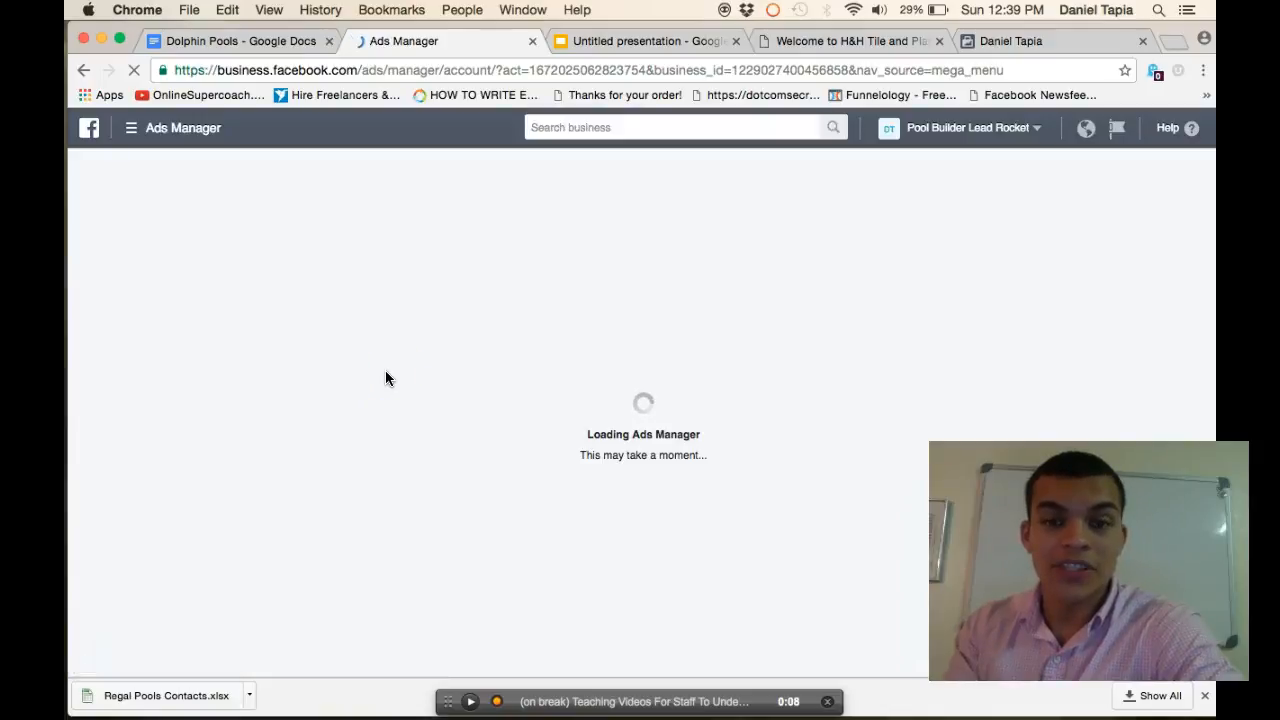
left_click(1010, 41)
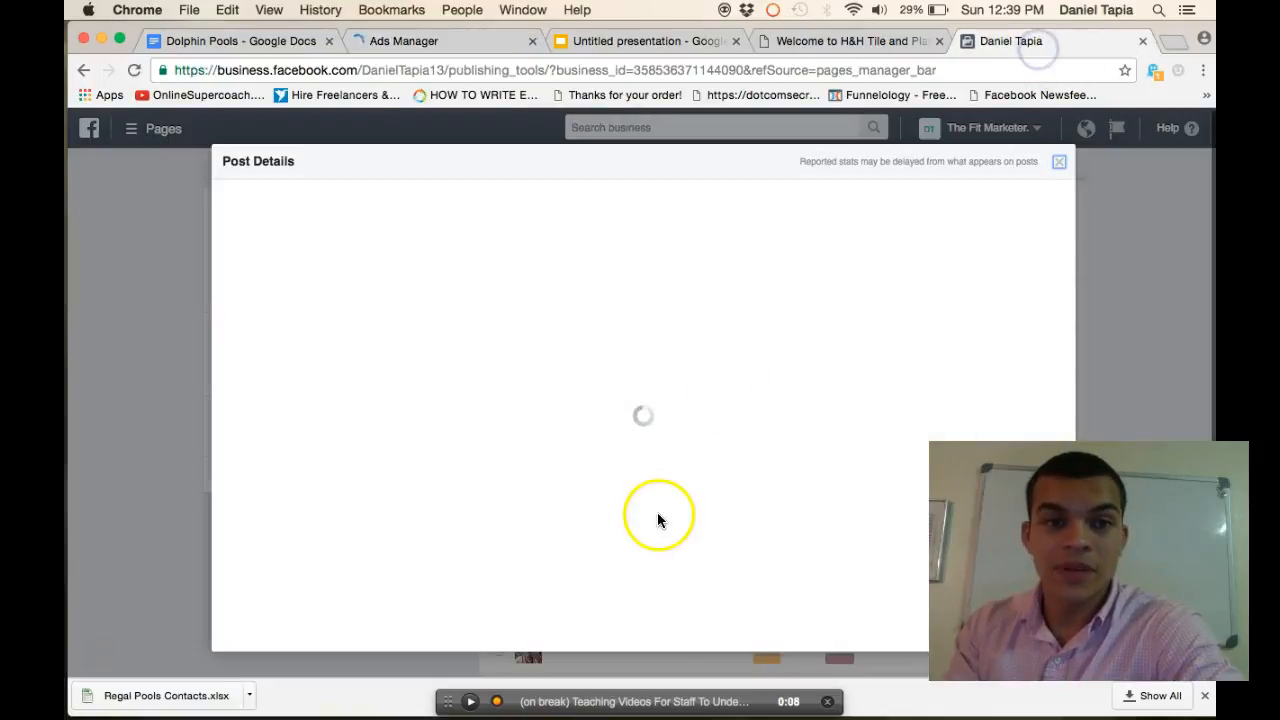
left_click(410, 41)
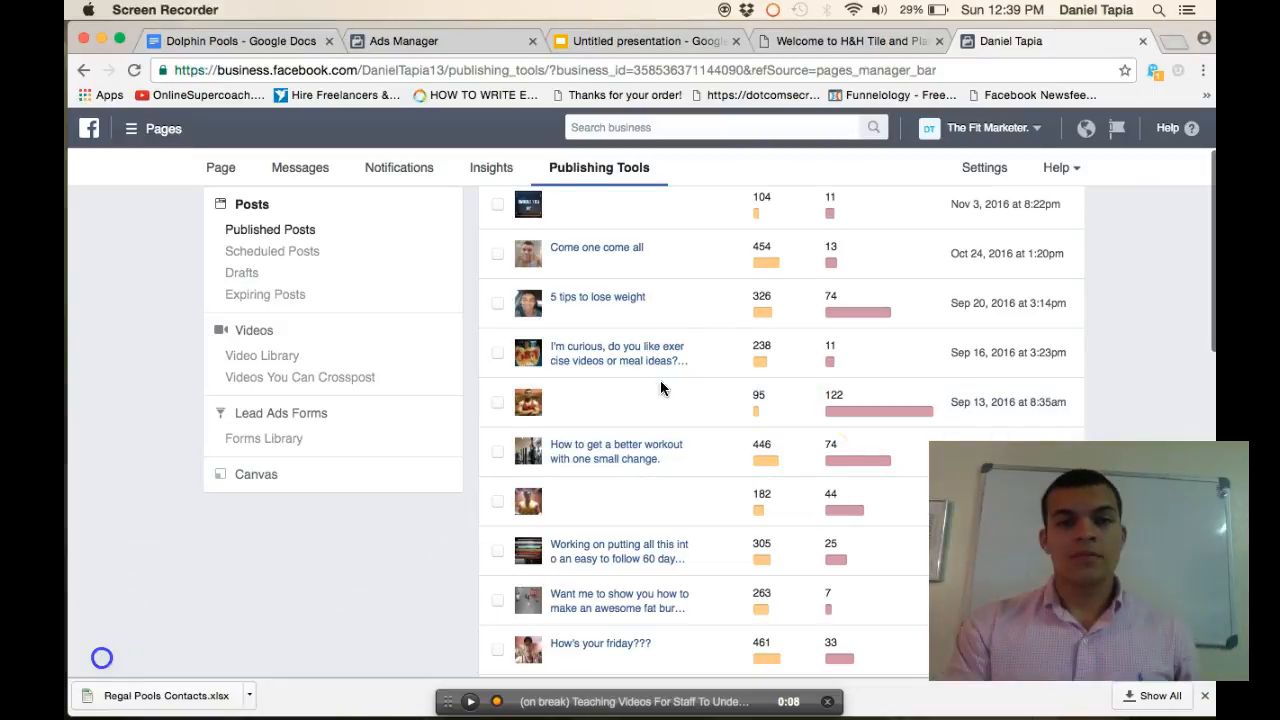
- Go to the second Published Posts page and open the 530-reach video post's details
scroll("down", 3)
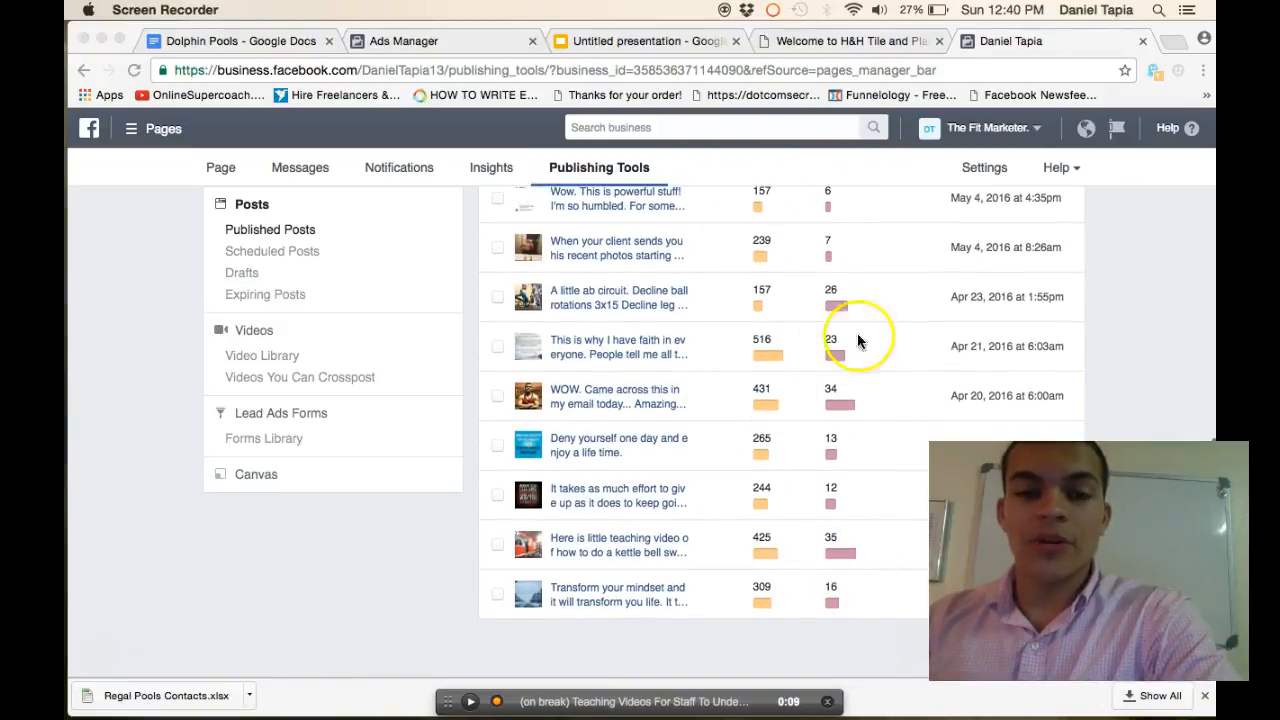
scroll("down", 3)
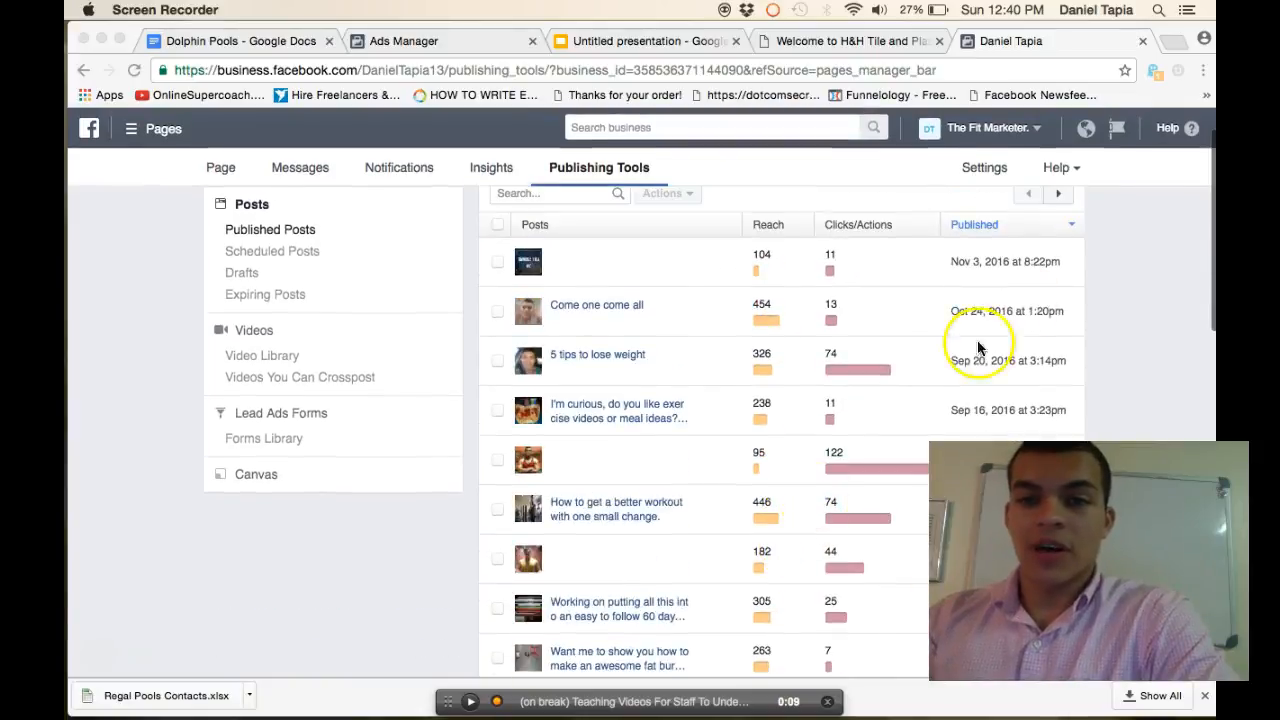
left_click(1058, 193)
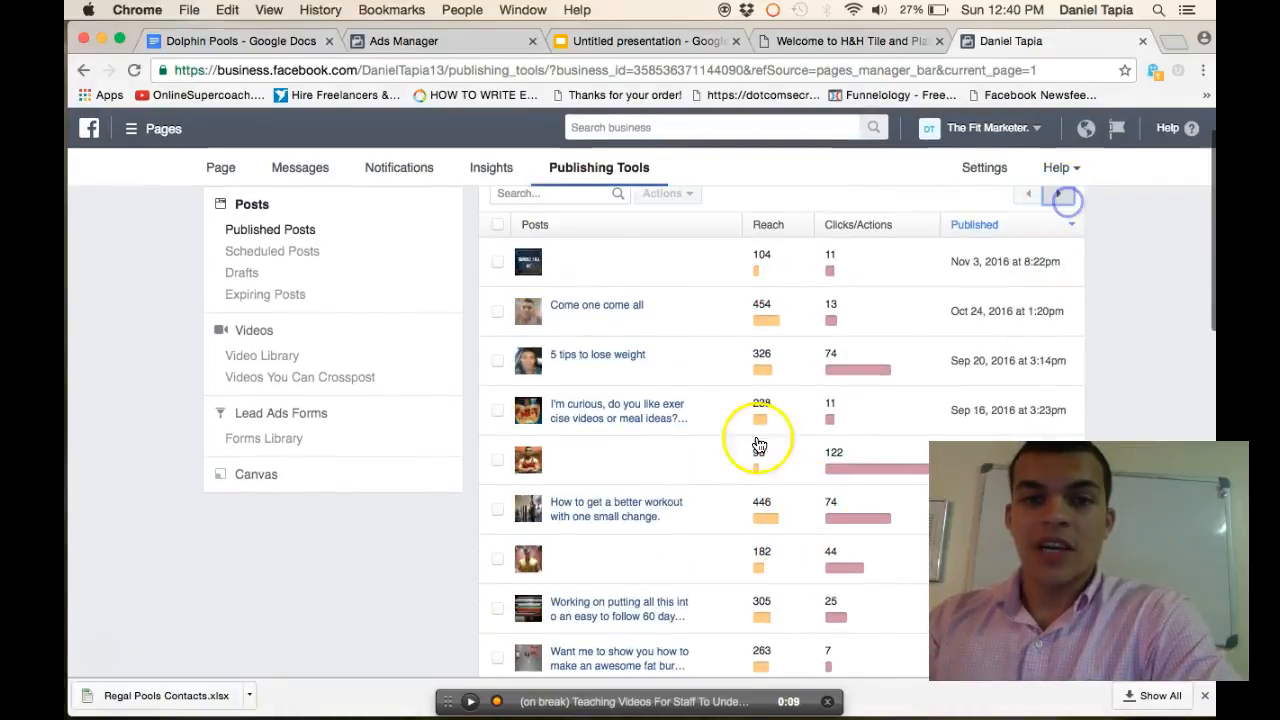
scroll("down", 3)
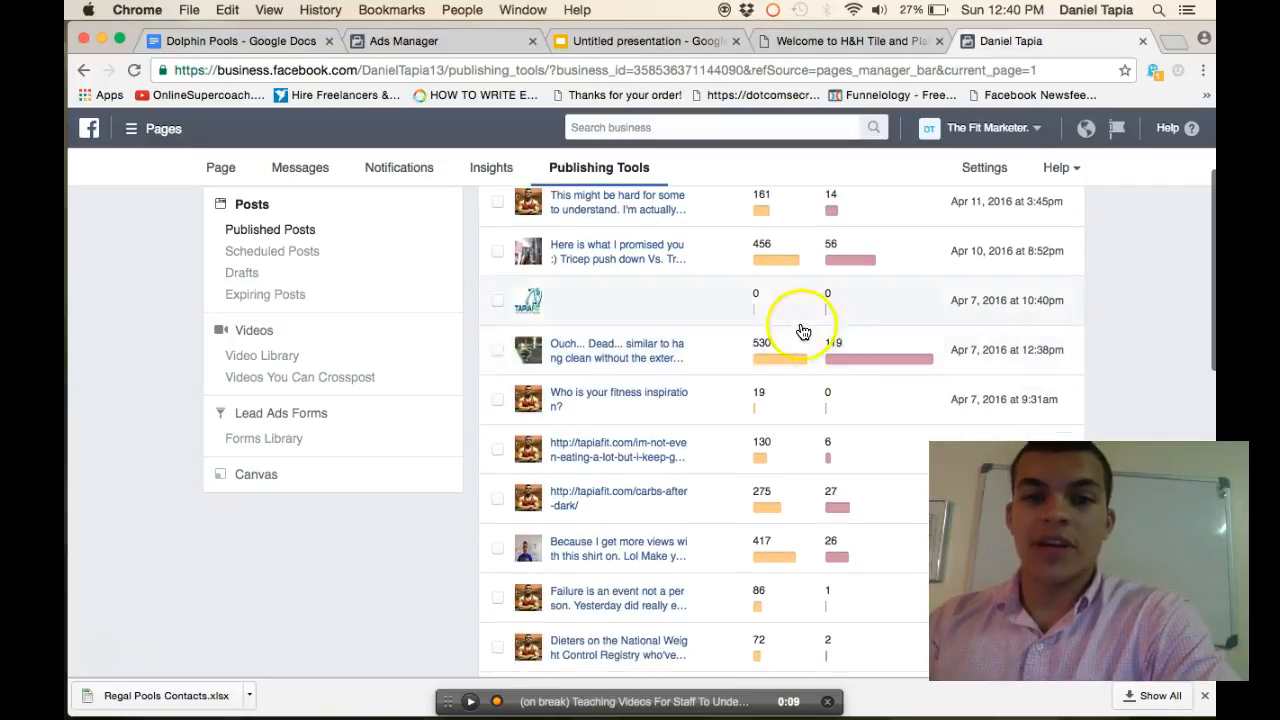
mouse_move(670, 360)
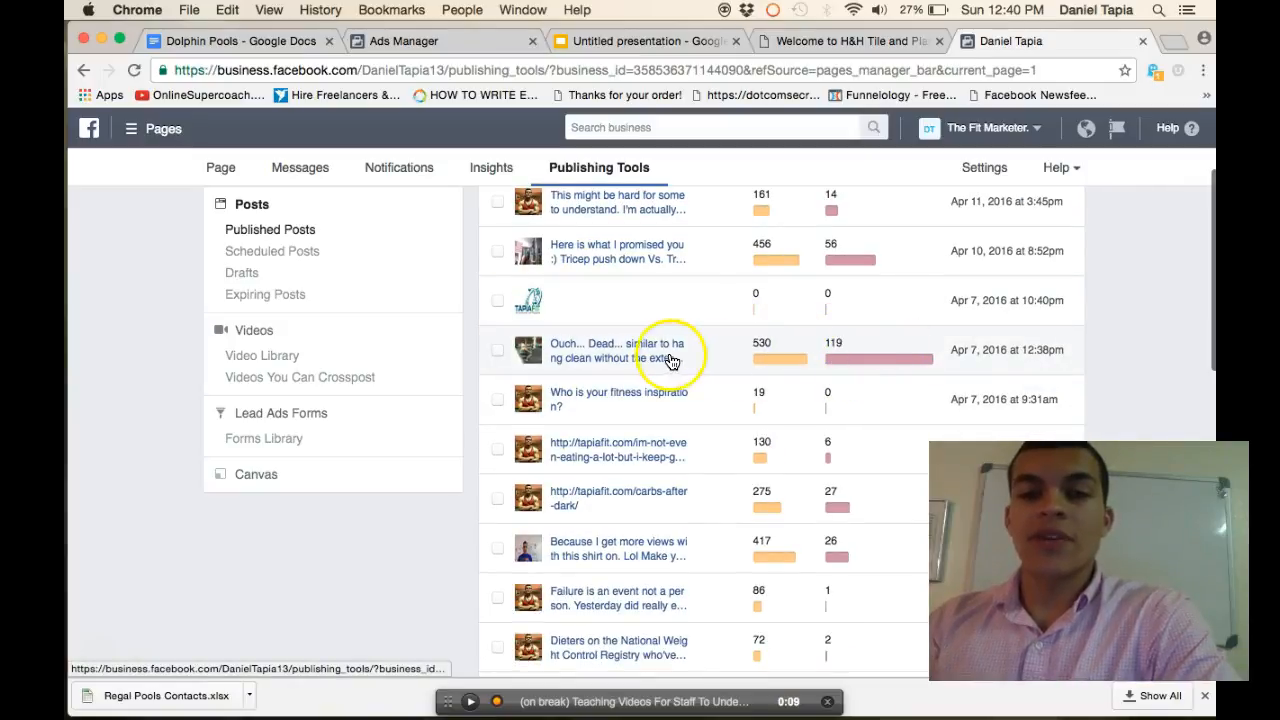
left_click(617, 350)
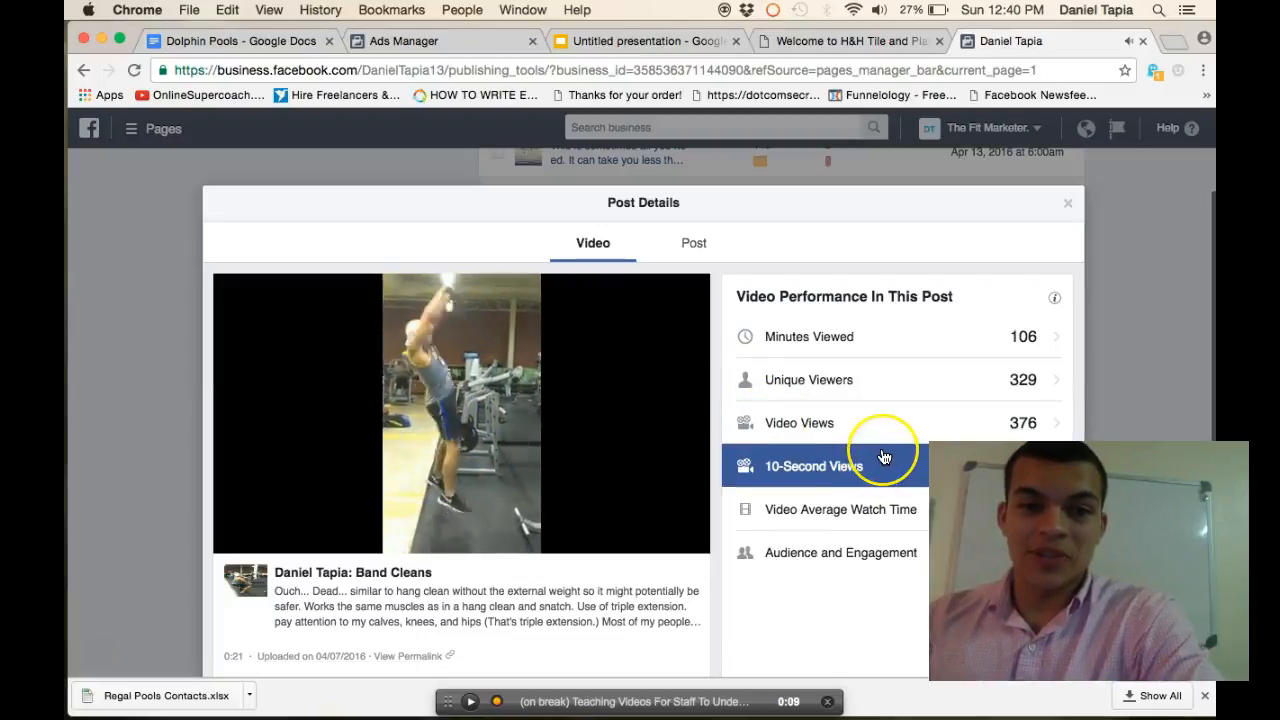
mouse_move(659, 471)
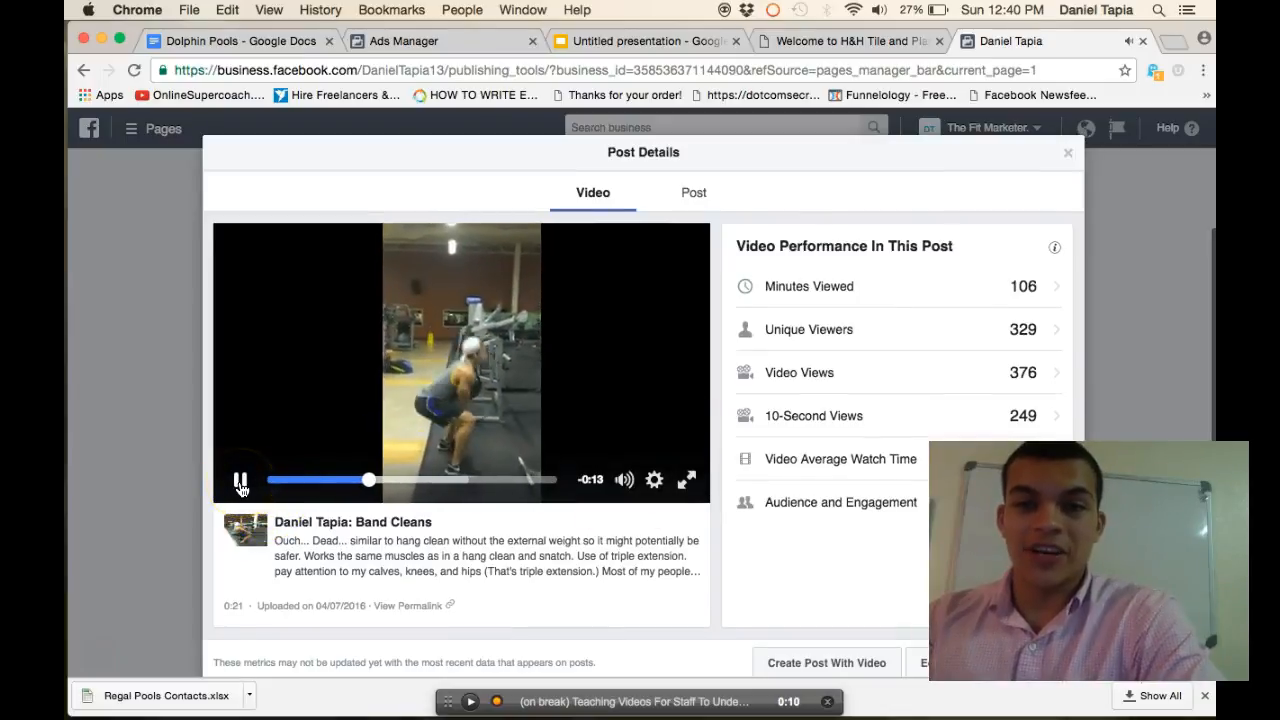
- Play and pause the Band Cleans video, view its engagement breakdown, then close details
left_click(238, 480)
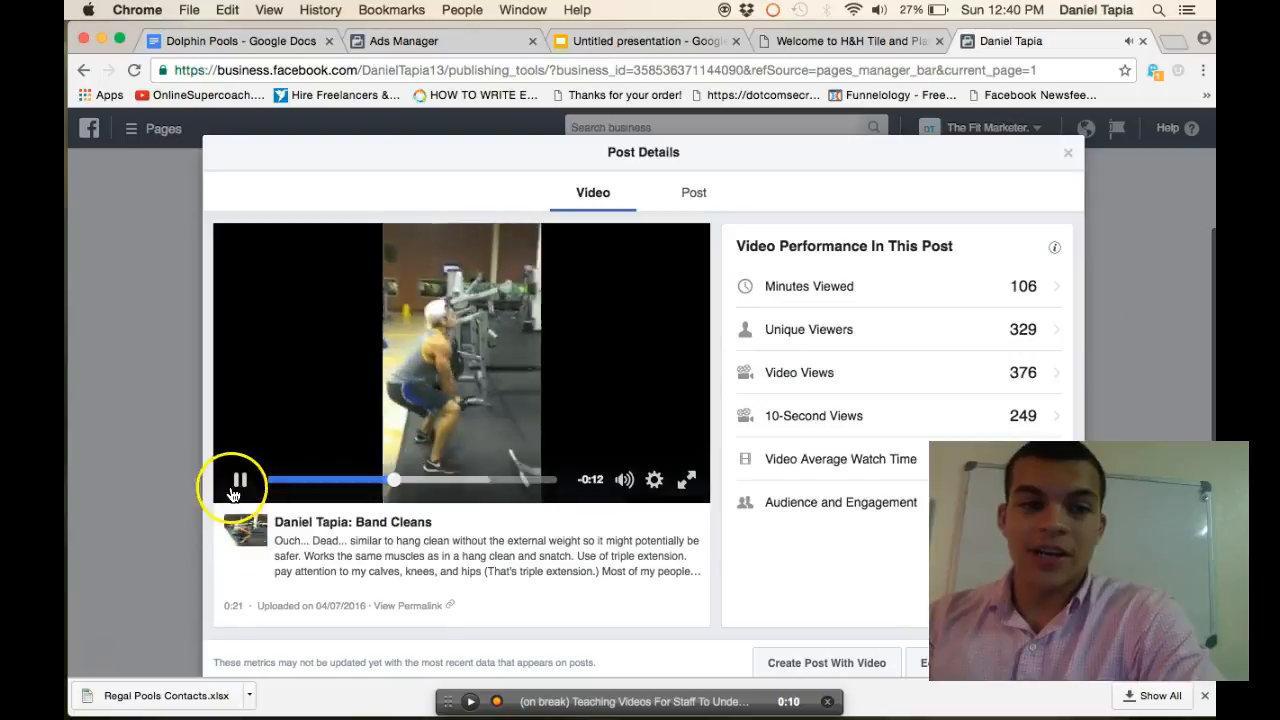
left_click(240, 480)
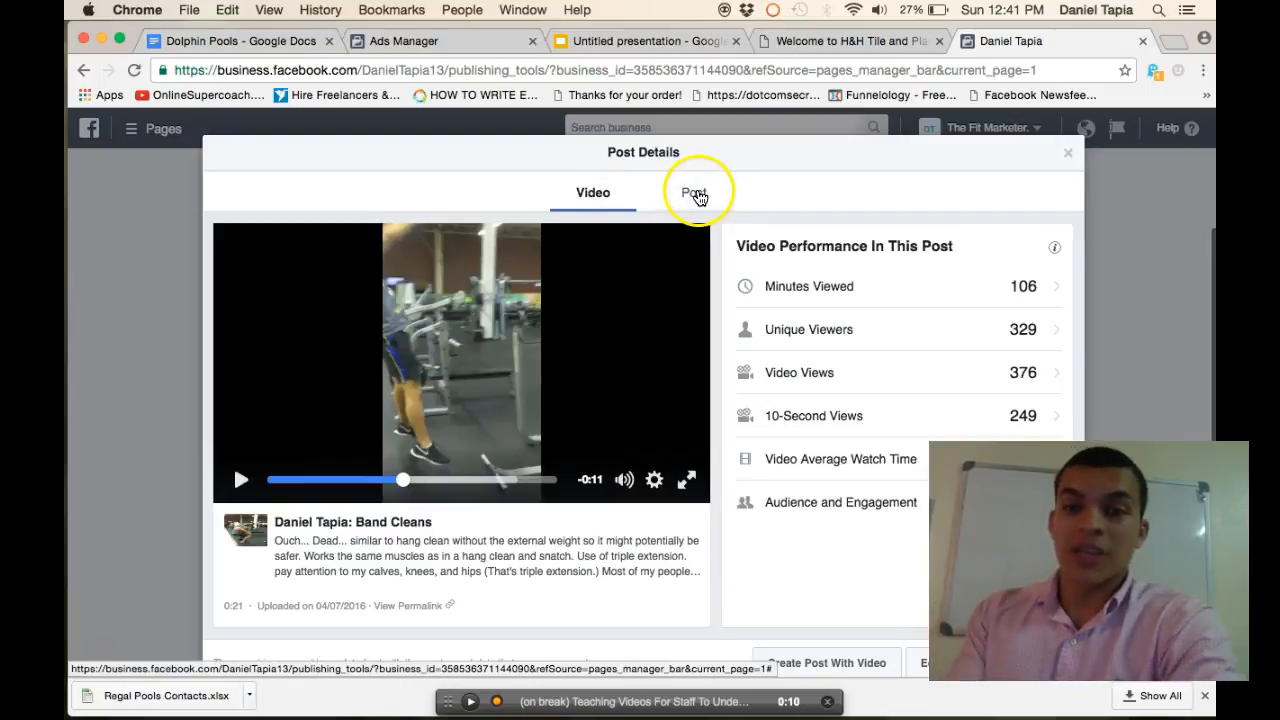
left_click(693, 192)
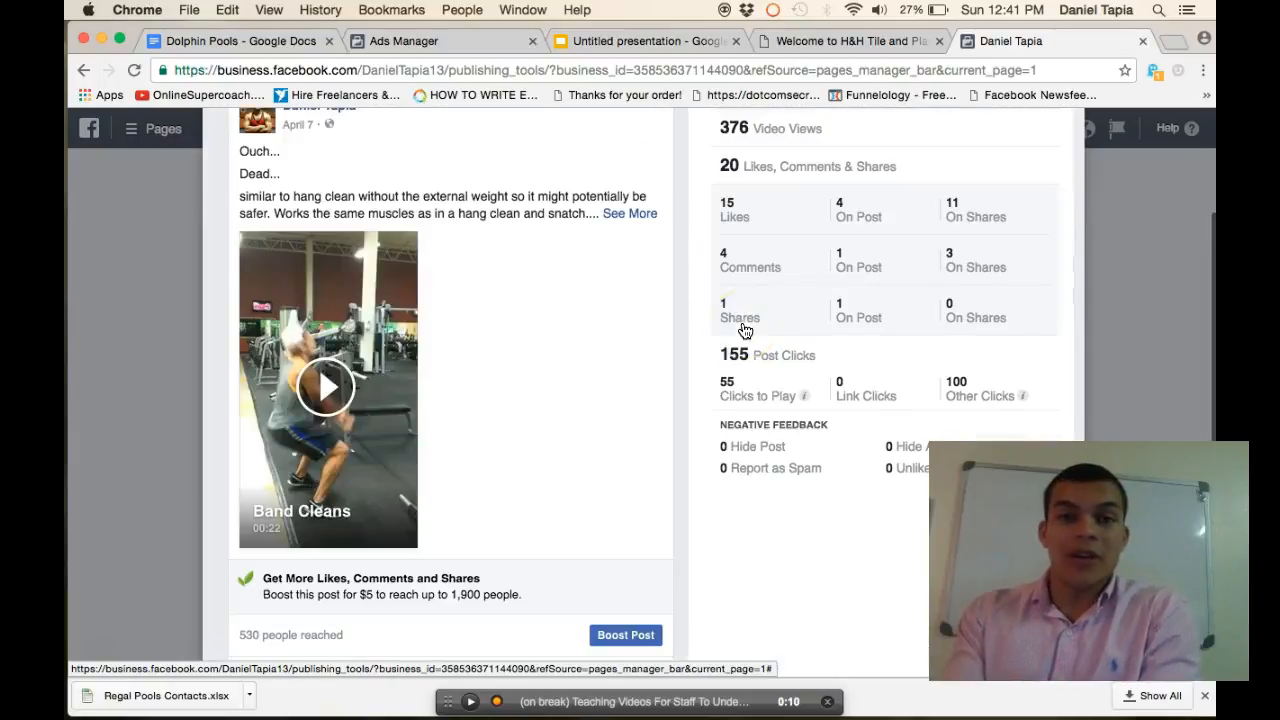
mouse_move(806, 405)
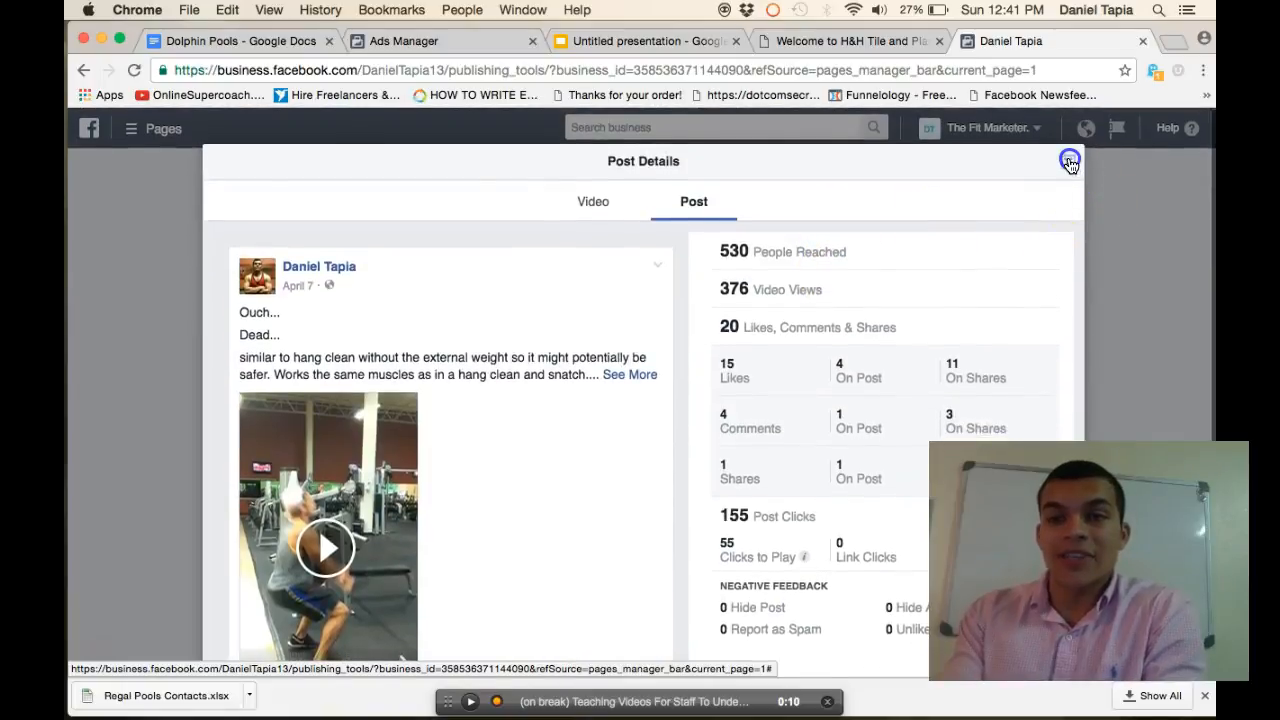
left_click(1069, 160)
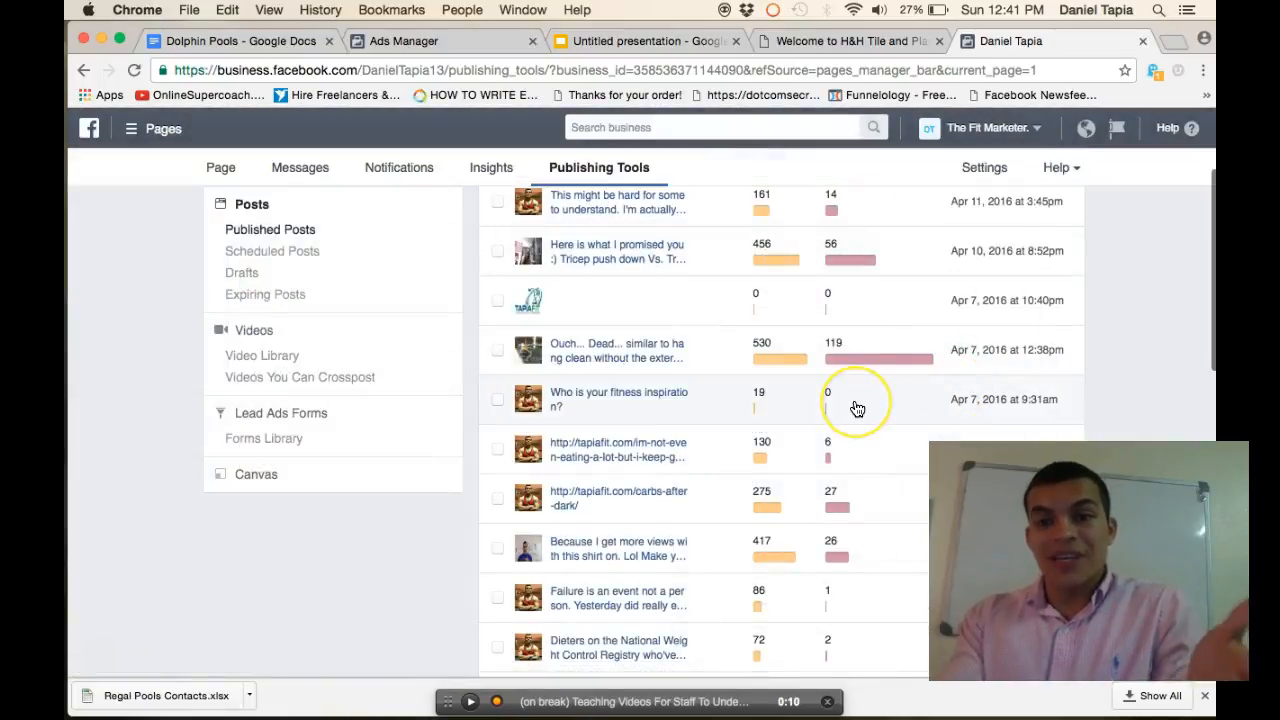
- Page forward through several batches of older published posts
scroll("down", 3)
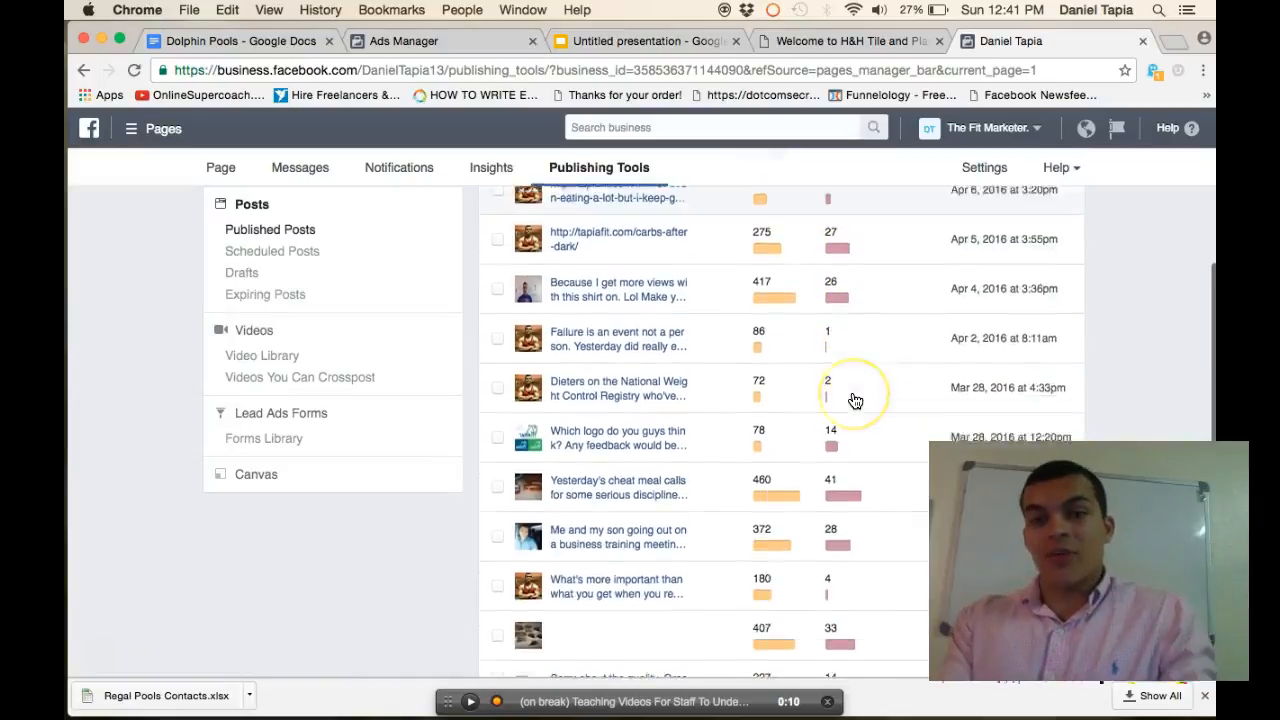
scroll("down", 3)
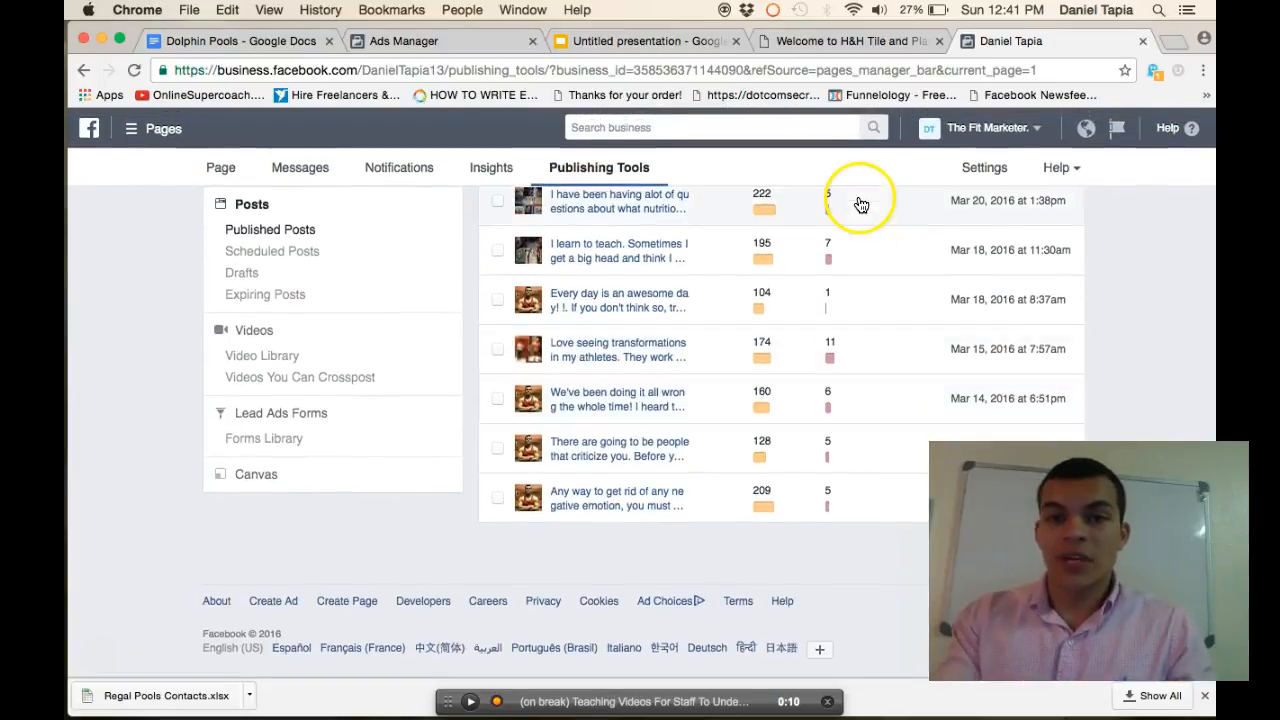
left_click(1059, 248)
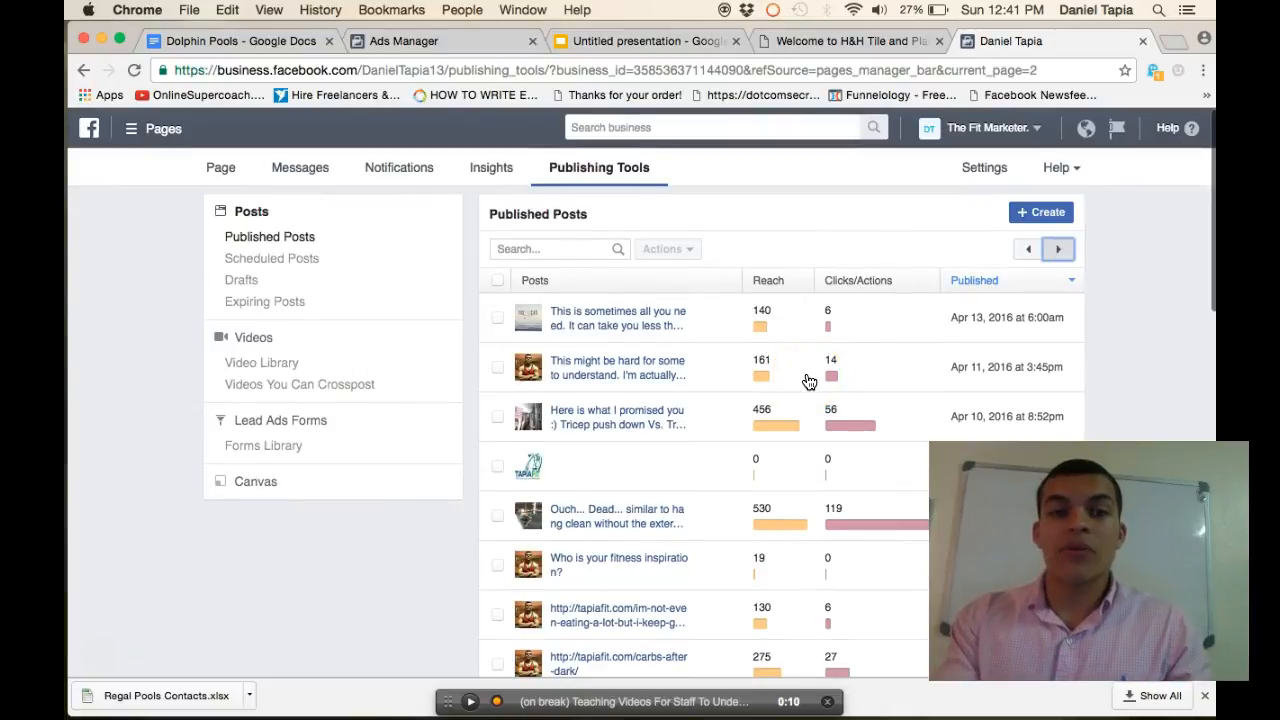
left_click(1058, 249)
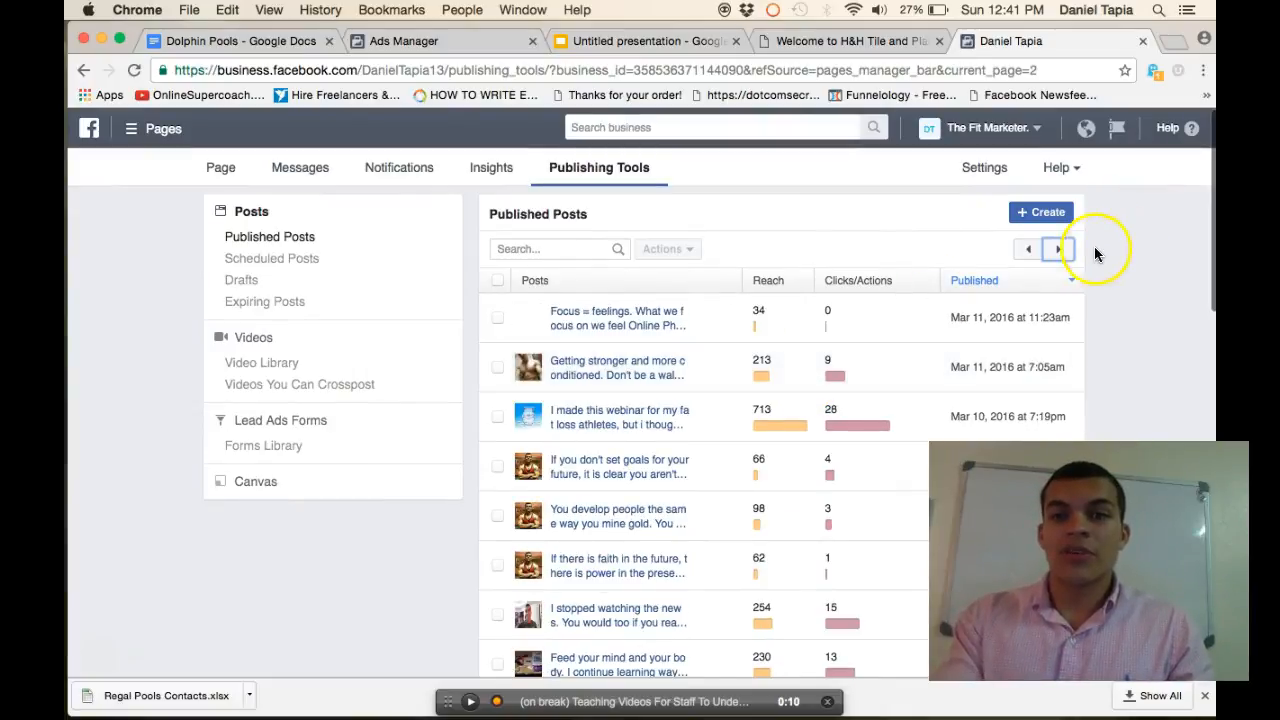
left_click(1058, 249)
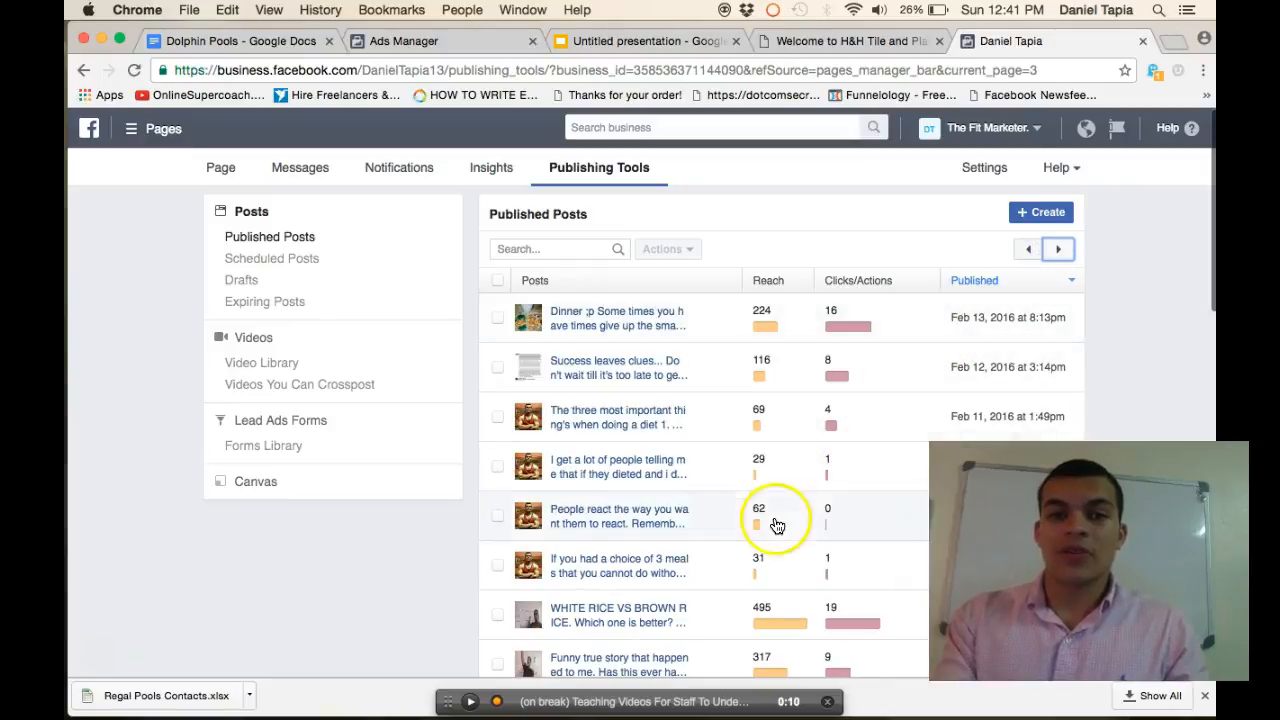
- Keep scrolling and paging forward until mid-December 2015 posts are listed
scroll("down", 3)
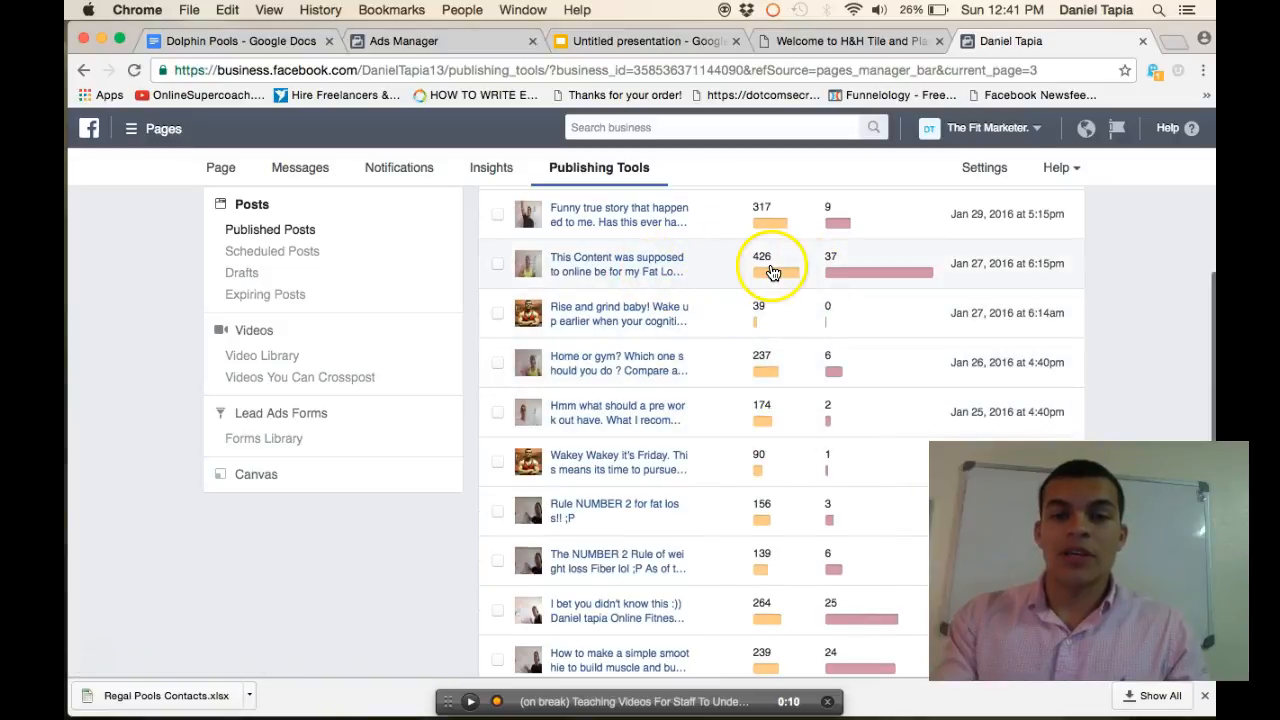
scroll("down", 3)
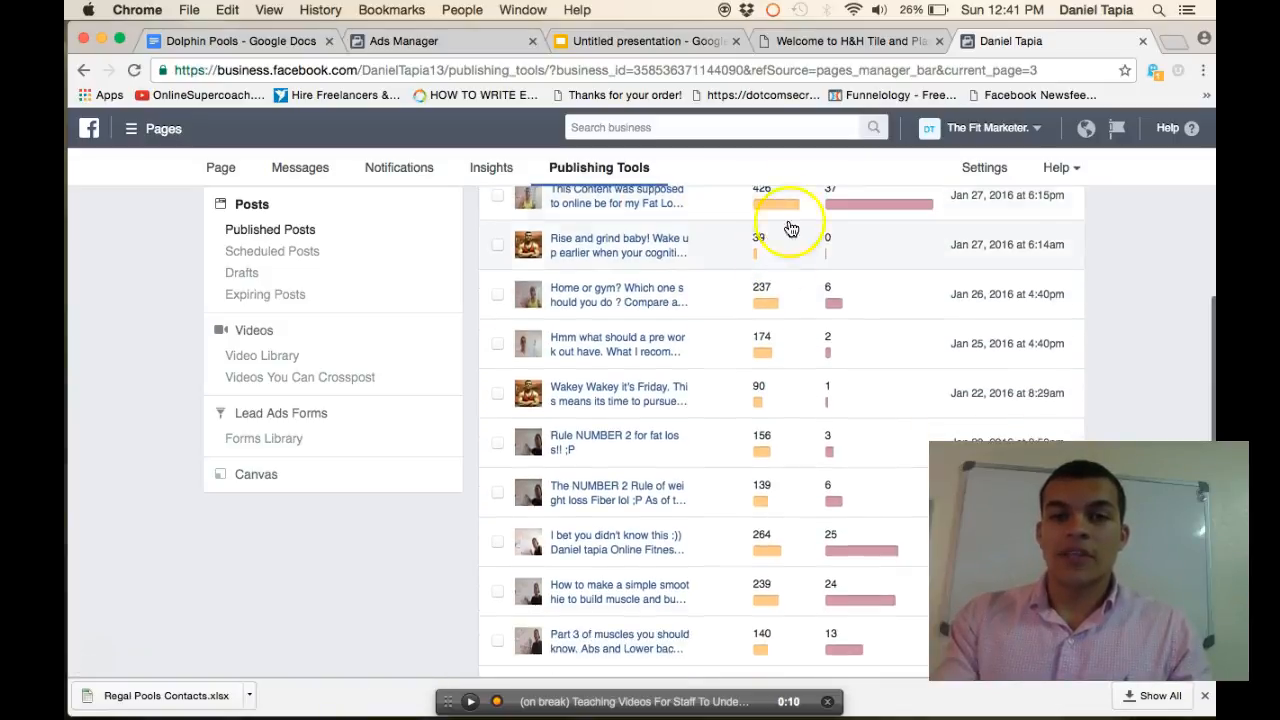
scroll("down", 3)
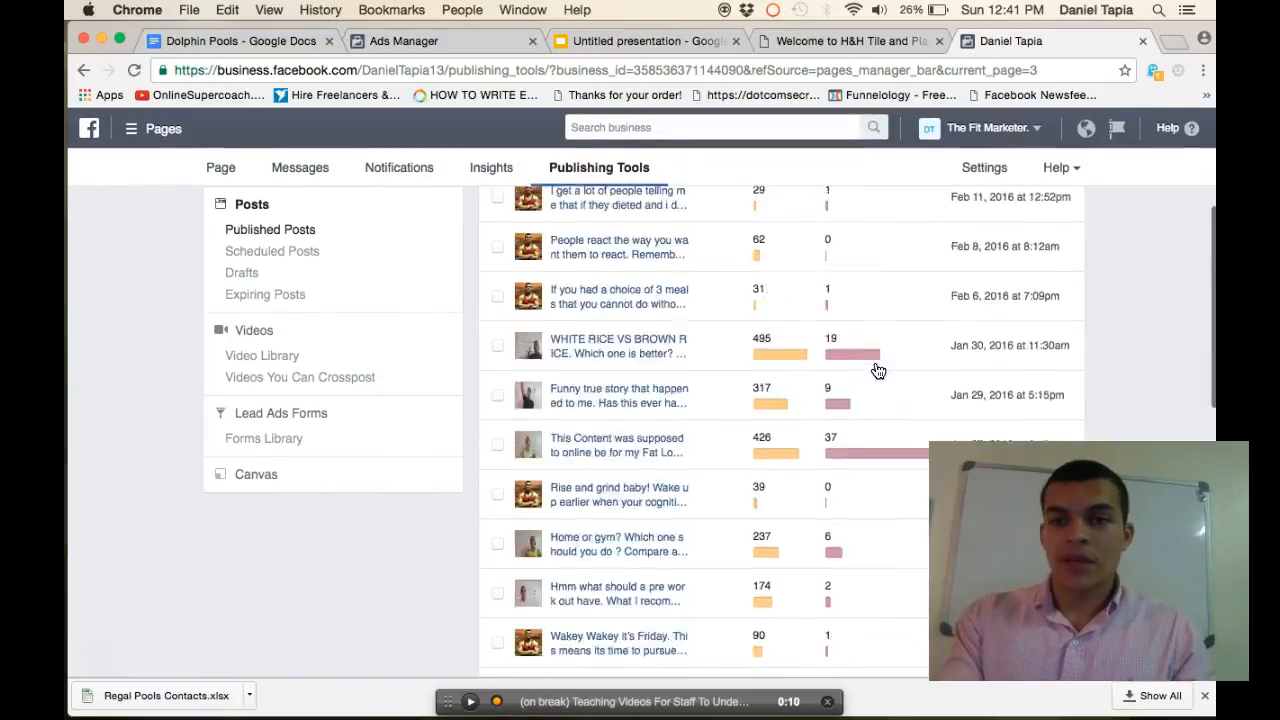
left_click(1058, 221)
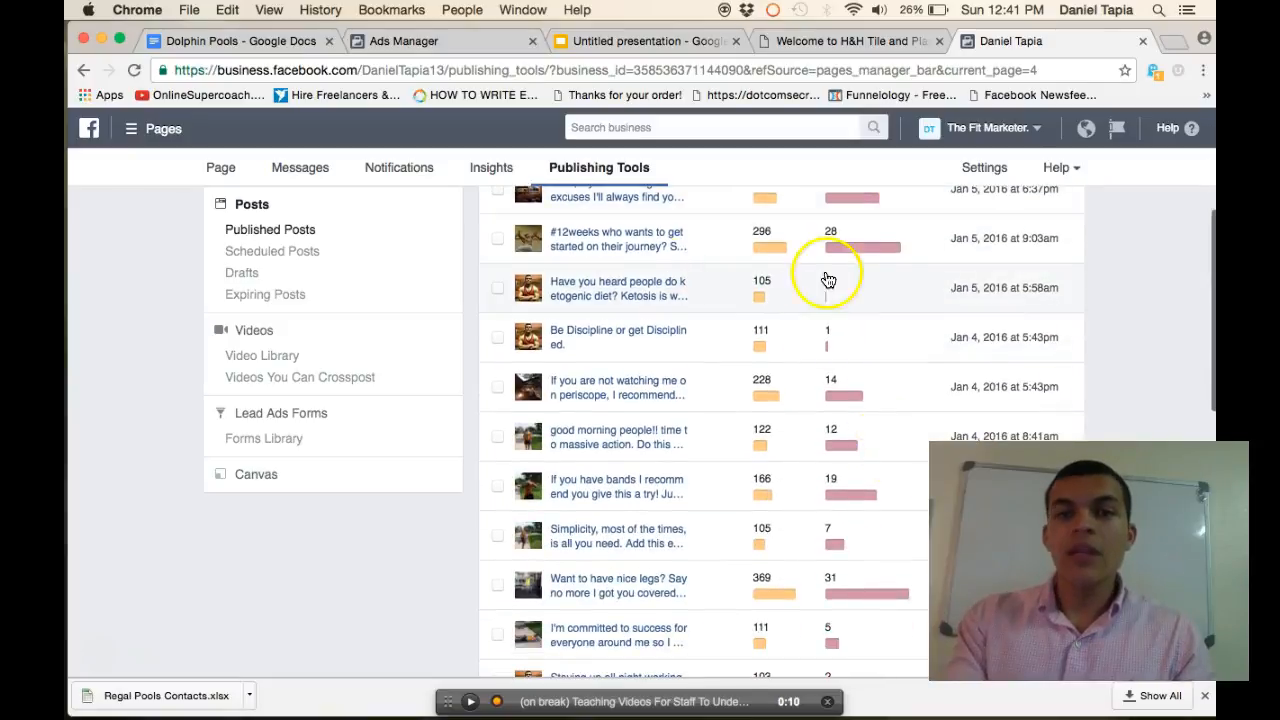
scroll("down", 3)
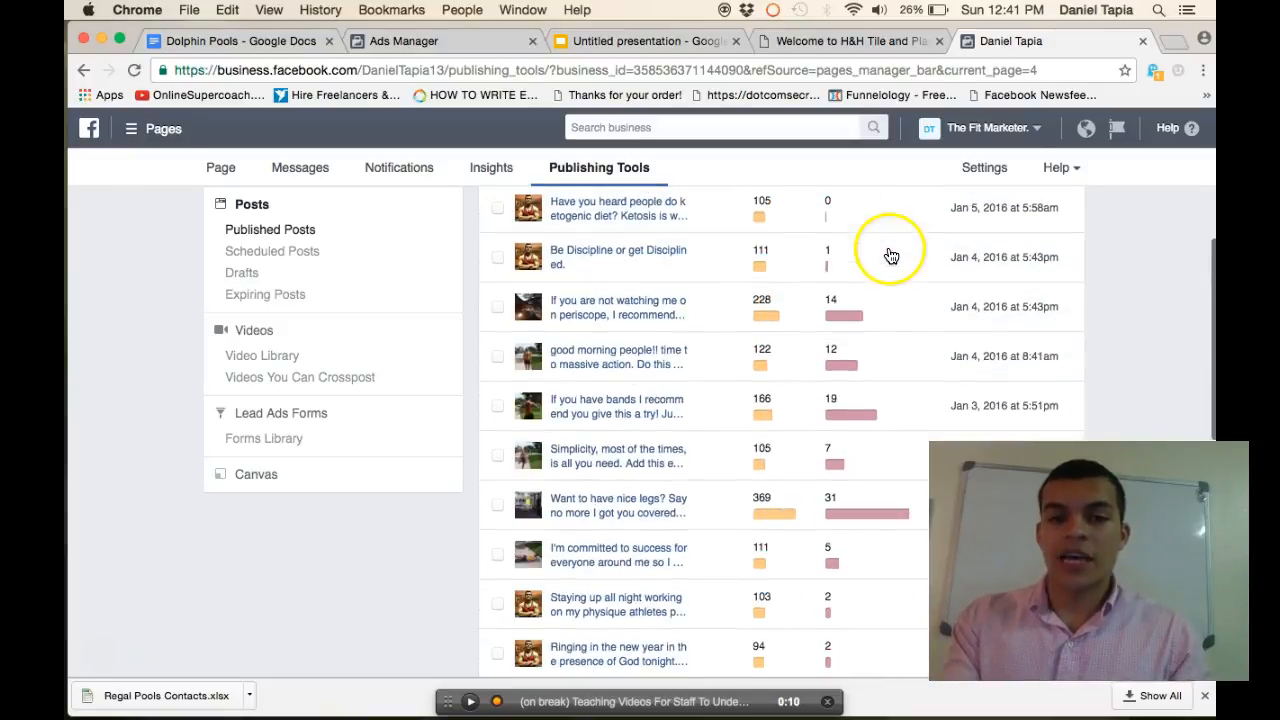
mouse_move(803, 519)
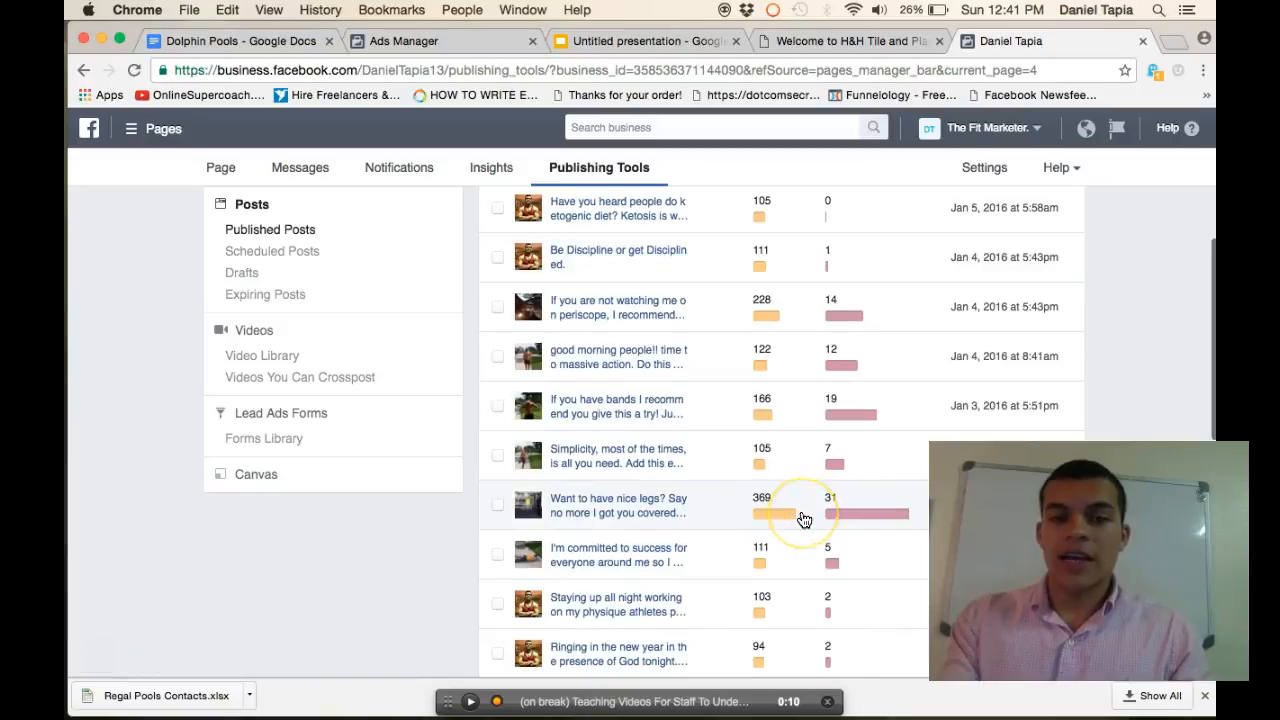
scroll("down", 3)
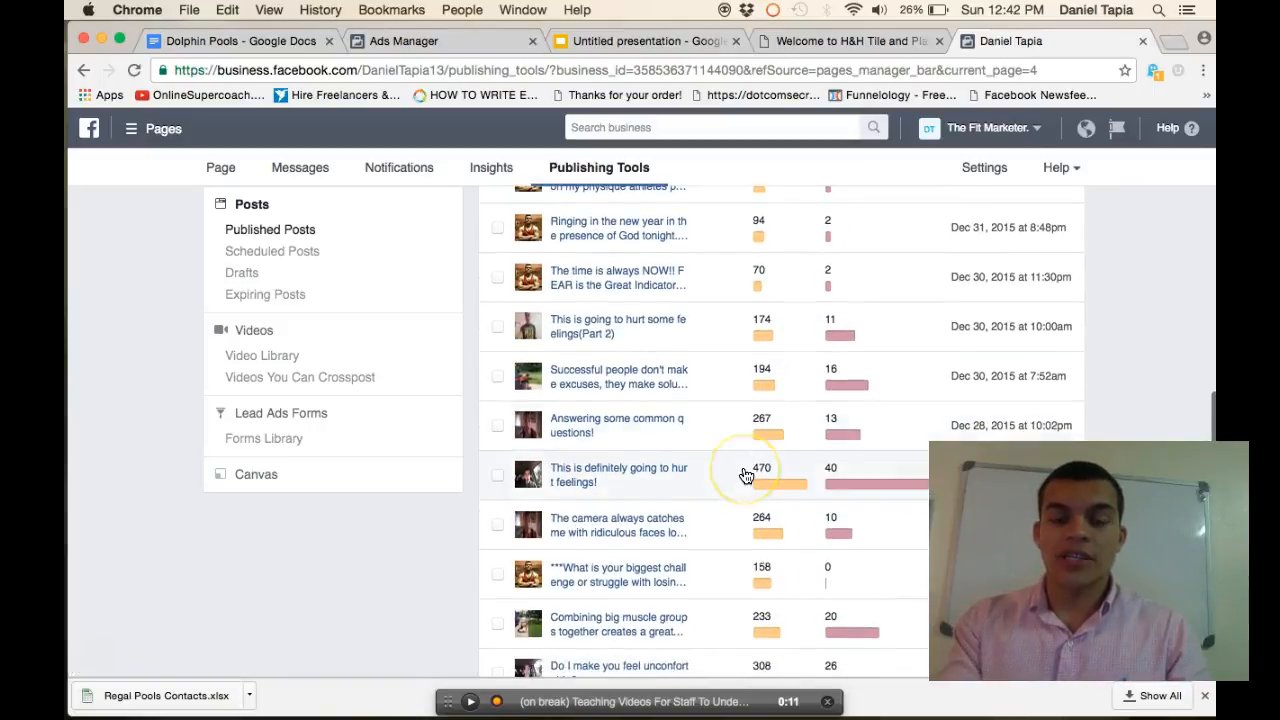
scroll("down", 3)
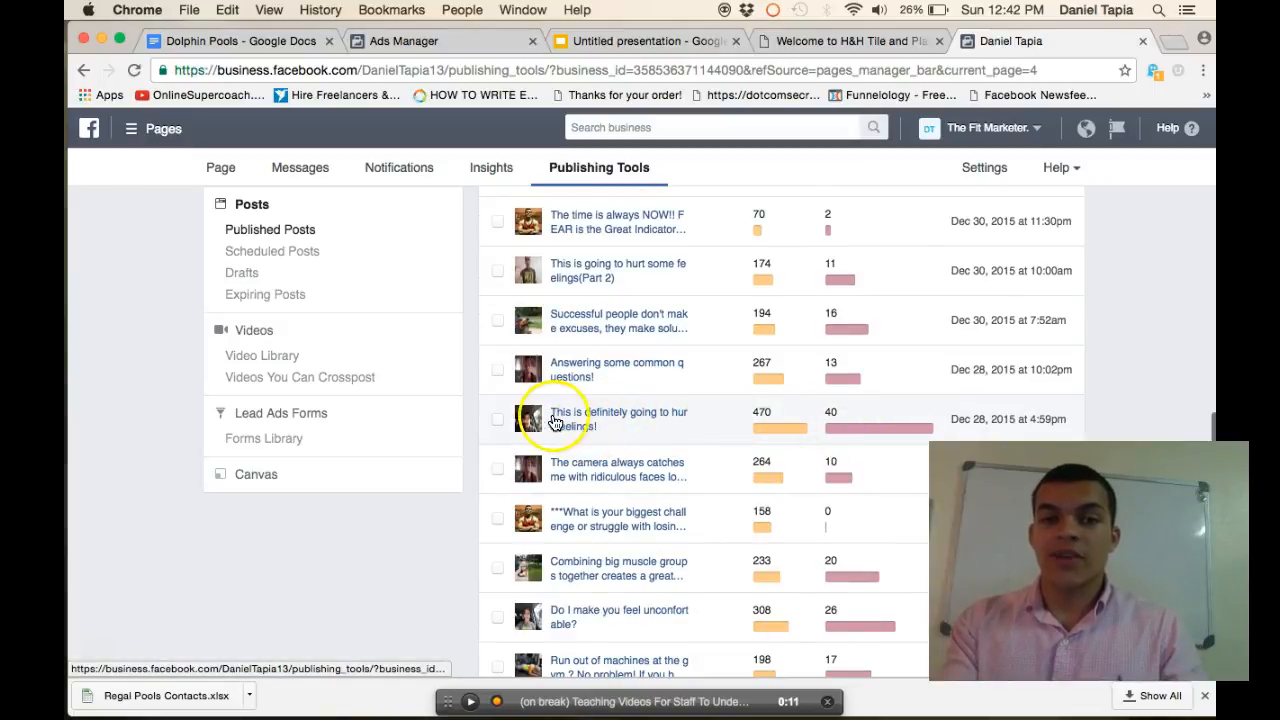
mouse_move(843, 435)
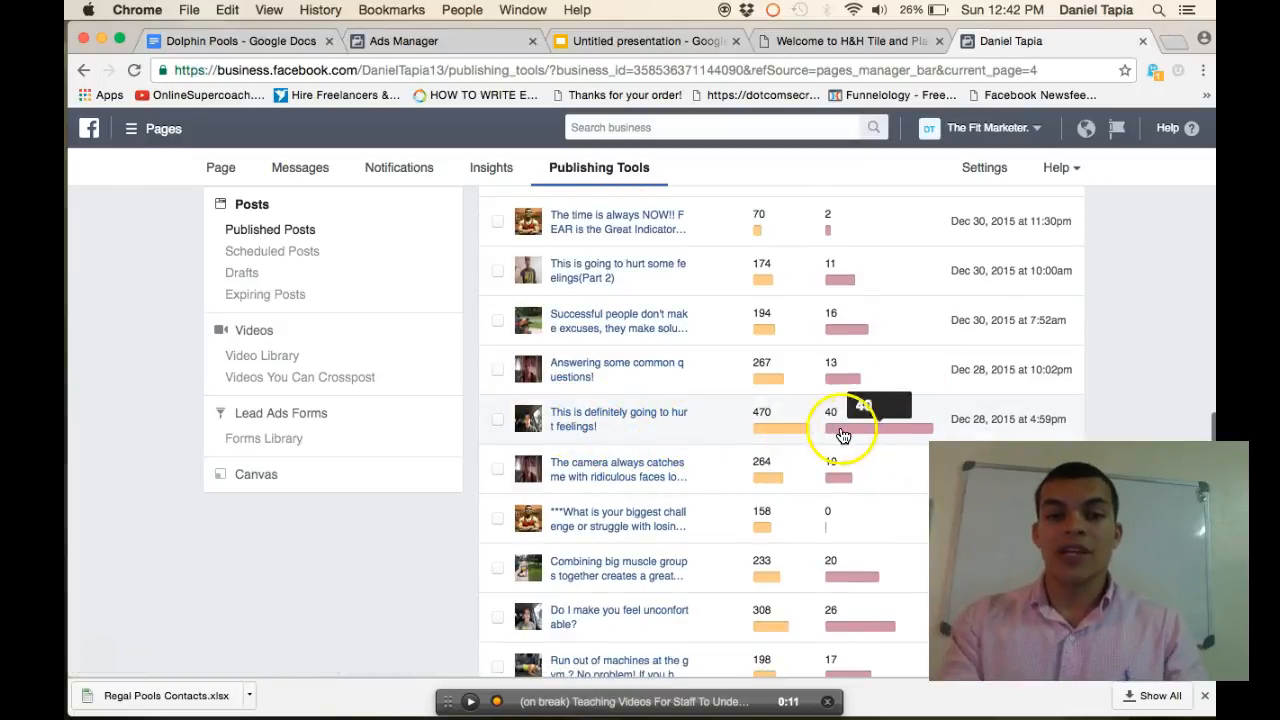
scroll("down", 3)
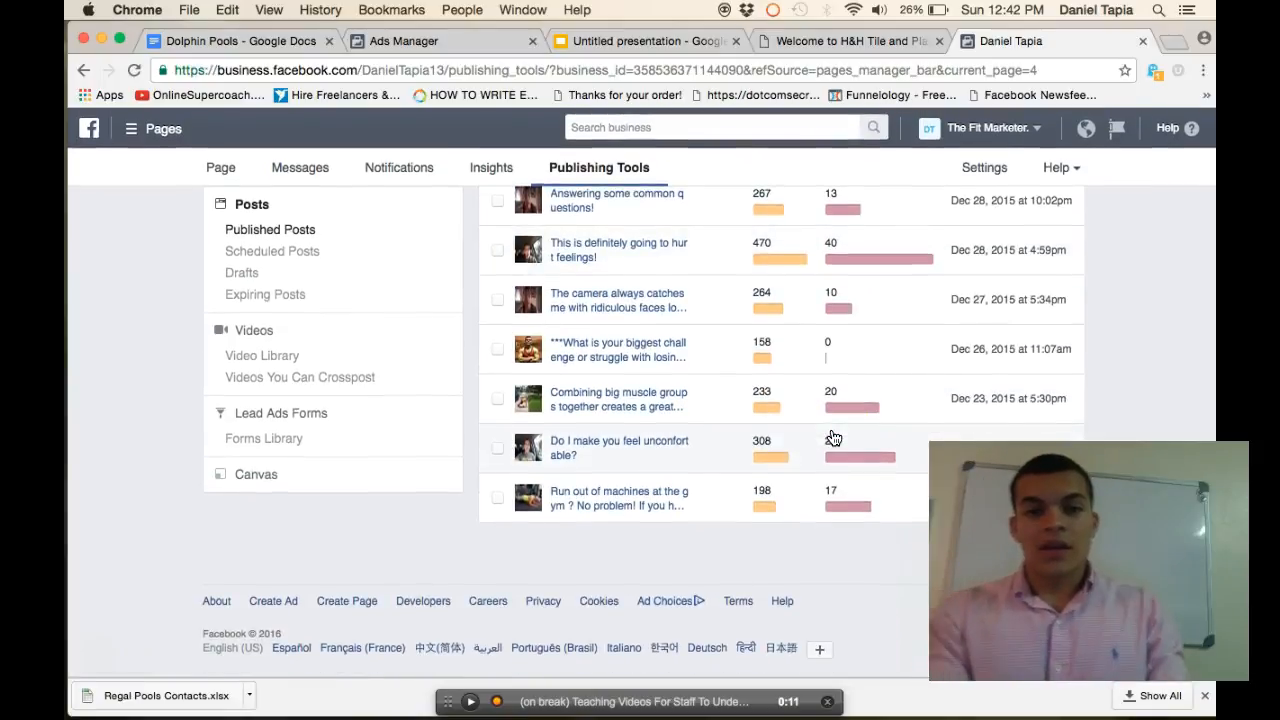
left_click(1058, 249)
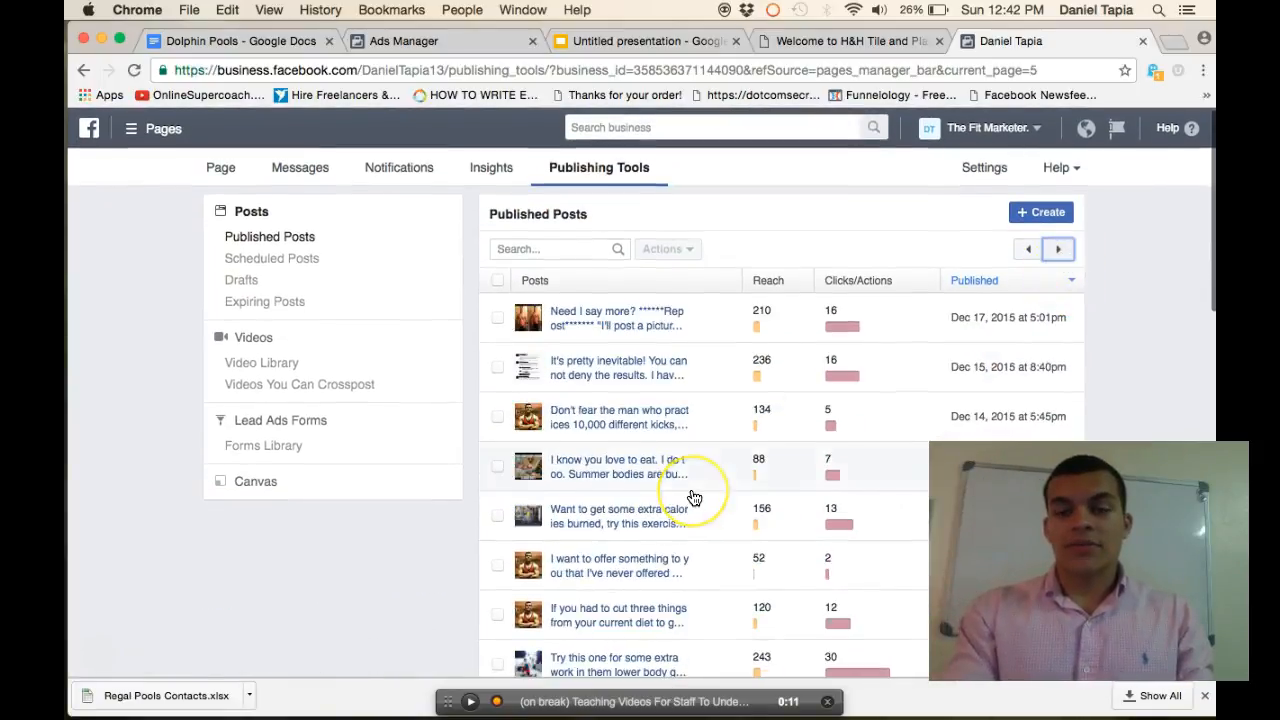
- Scroll through the October 2015 posts down to 'Life changing' with 1.2K reach
scroll("down", 3)
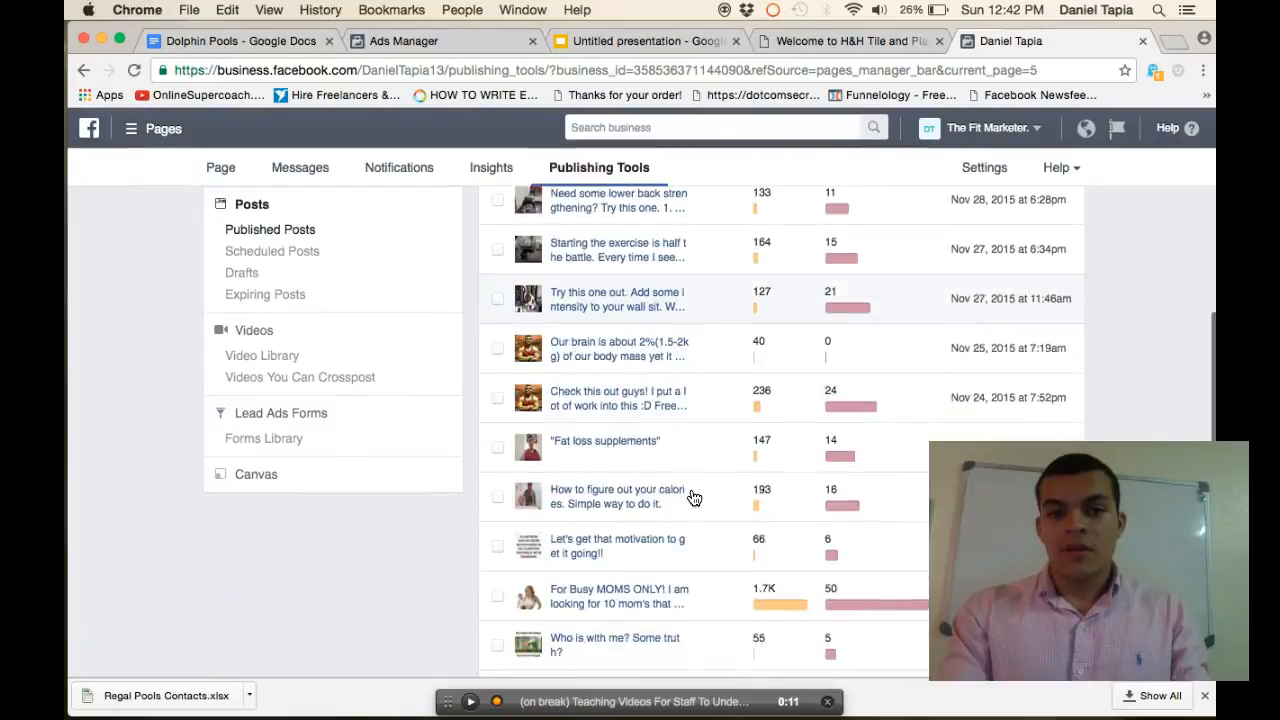
scroll("down", 3)
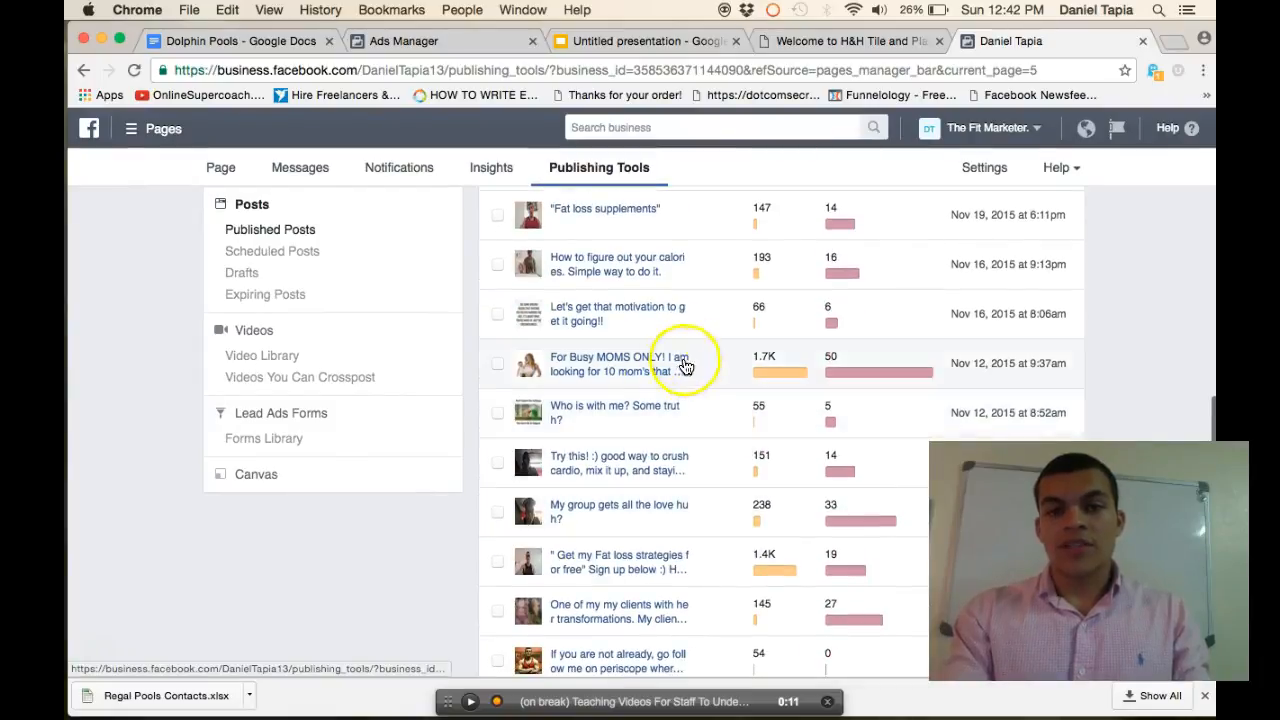
mouse_move(891, 384)
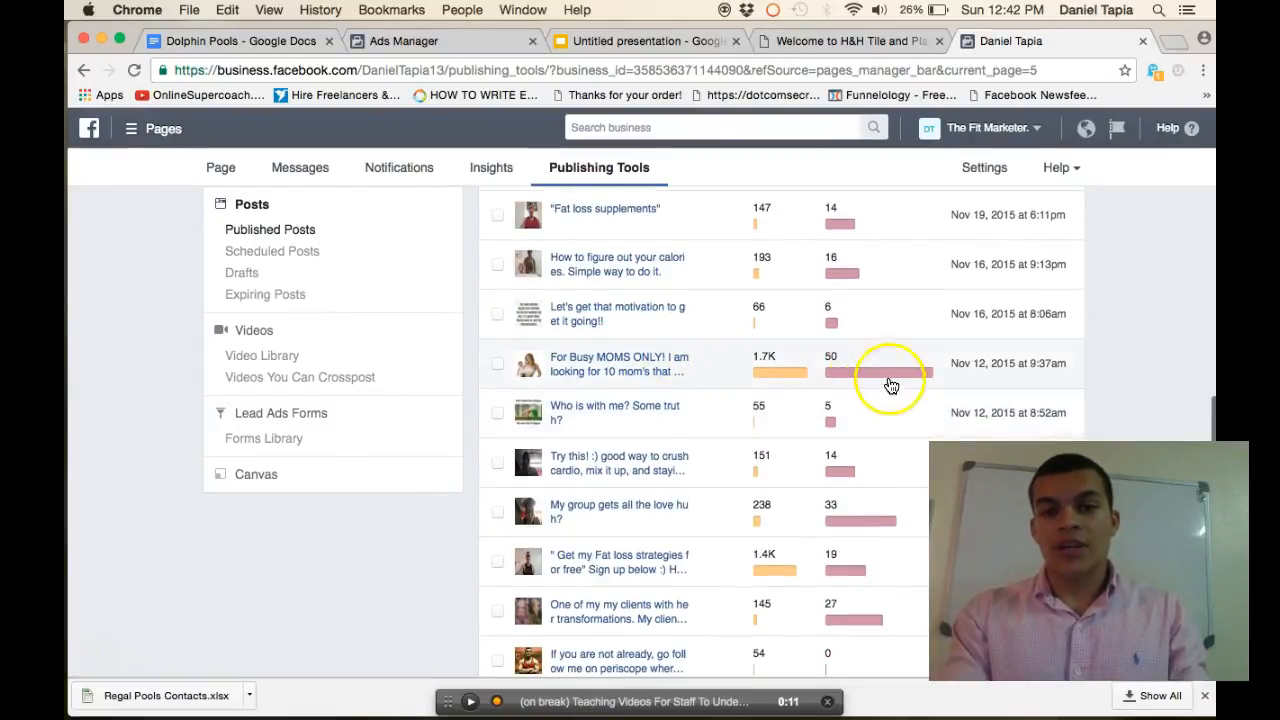
mouse_move(762, 380)
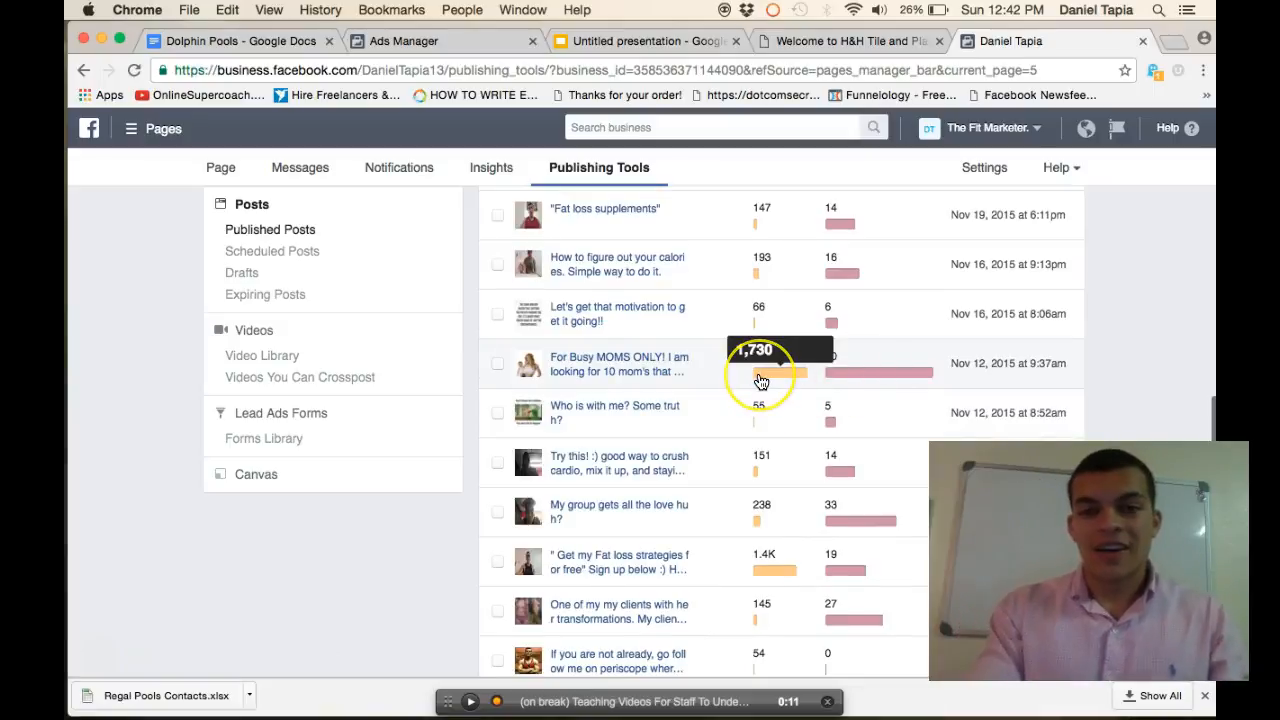
scroll("down", 3)
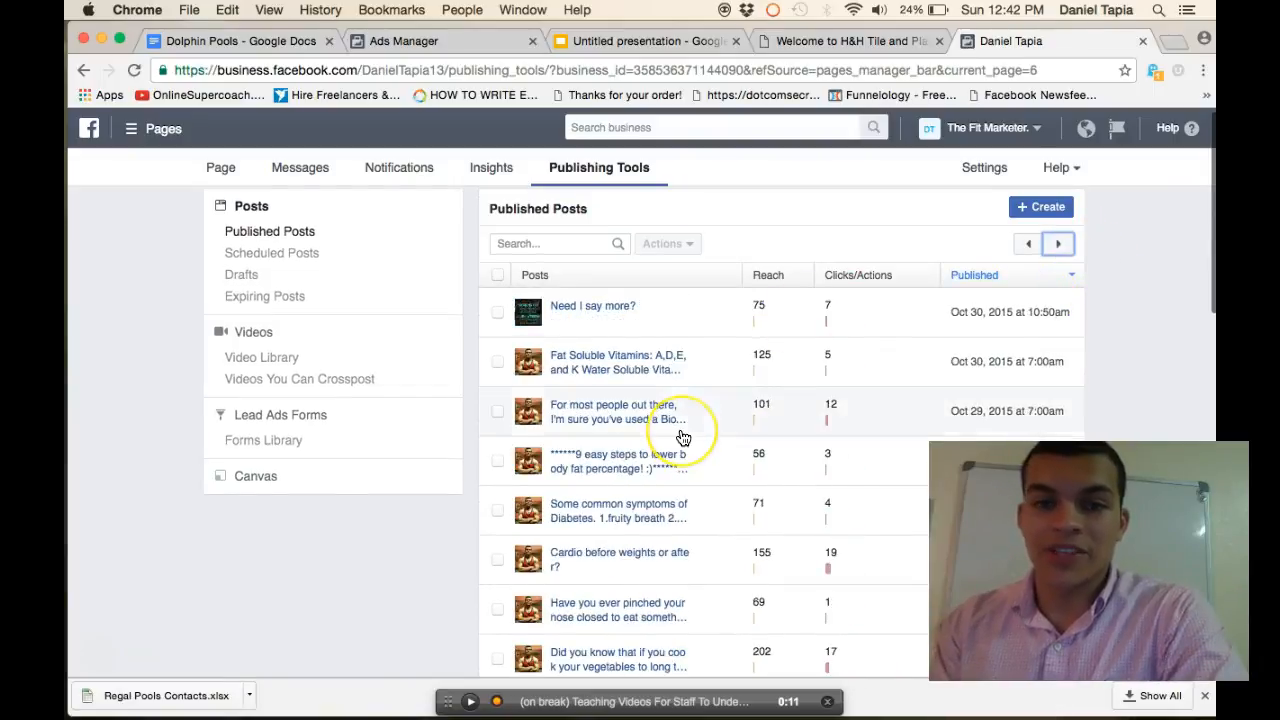
scroll("down", 3)
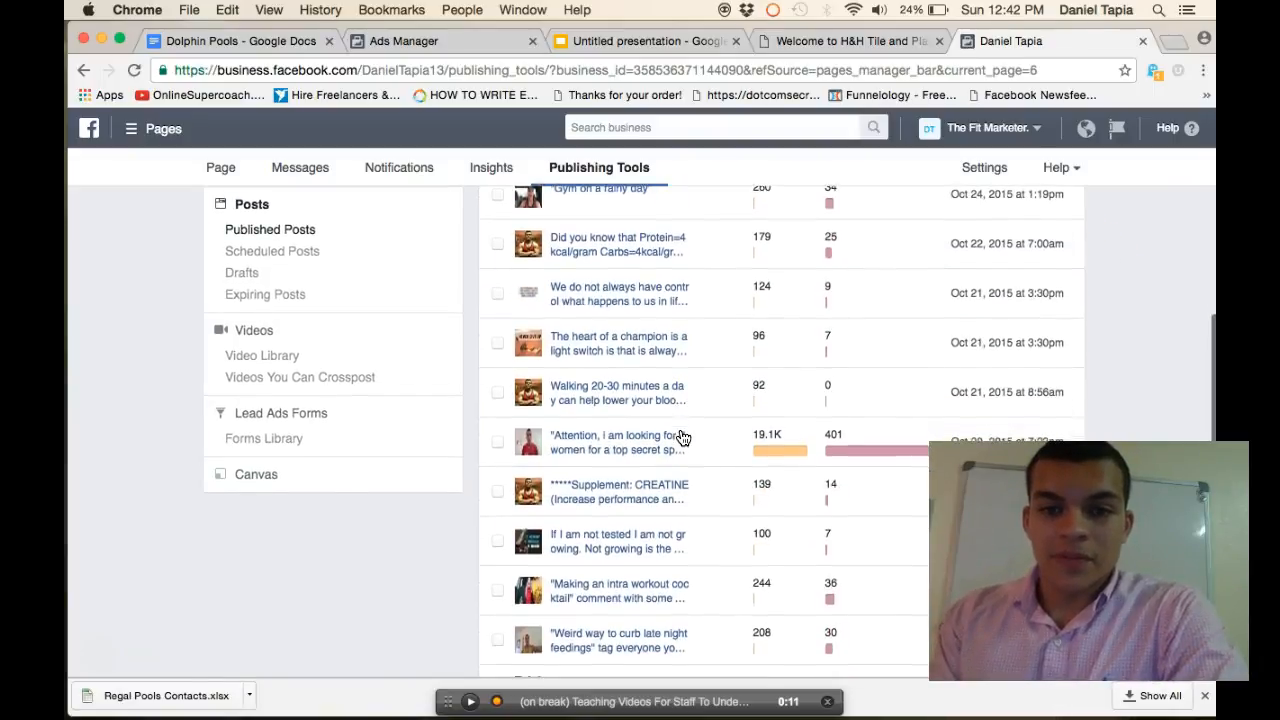
scroll("down", 3)
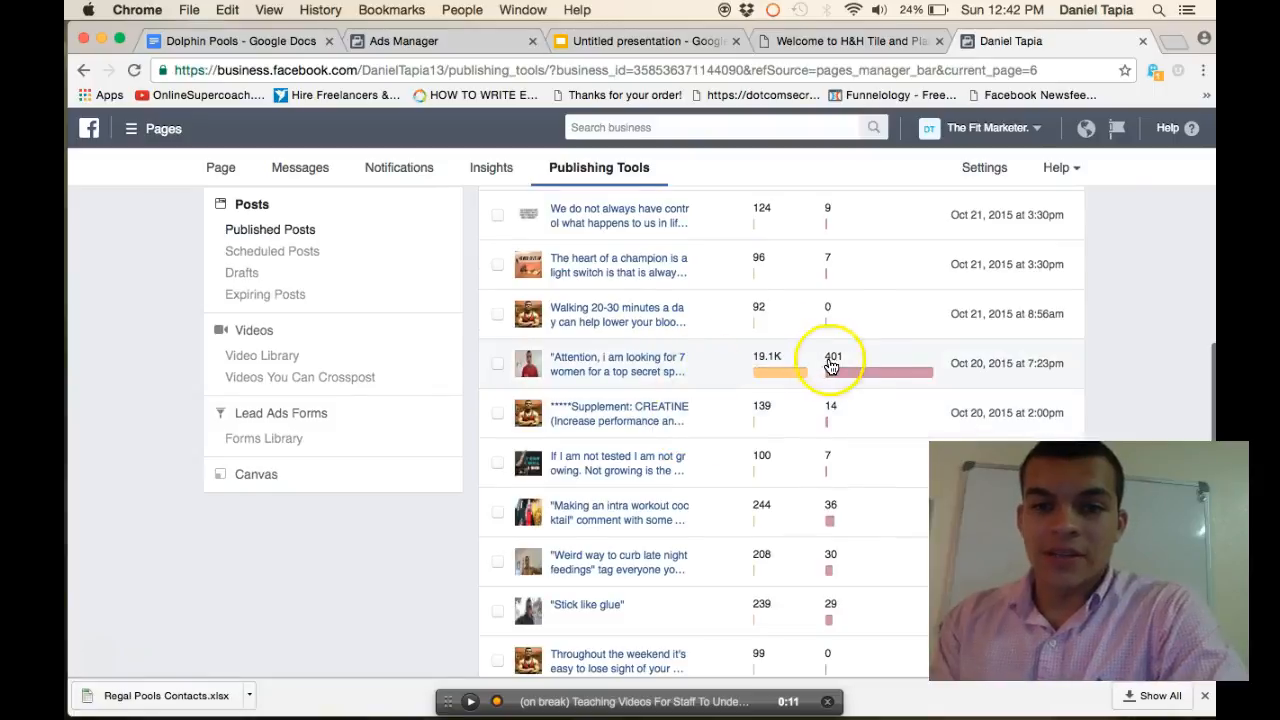
scroll("down", 3)
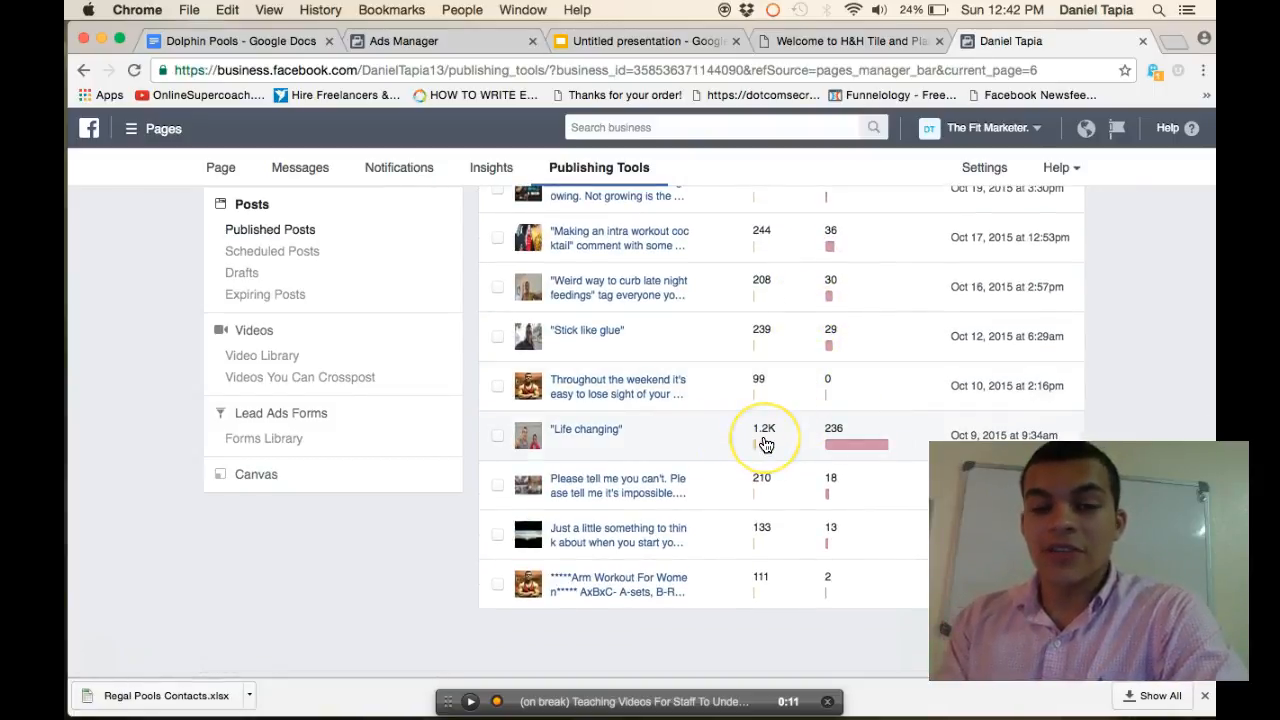
mouse_move(841, 458)
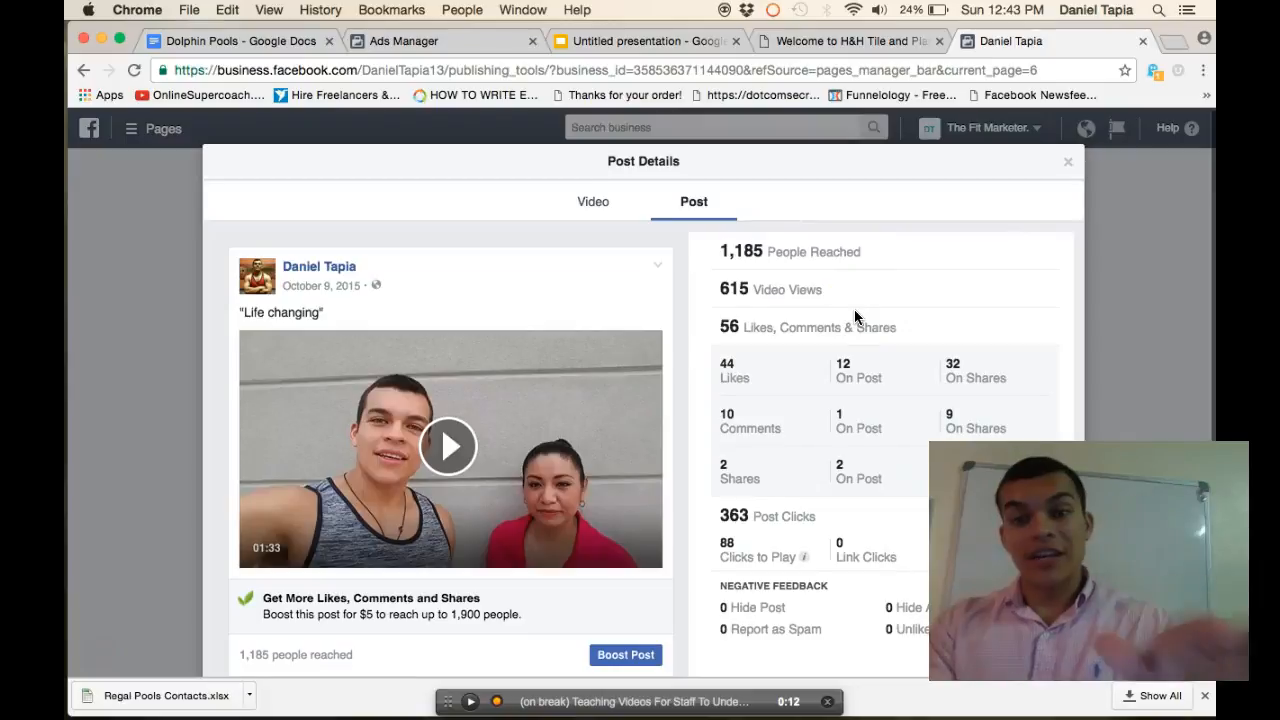
mouse_move(1085, 140)
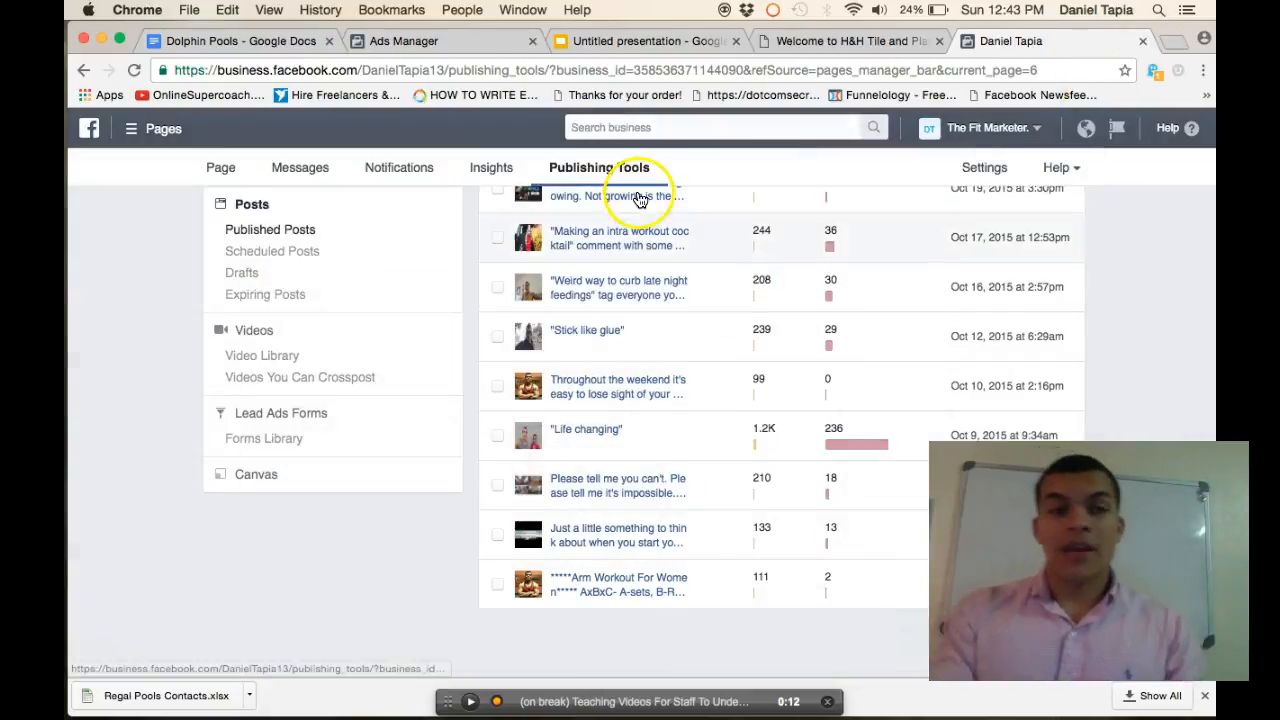
- Switch to the Ads Manager tab and scroll to the RETARGET To Contact Page (Saw Sales Page) ad set
left_click(404, 41)
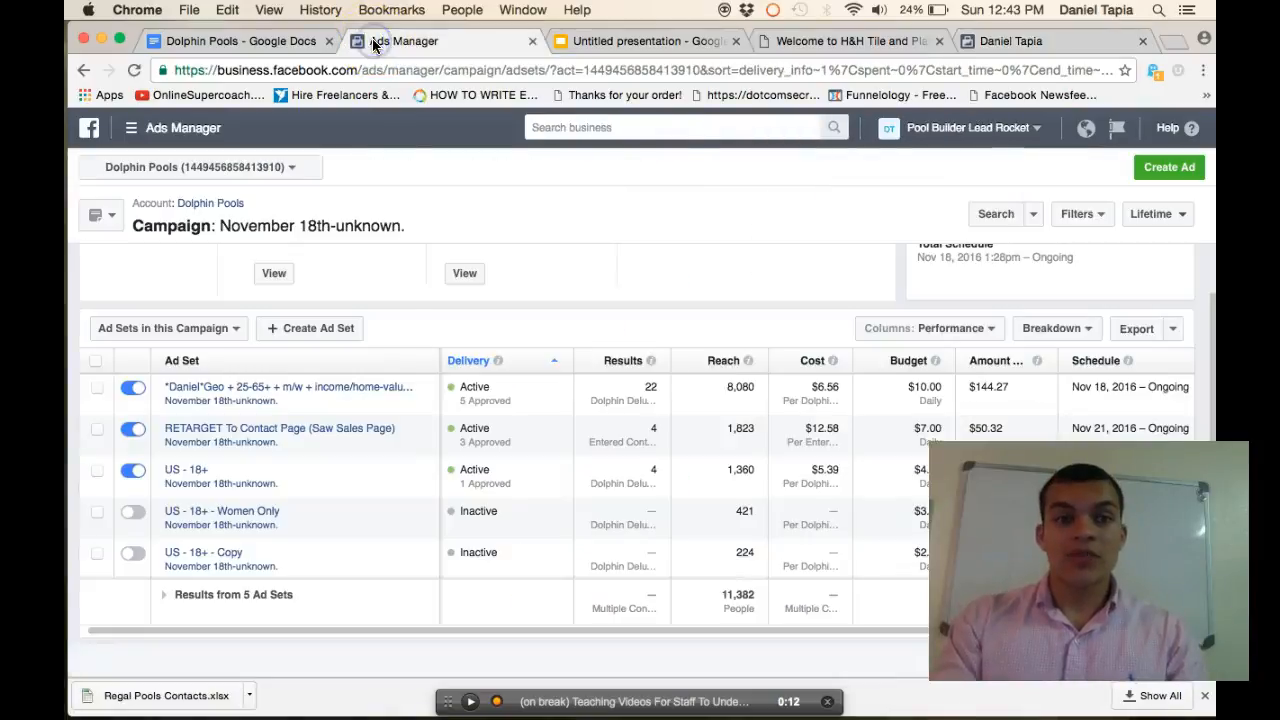
mouse_move(312, 428)
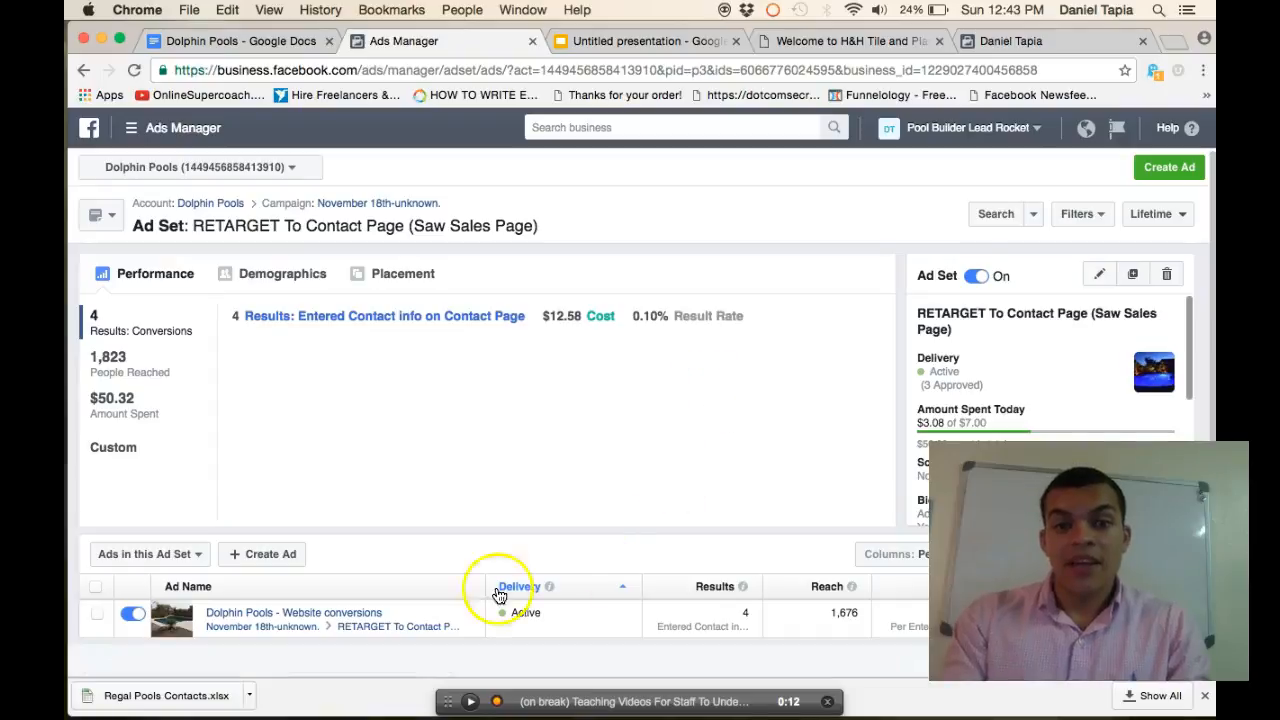
scroll("down", 3)
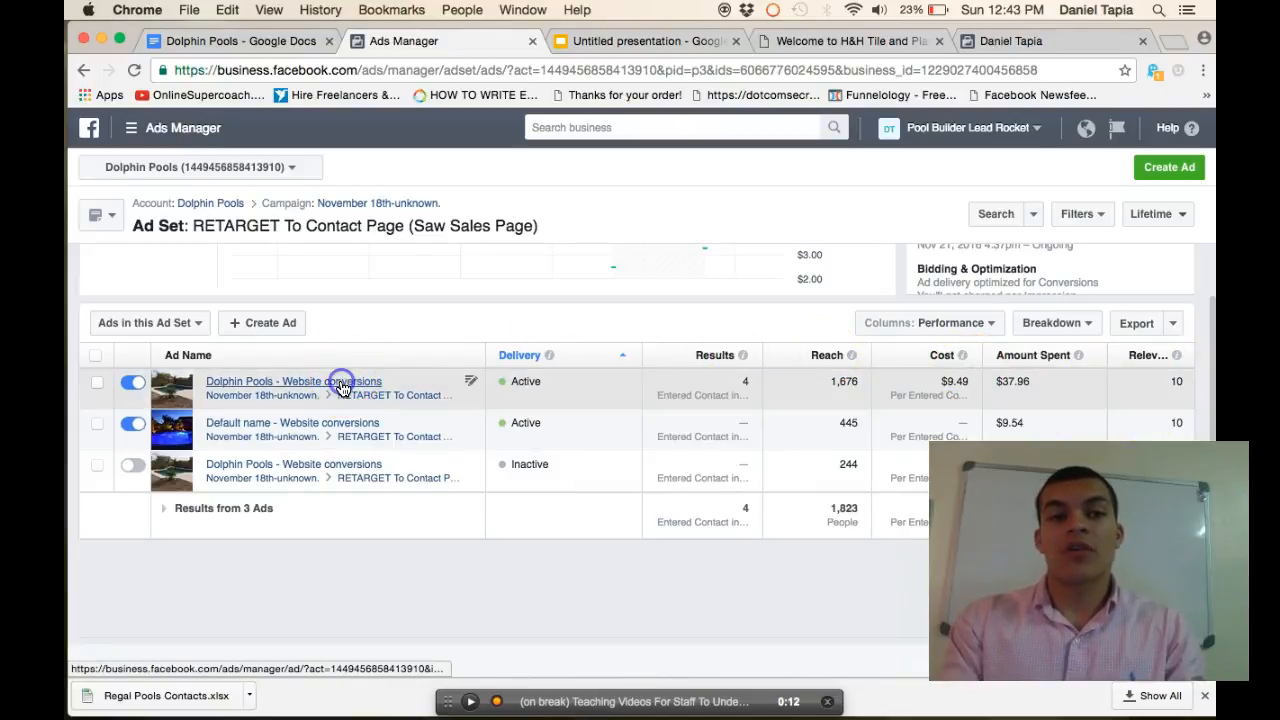
- Open the first 'Dolphin Pools - Website conversions' ad to see its results and sponsored post preview
left_click(293, 381)
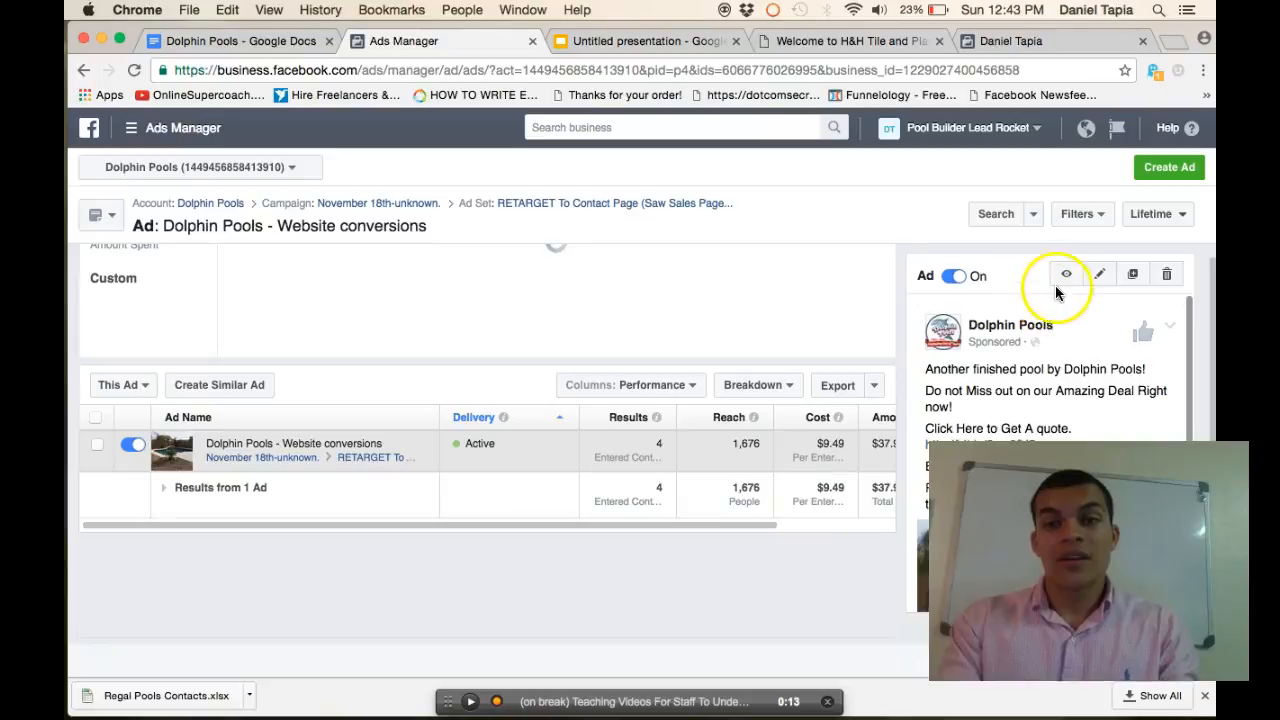
mouse_move(860, 352)
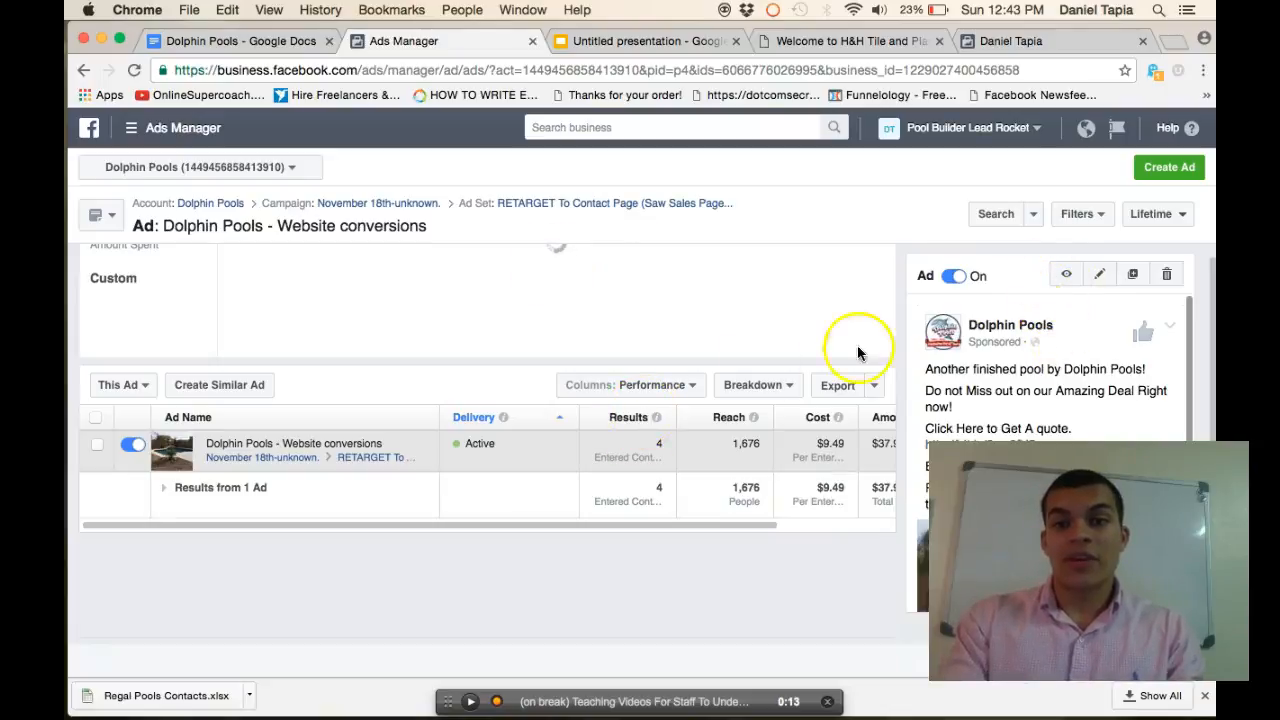
mouse_move(840, 544)
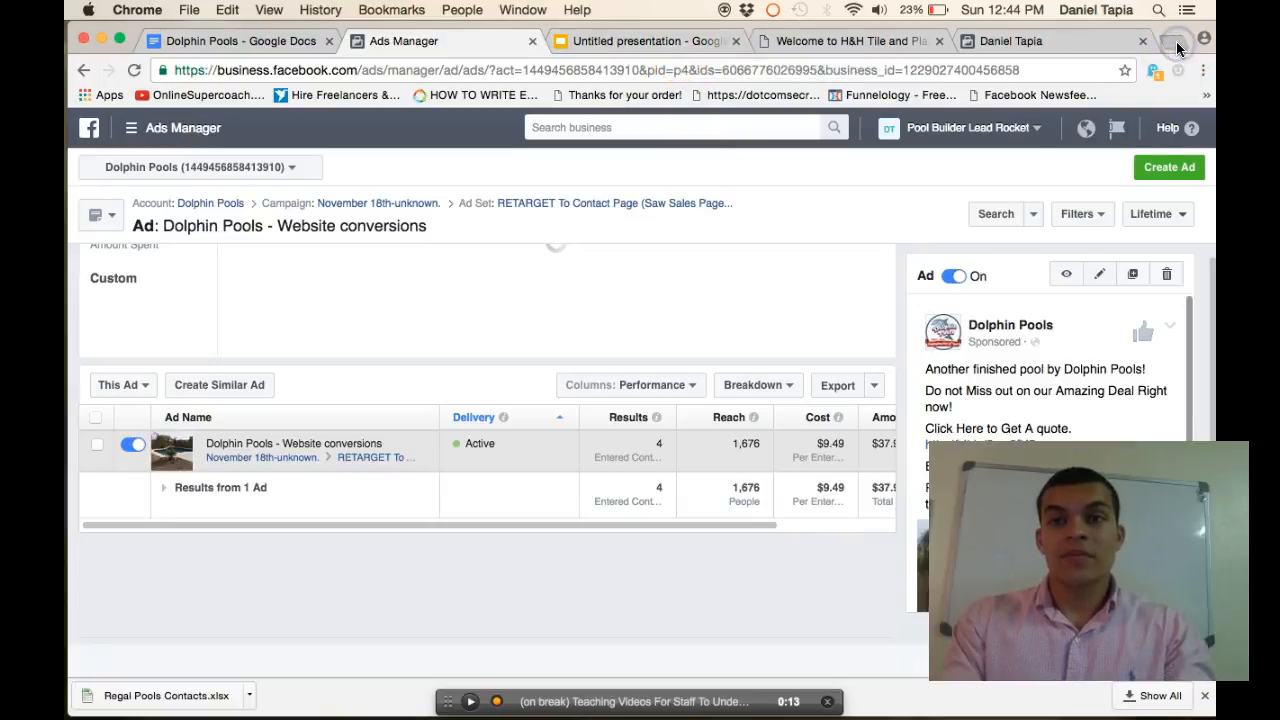
- In a new tab, load dolphinpools.us/dolphin-deluxe-pool-package-fb.html, go to Contact Us, and scroll to the webform
left_click(1173, 44)
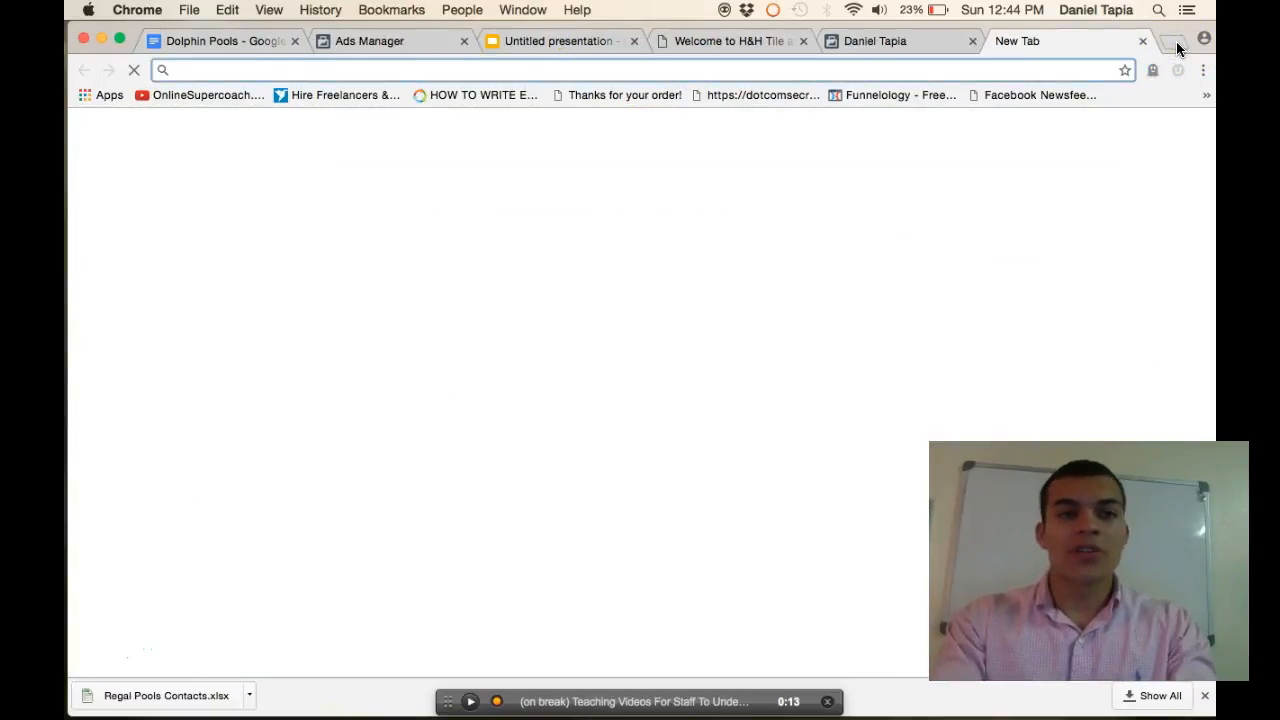
type("dolphinpools.us/dolphin-deluxe-pool-package-fb.html")
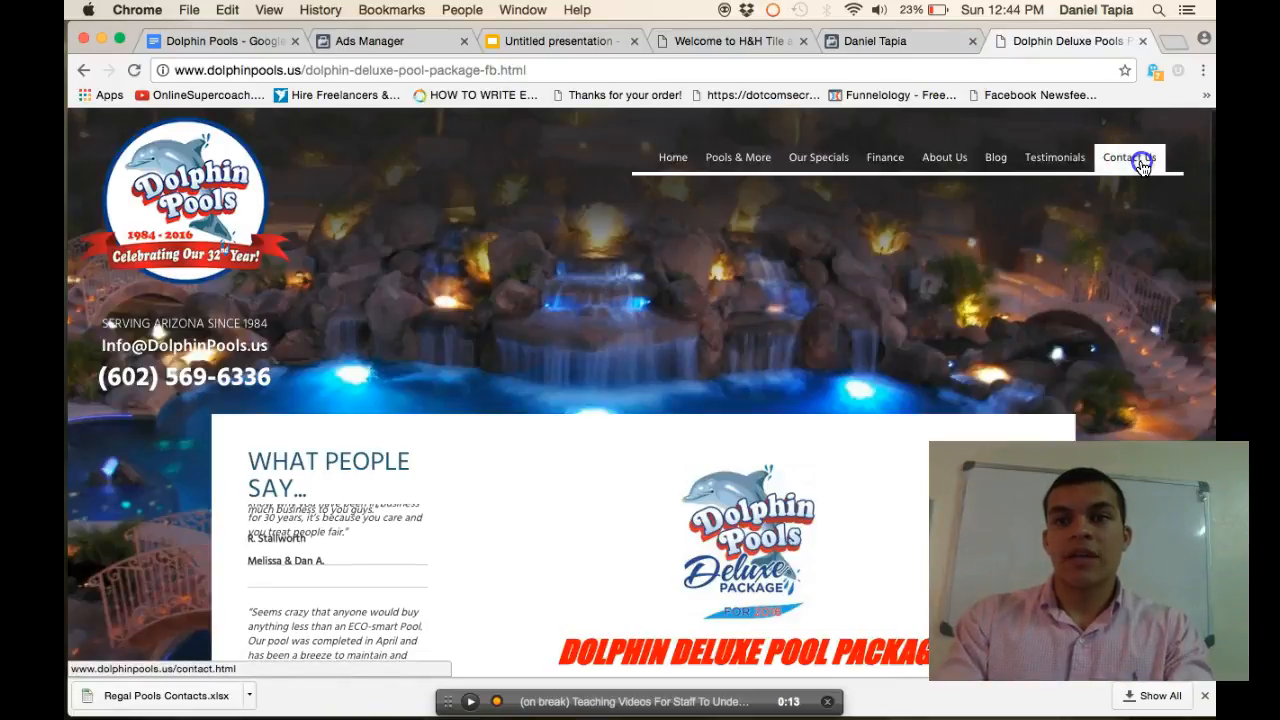
left_click(1142, 157)
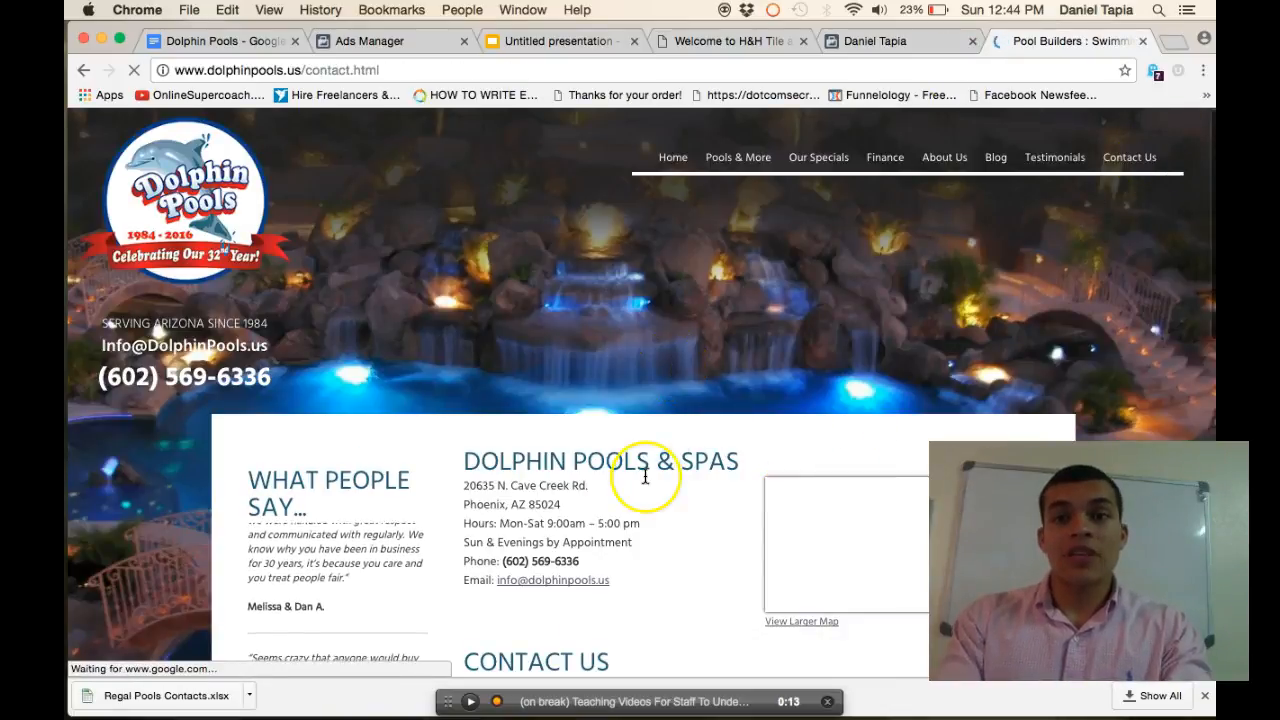
scroll("down", 3)
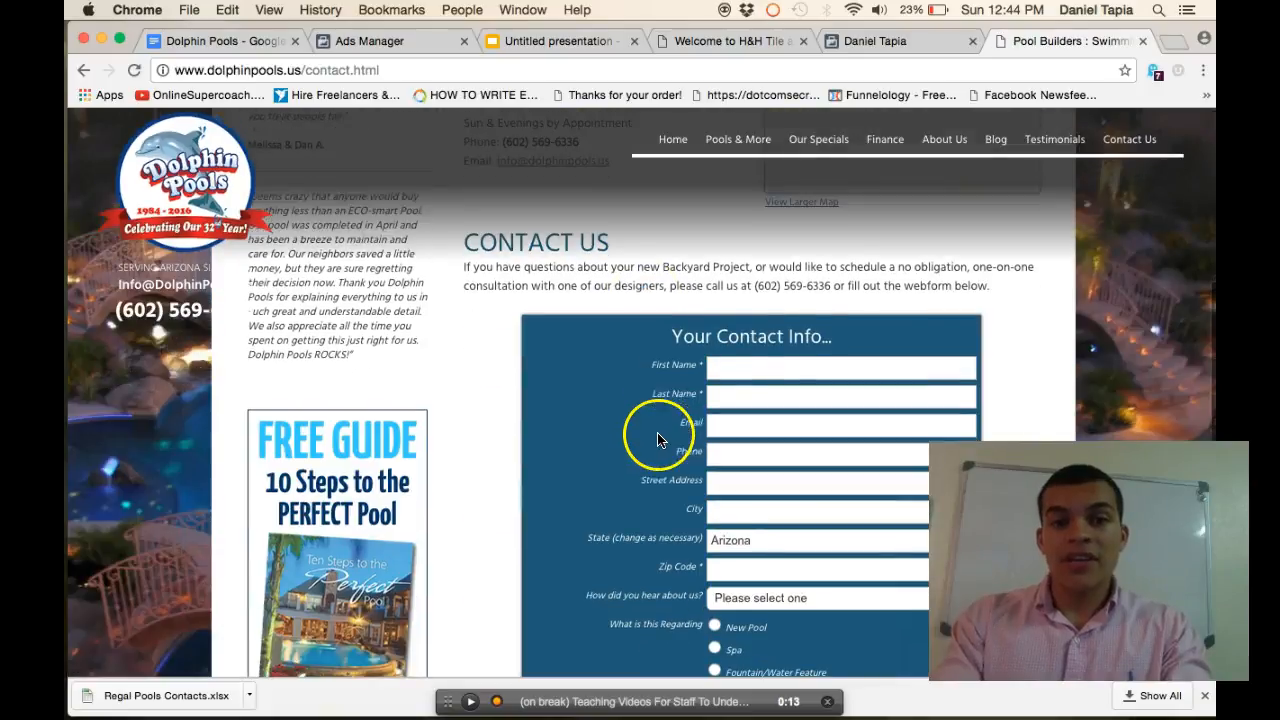
scroll("down", 3)
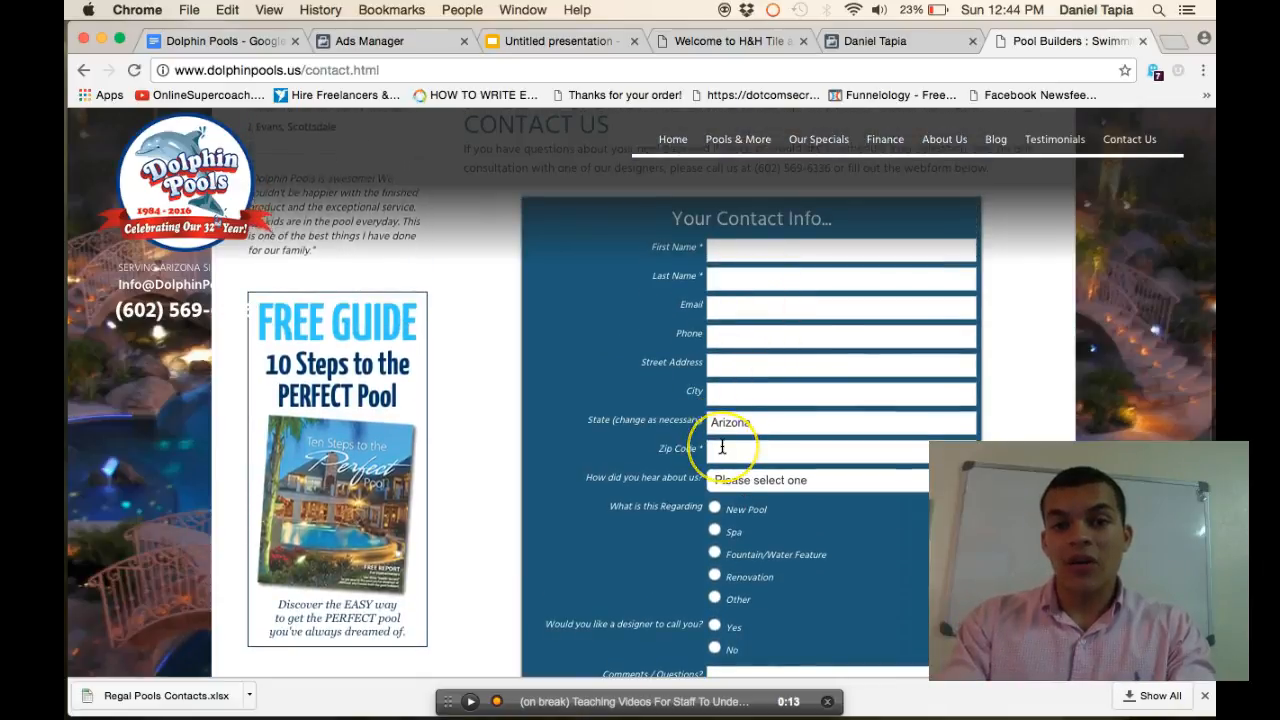
scroll("down", 3)
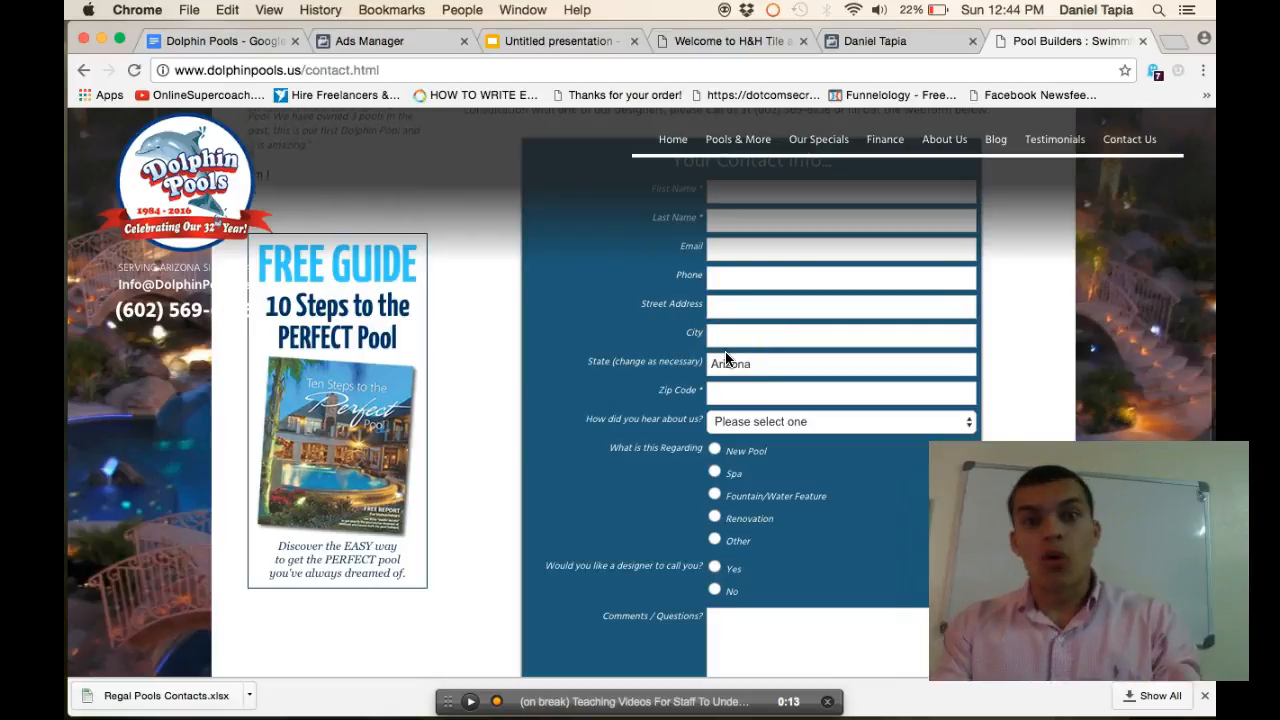
mouse_move(407, 47)
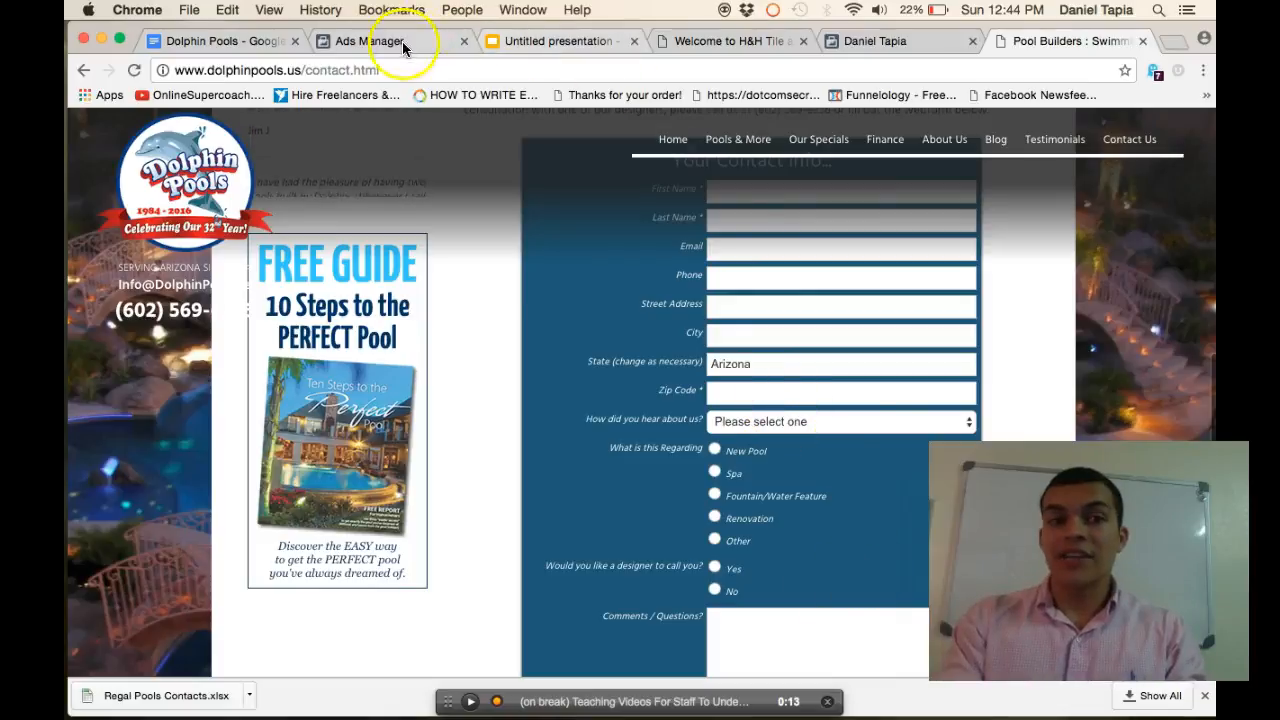
- Revisit the retargeting ad in Ads Manager, then return to the October 2015 Published Posts list
left_click(380, 40)
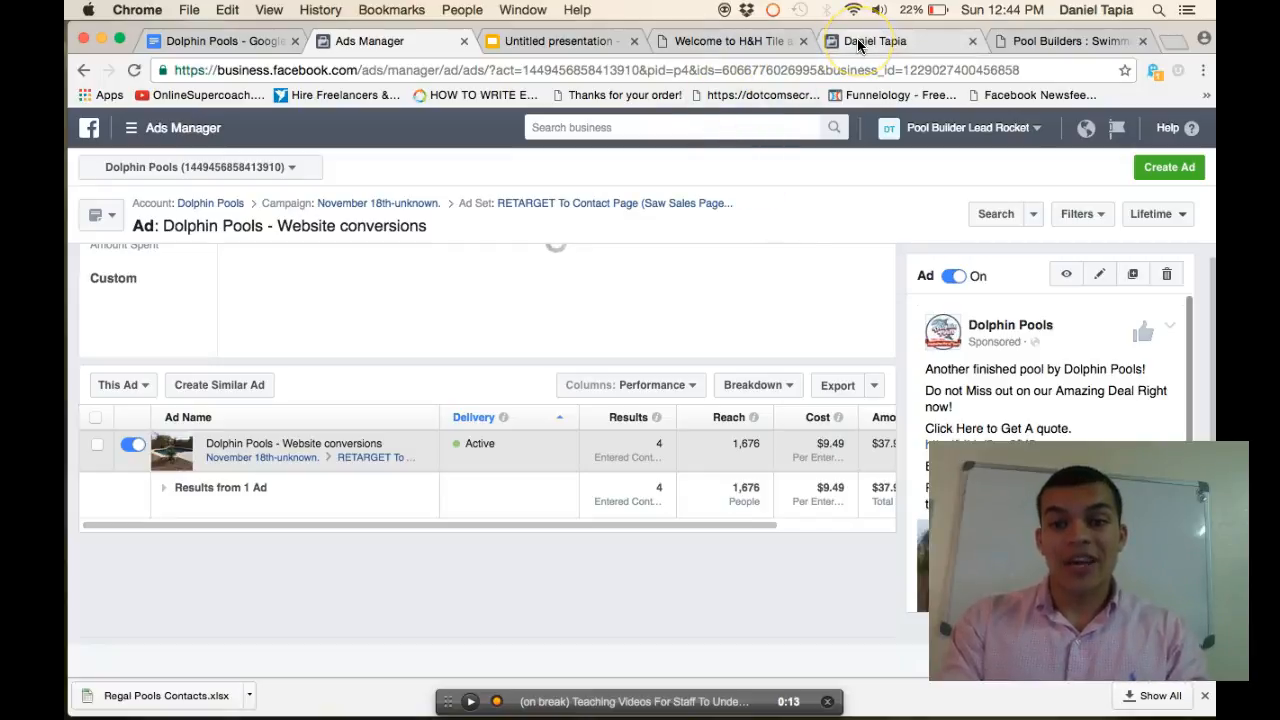
mouse_move(858, 41)
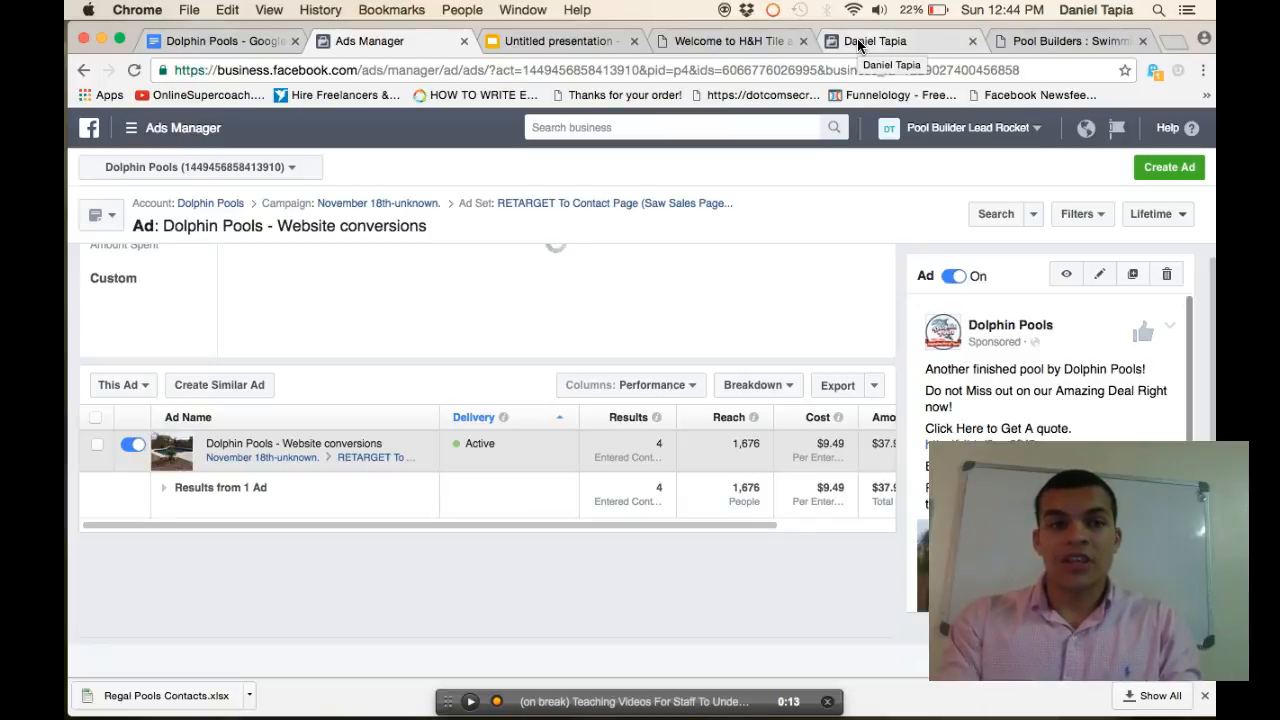
mouse_move(443, 311)
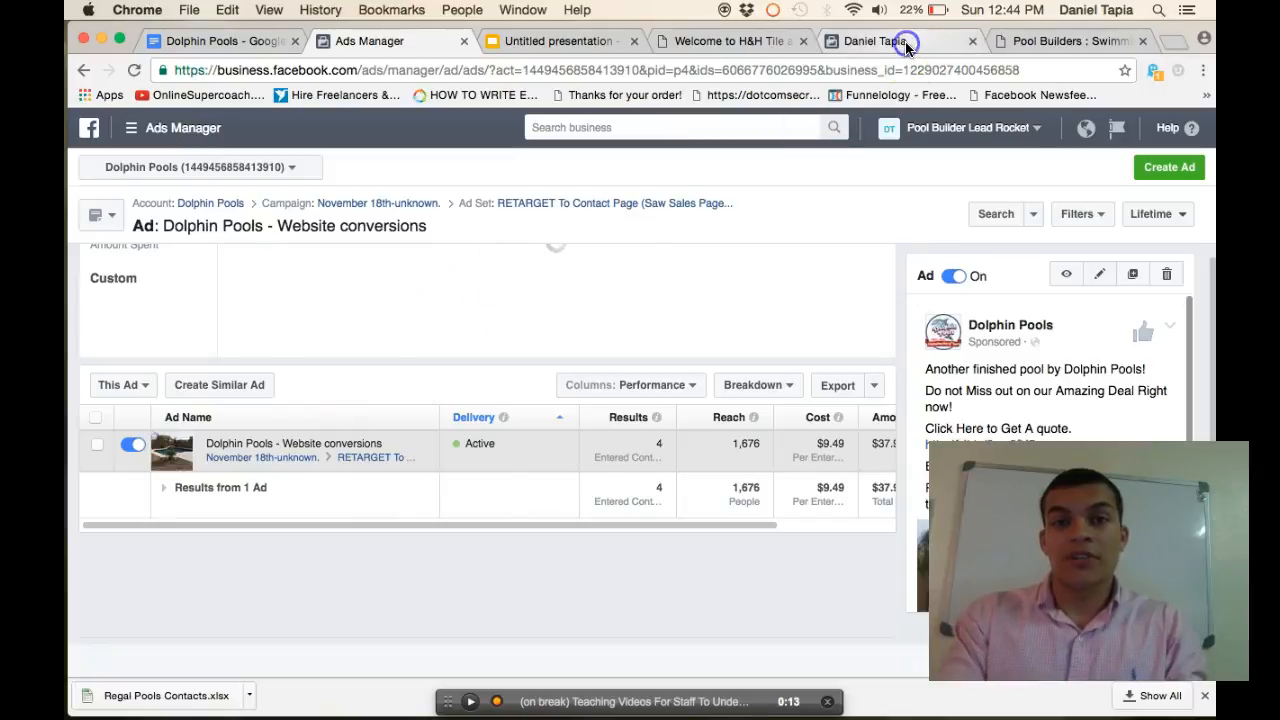
left_click(879, 41)
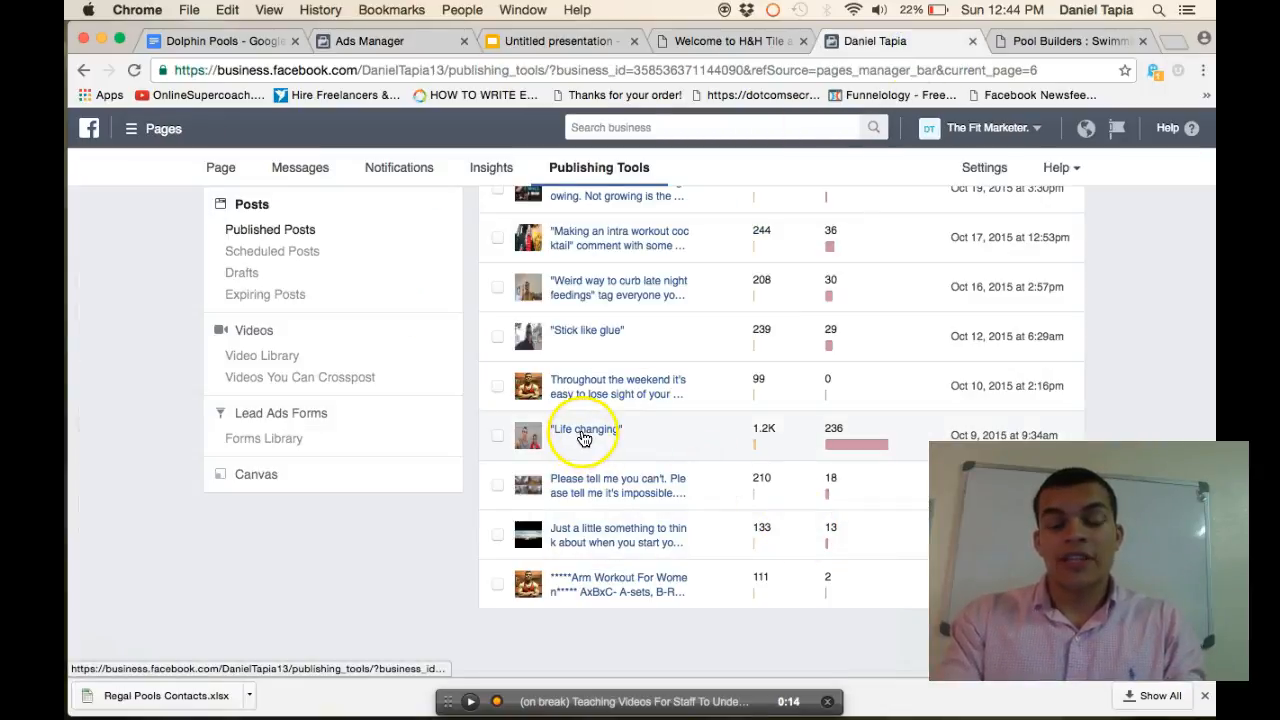